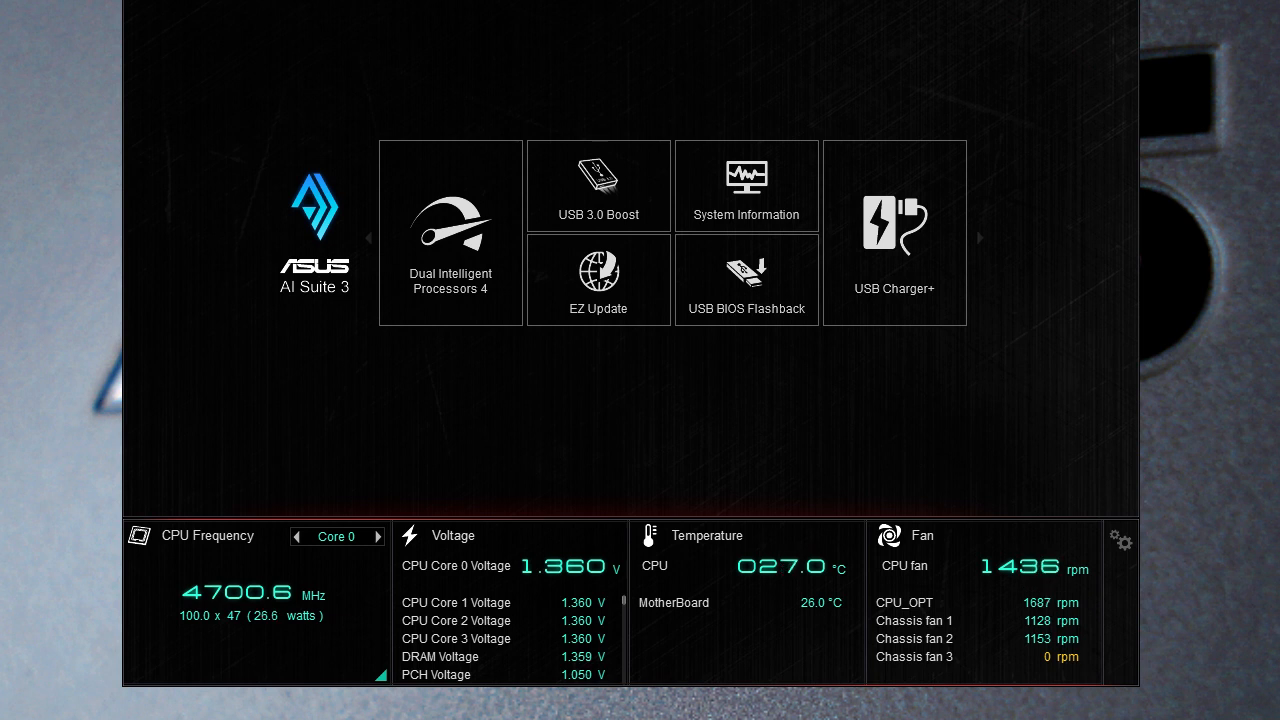
pyautogui.moveTo(60, 488)
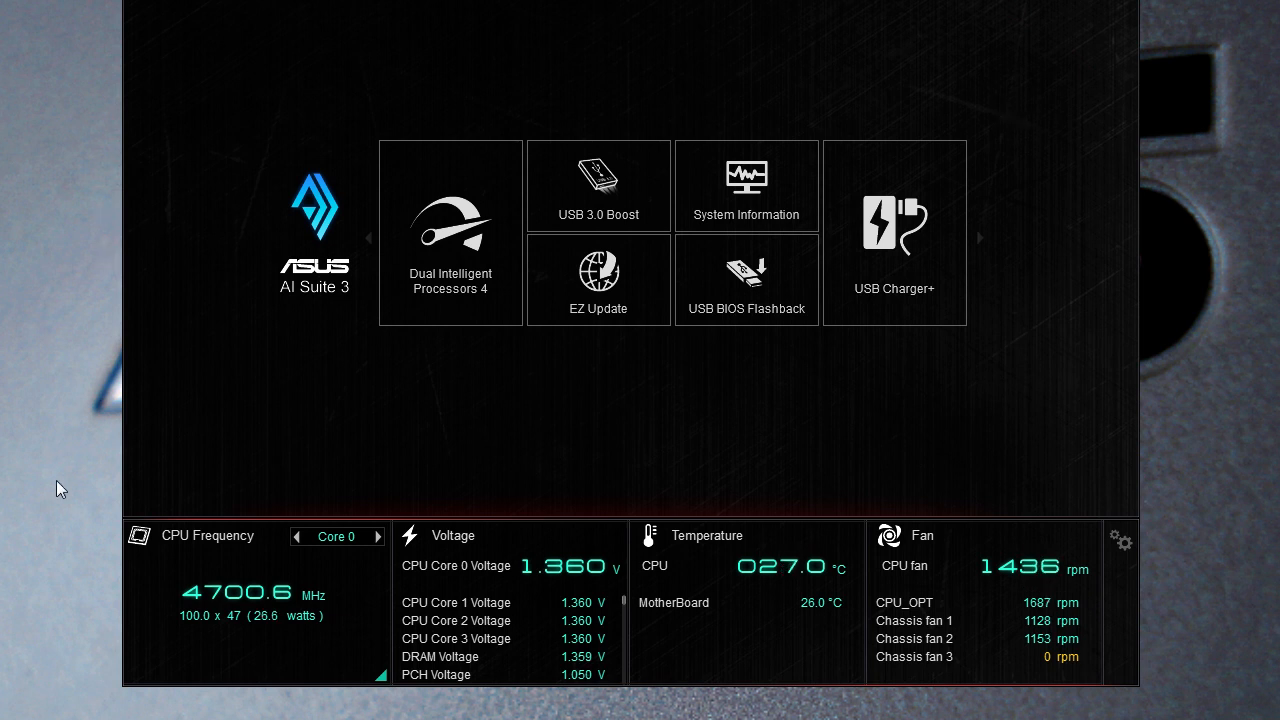
pyautogui.moveTo(546, 392)
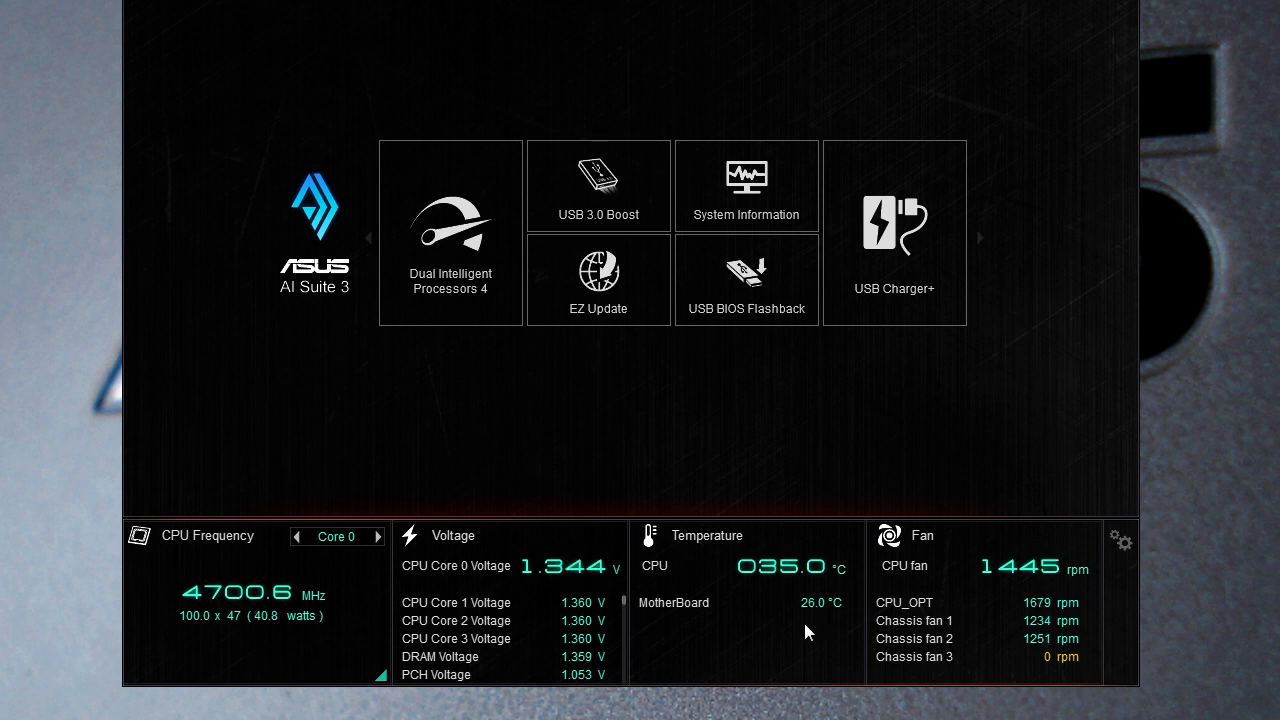
pyautogui.moveTo(200, 608)
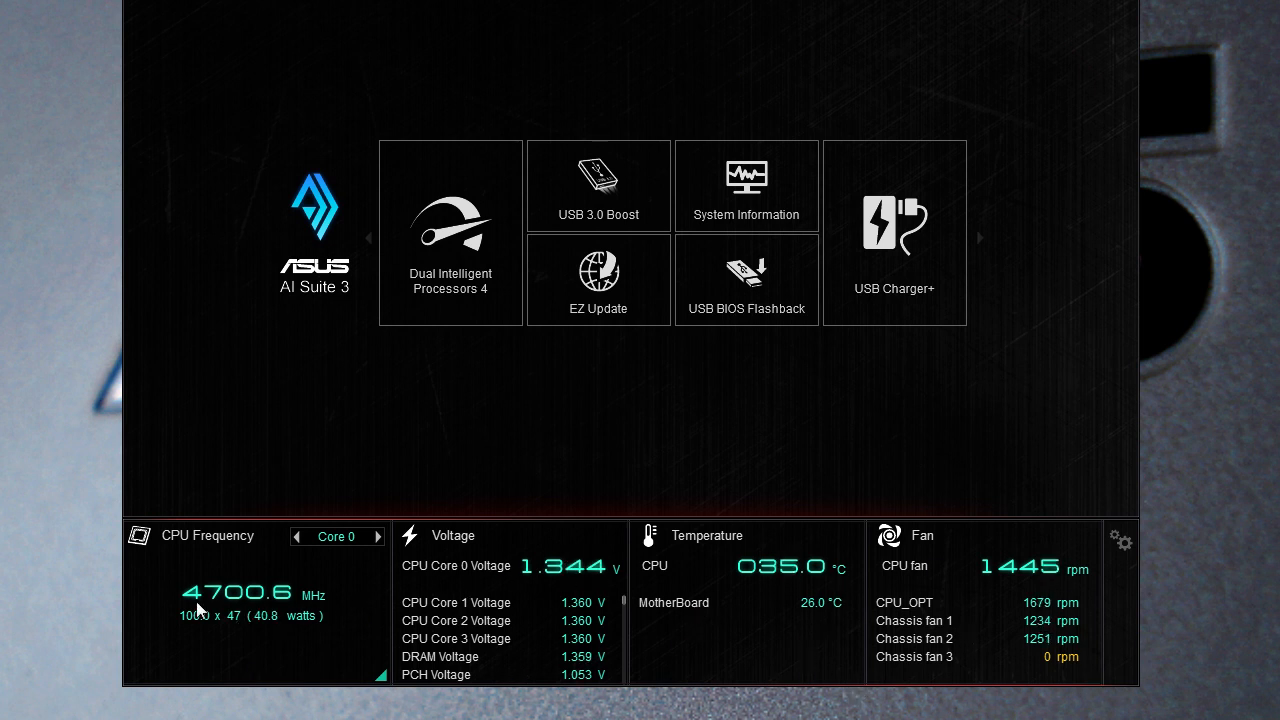
pyautogui.moveTo(278, 576)
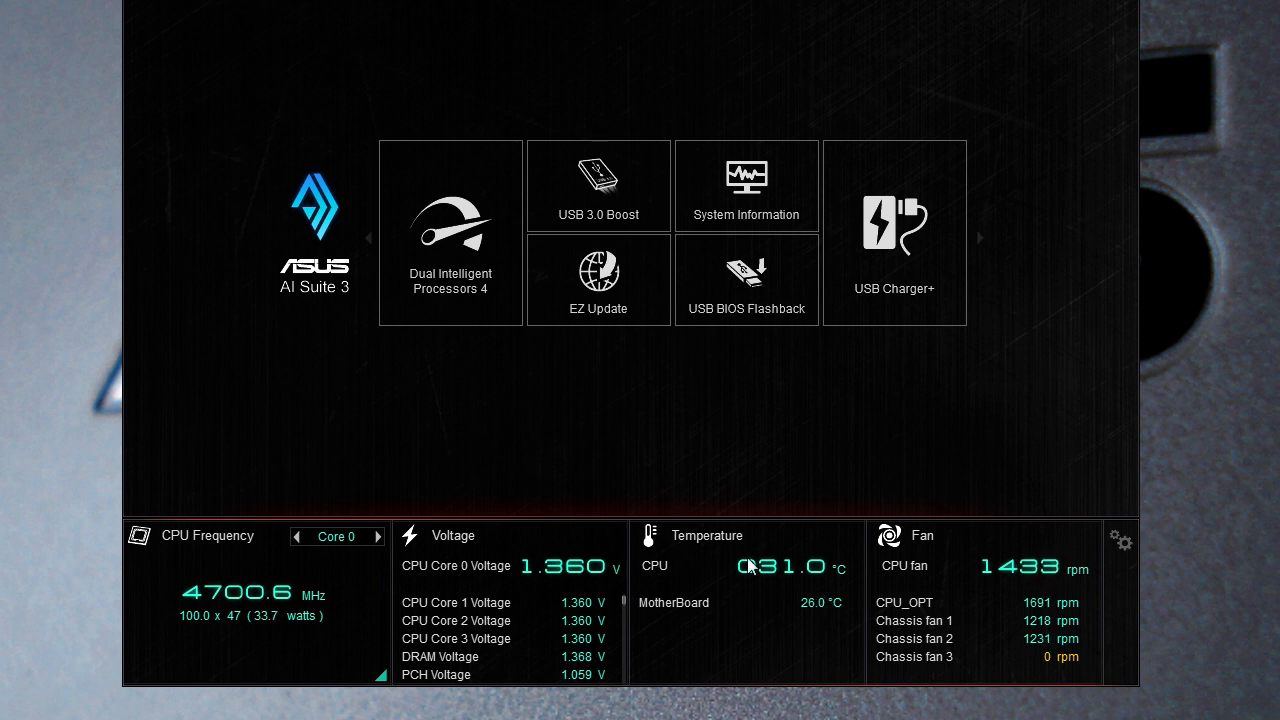
pyautogui.moveTo(692, 492)
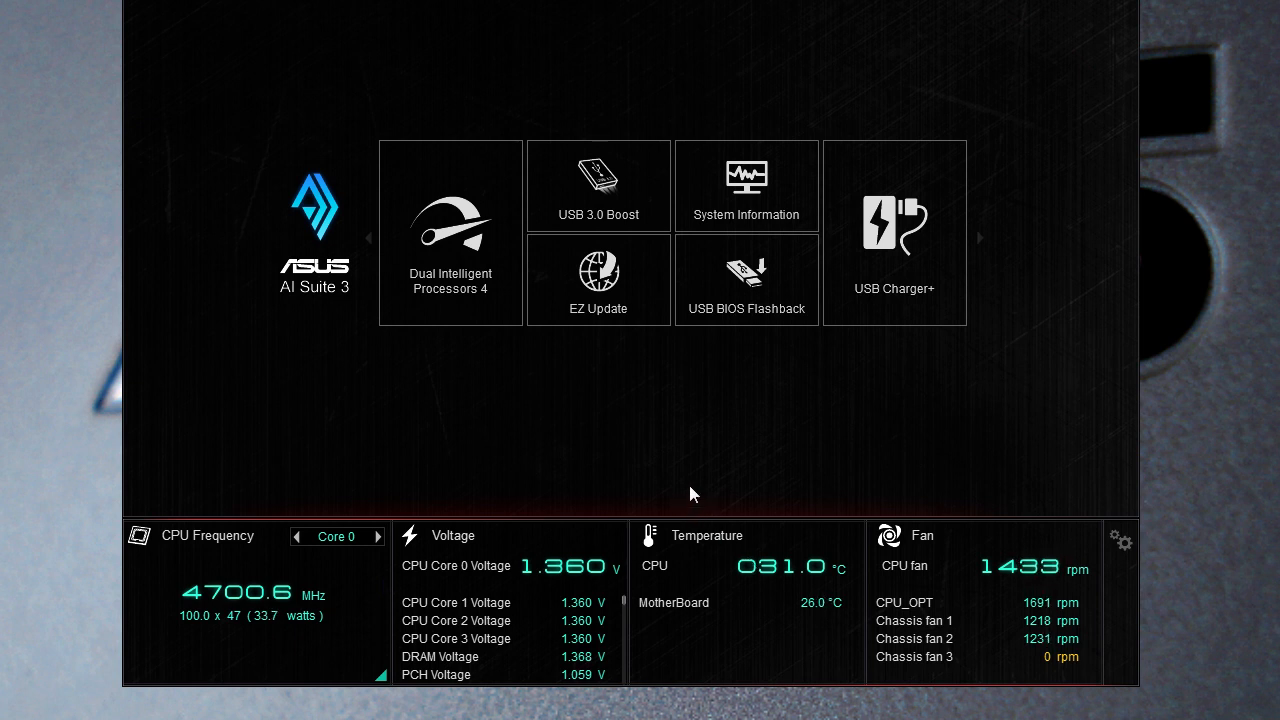
pyautogui.moveTo(478, 312)
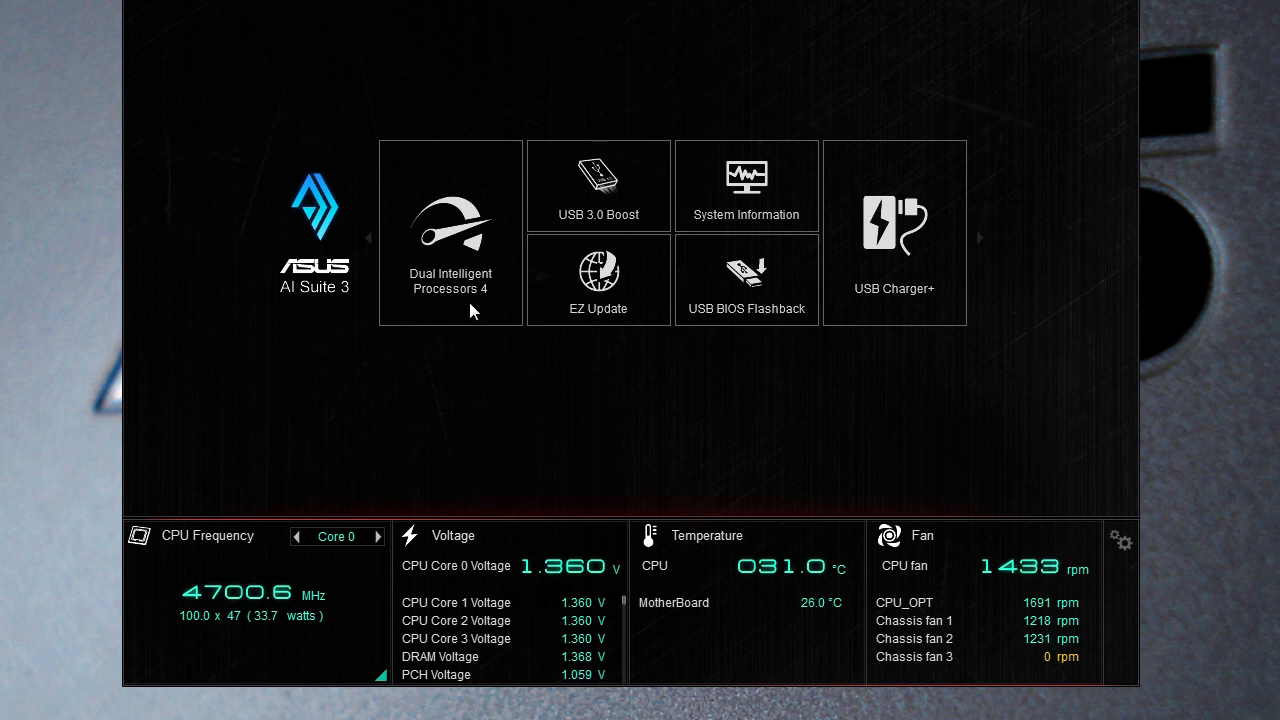
# Step: Open the Dual Intelligent Processors 4 overview with its 4-Way Optimization summary
pyautogui.click(450, 232)
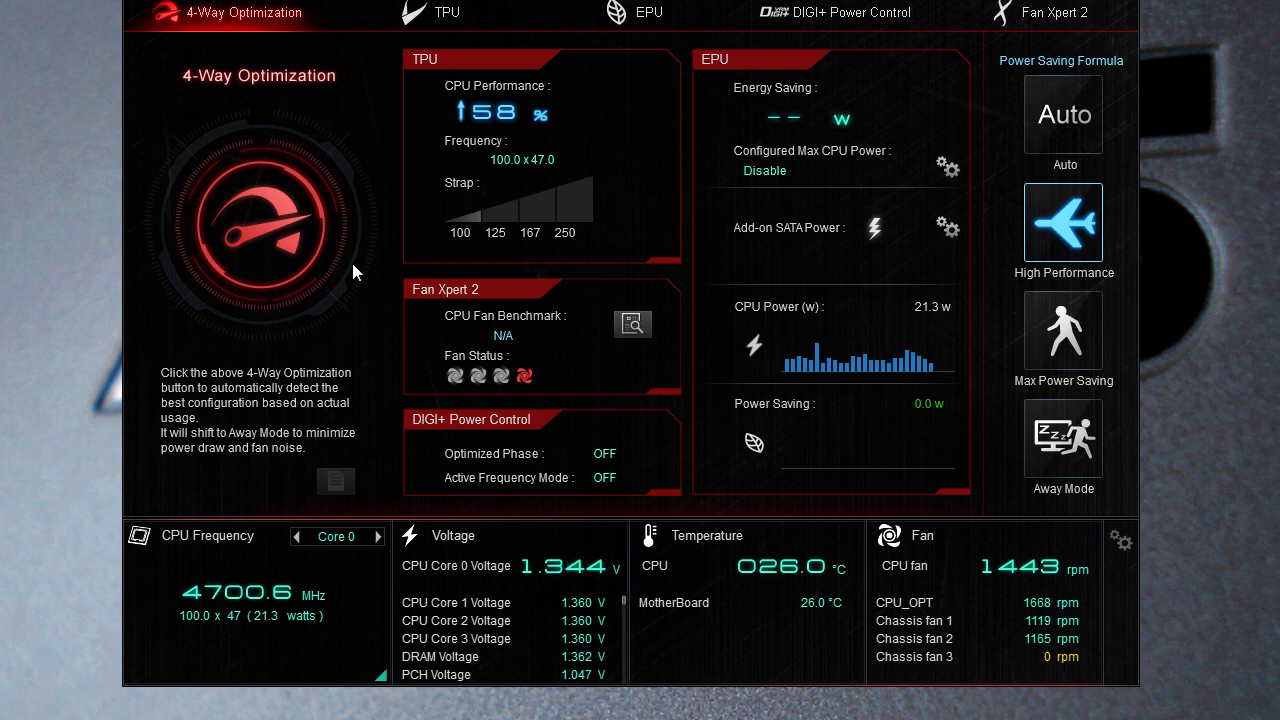
pyautogui.moveTo(332, 260)
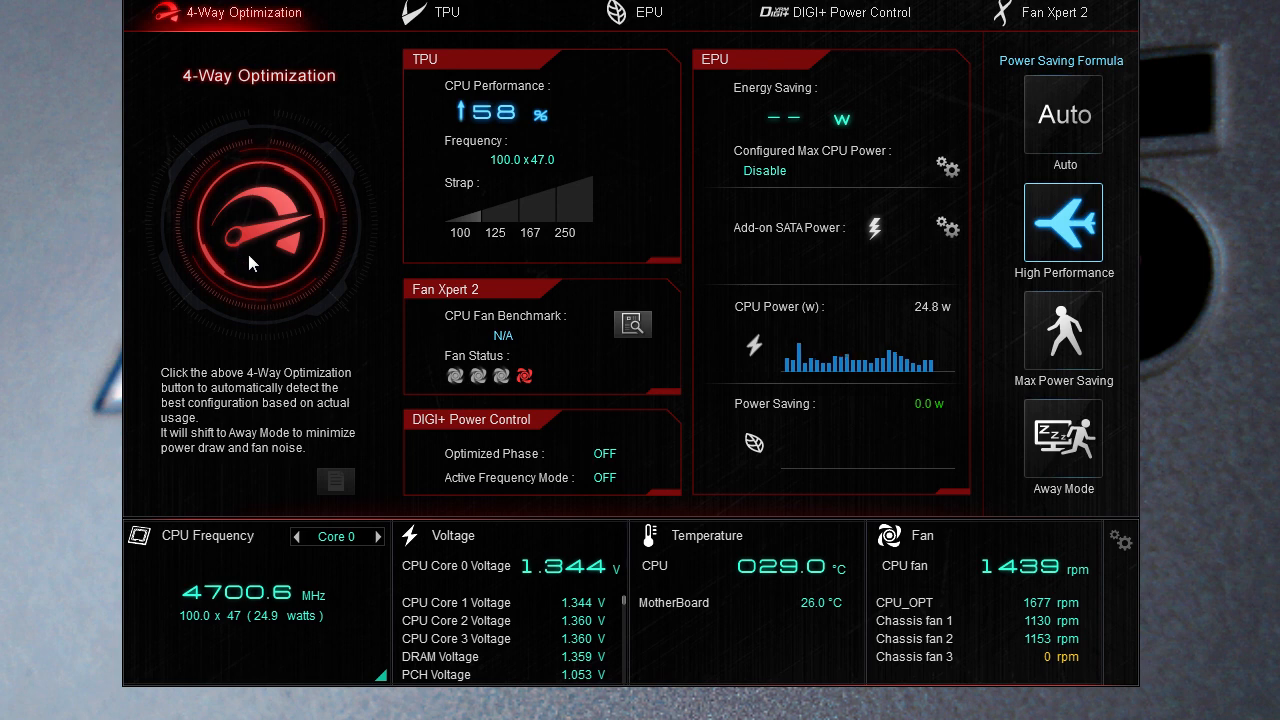
pyautogui.moveTo(252, 270)
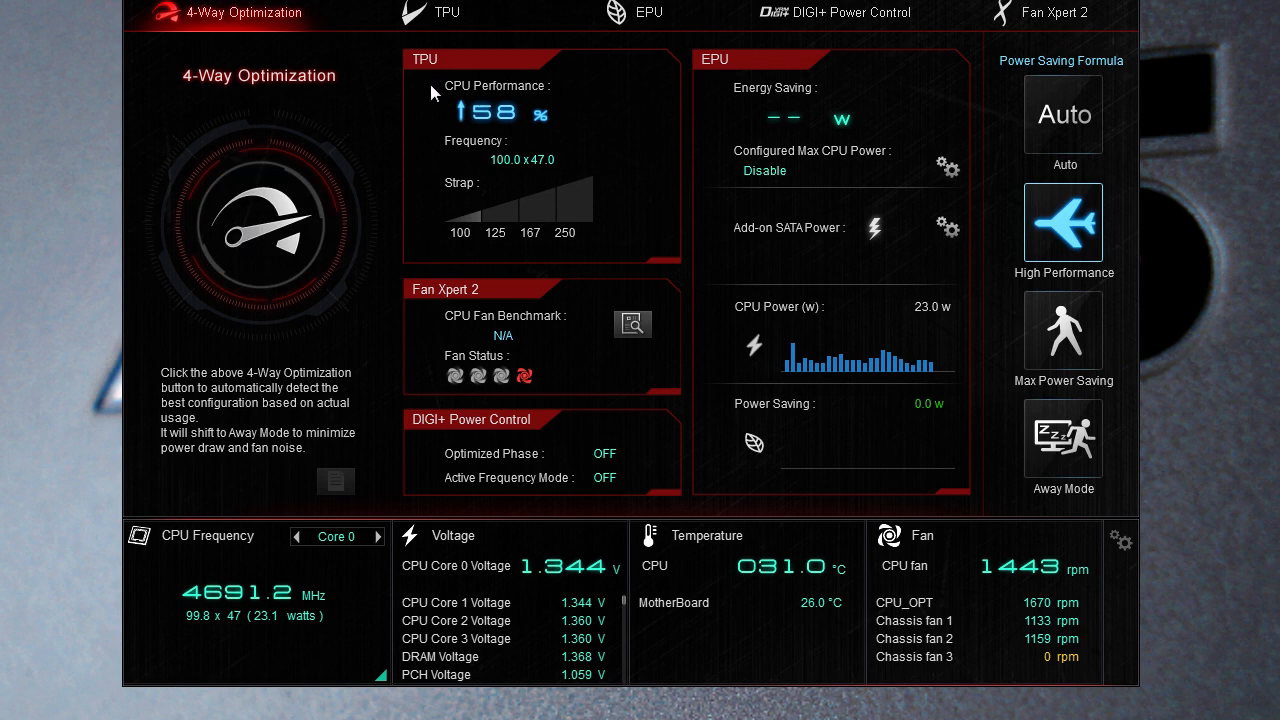
pyautogui.moveTo(472, 190)
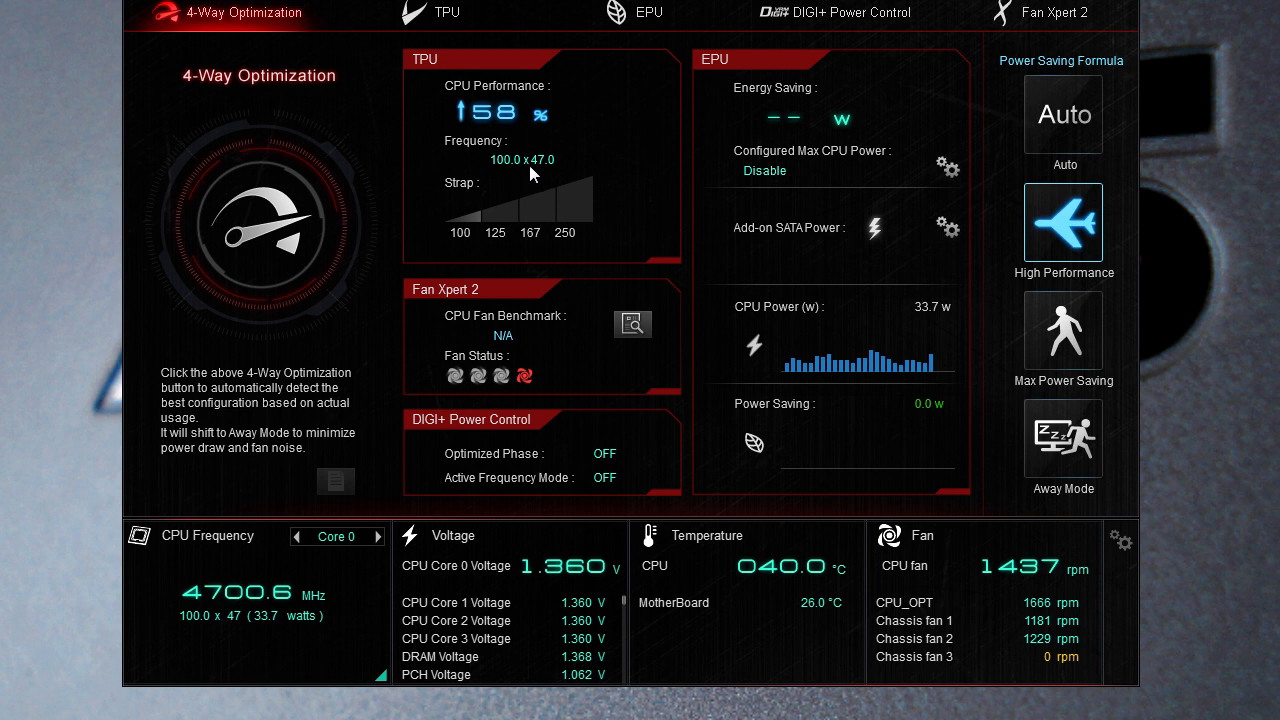
pyautogui.moveTo(516, 216)
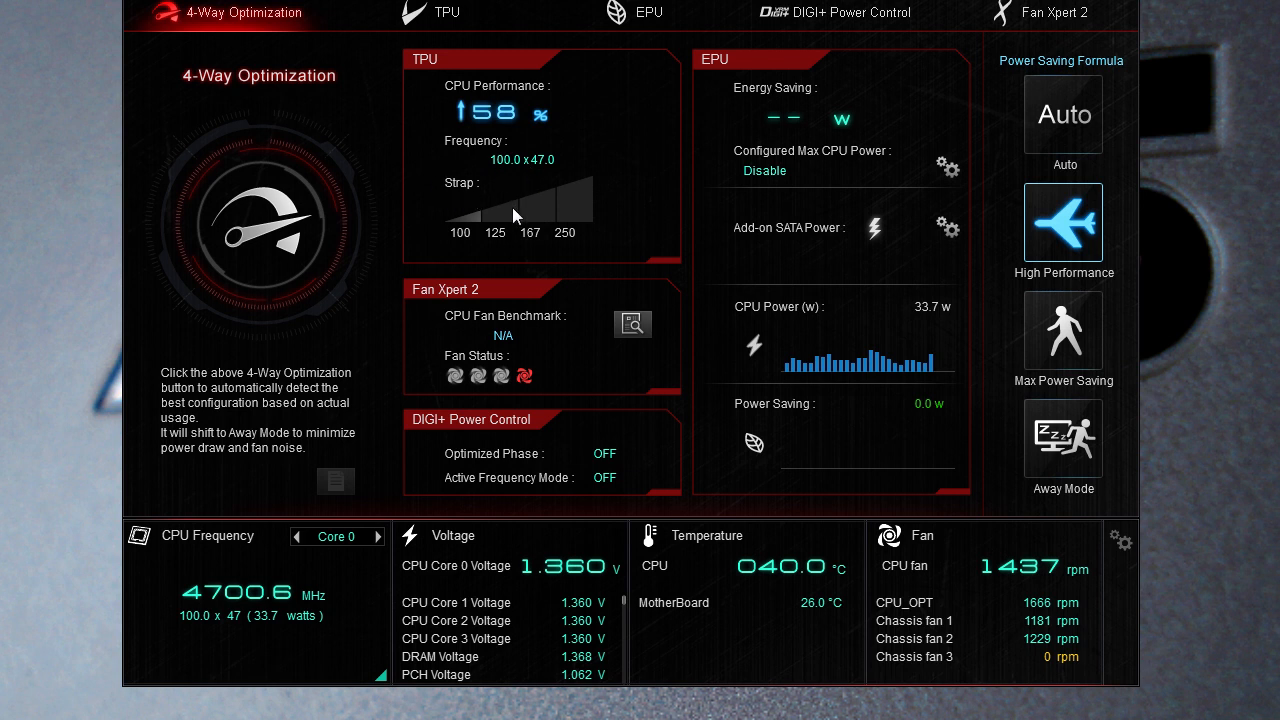
pyautogui.moveTo(378, 344)
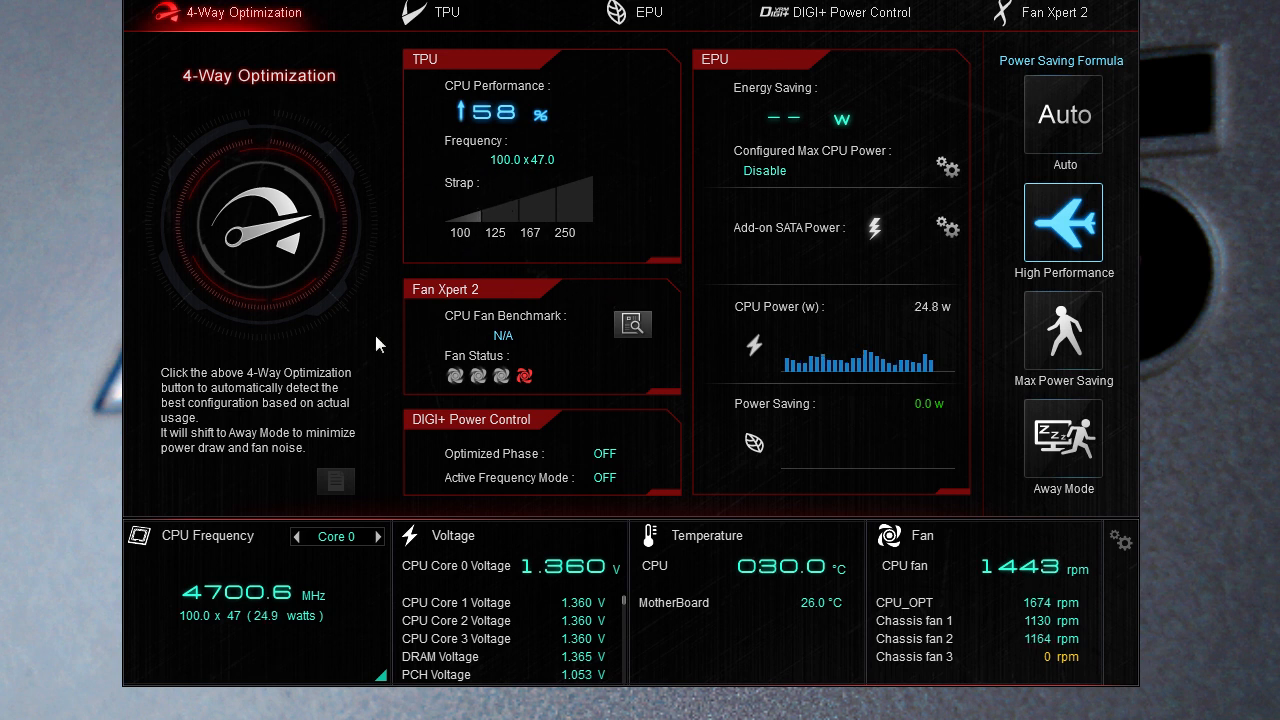
pyautogui.moveTo(638, 272)
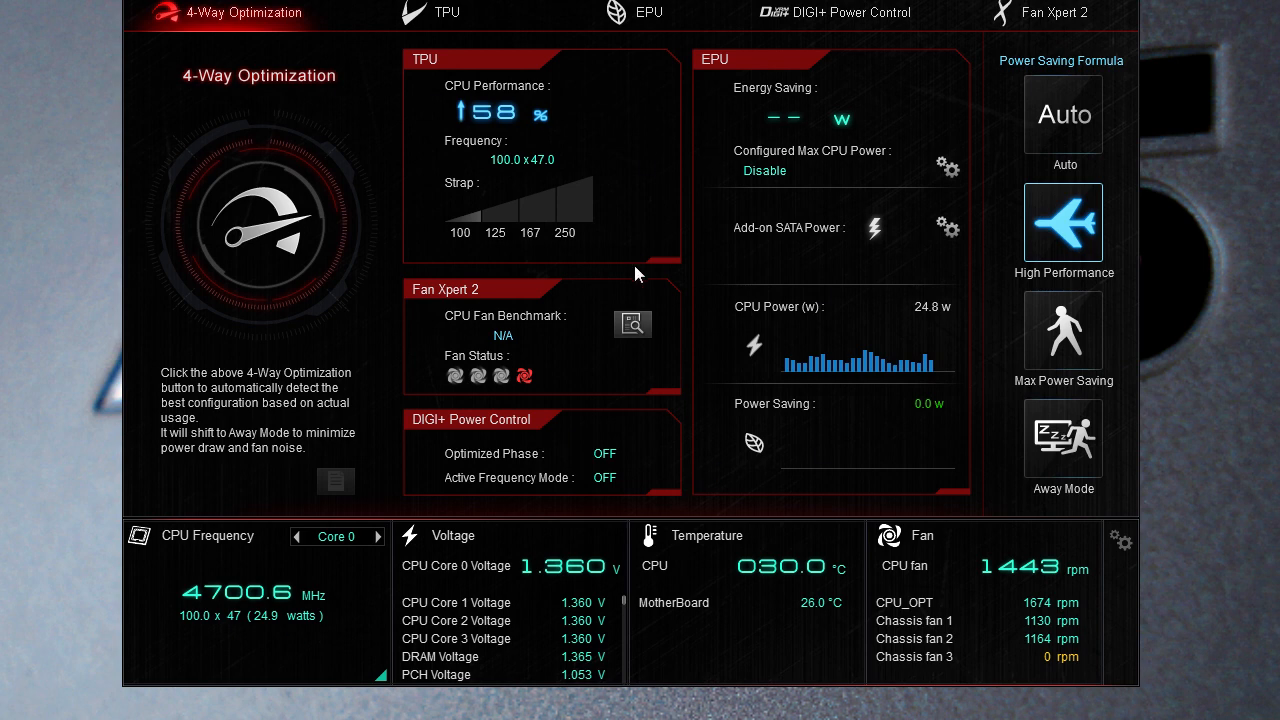
pyautogui.moveTo(432, 314)
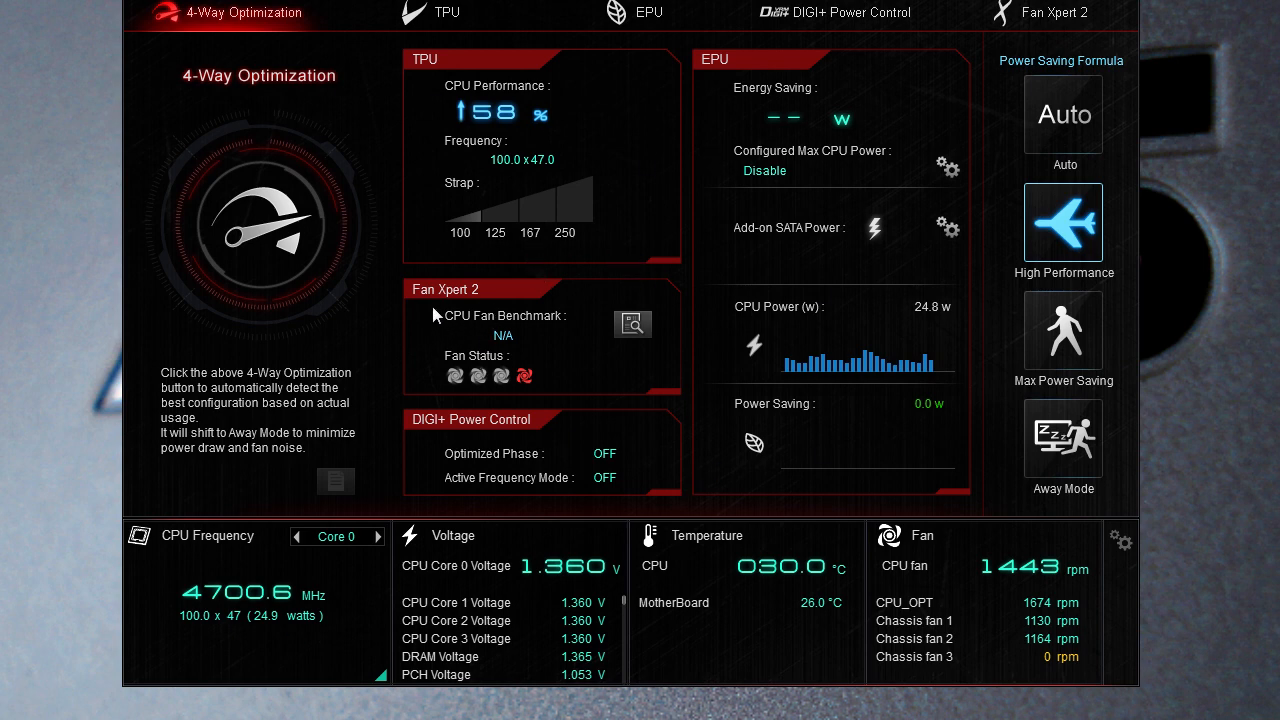
pyautogui.moveTo(632, 324)
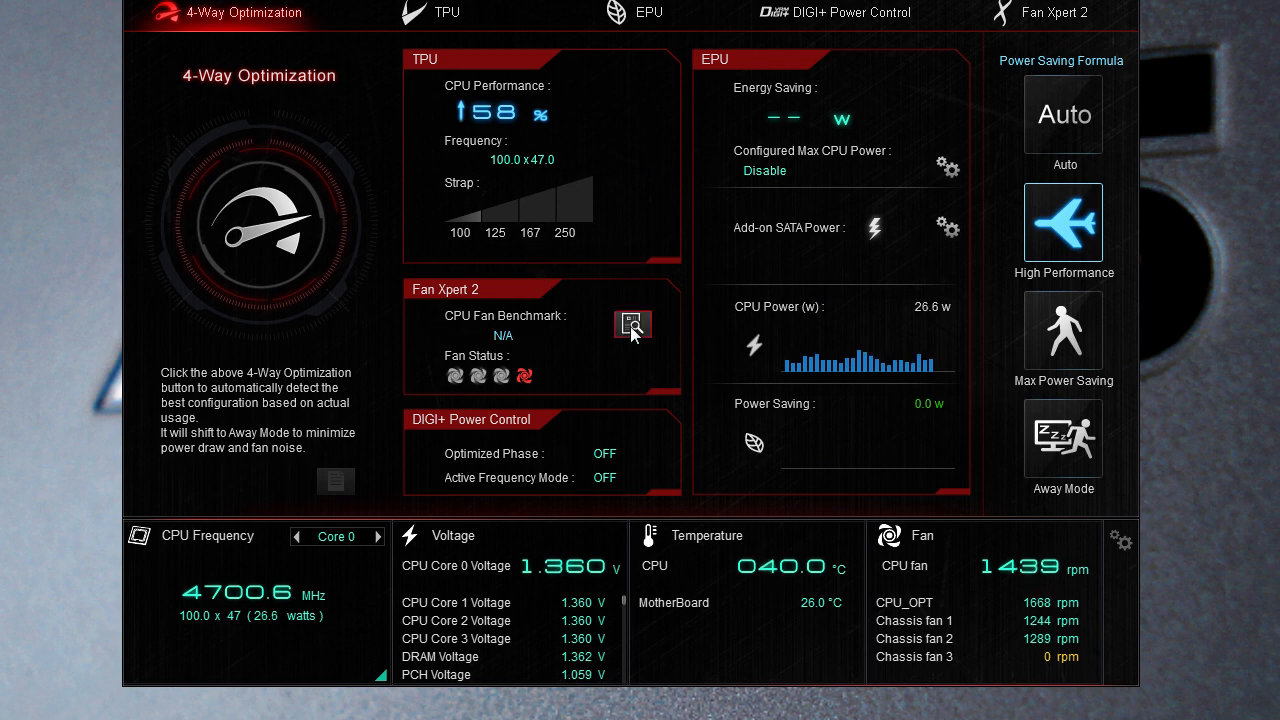
pyautogui.moveTo(632, 324)
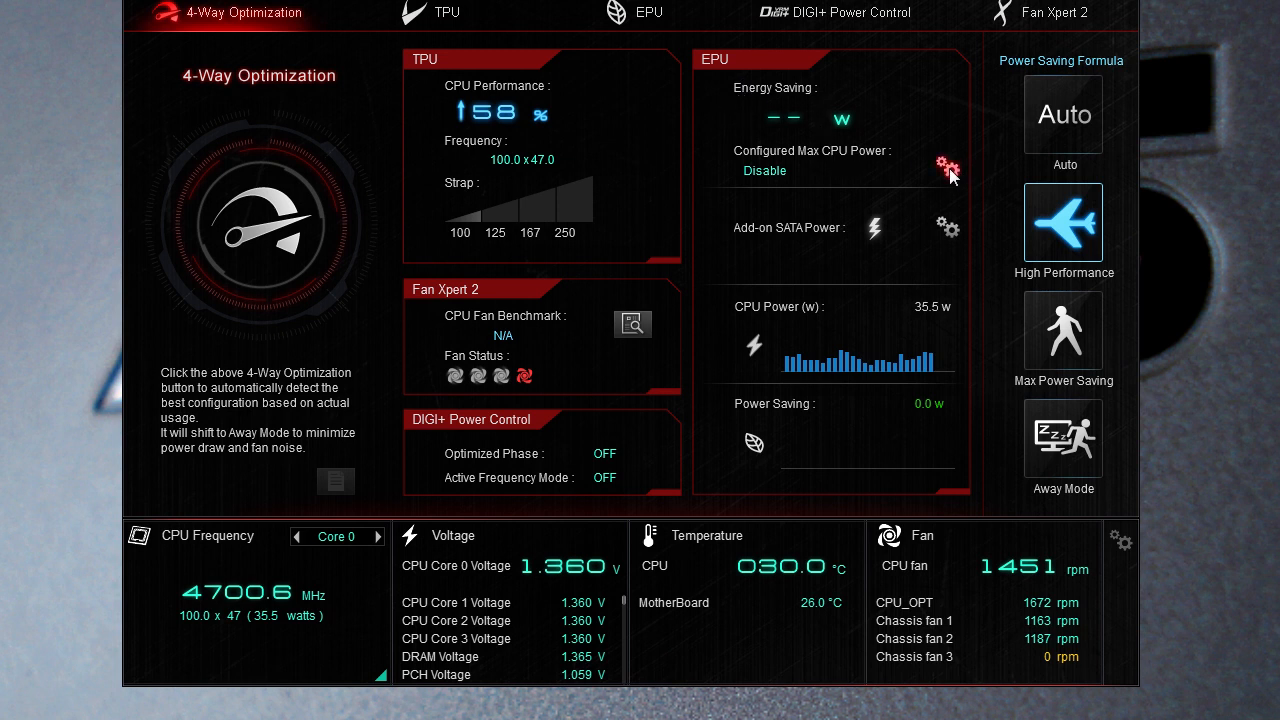
pyautogui.moveTo(796, 216)
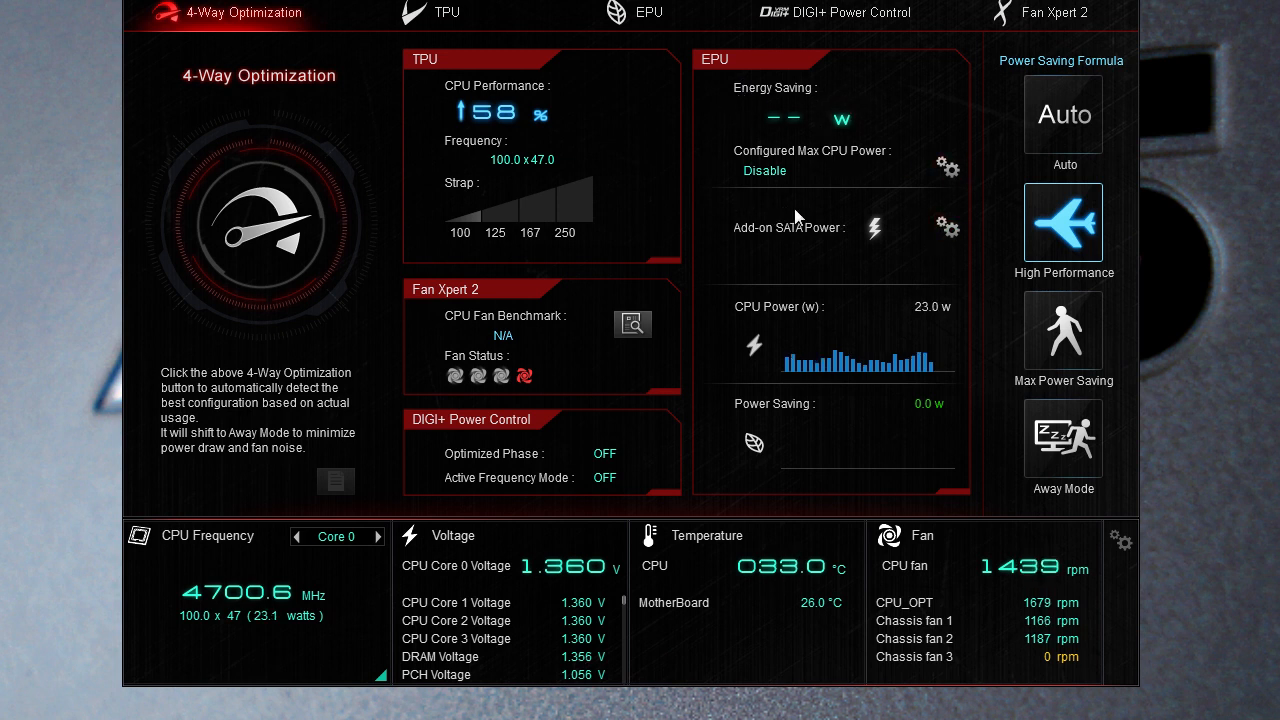
pyautogui.moveTo(760, 344)
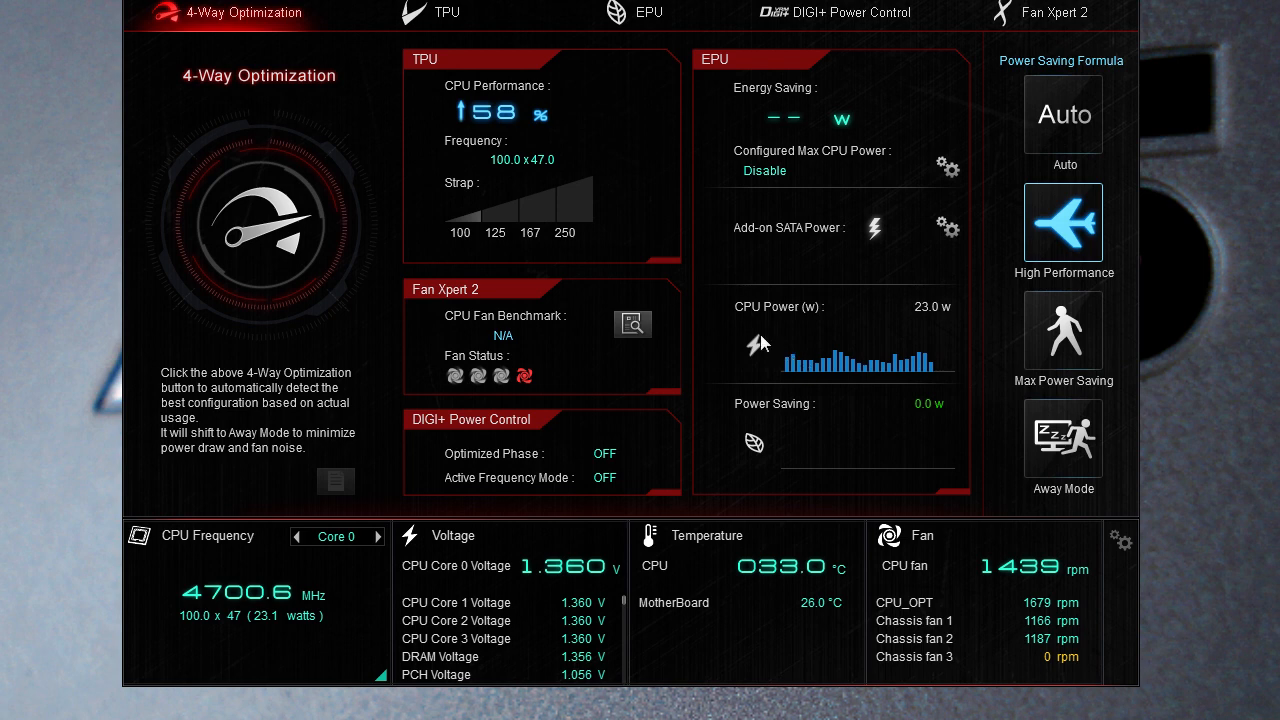
pyautogui.moveTo(824, 368)
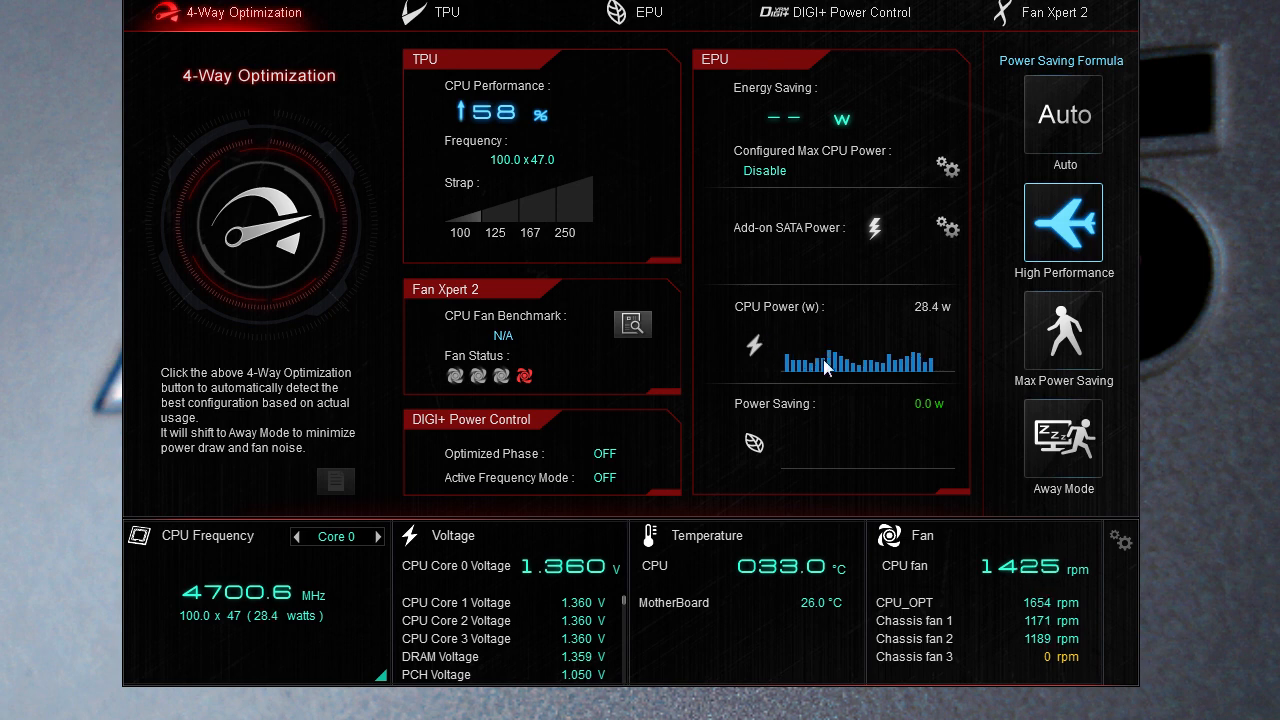
pyautogui.moveTo(922, 360)
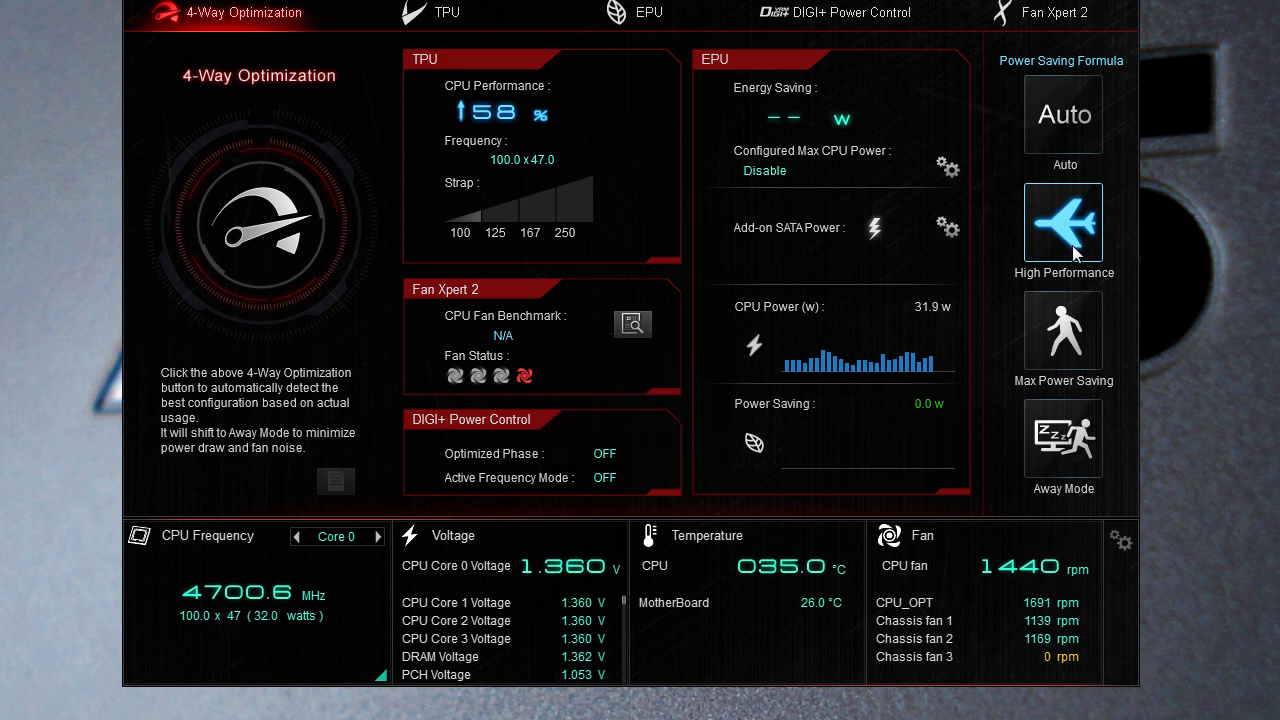
pyautogui.moveTo(1070, 424)
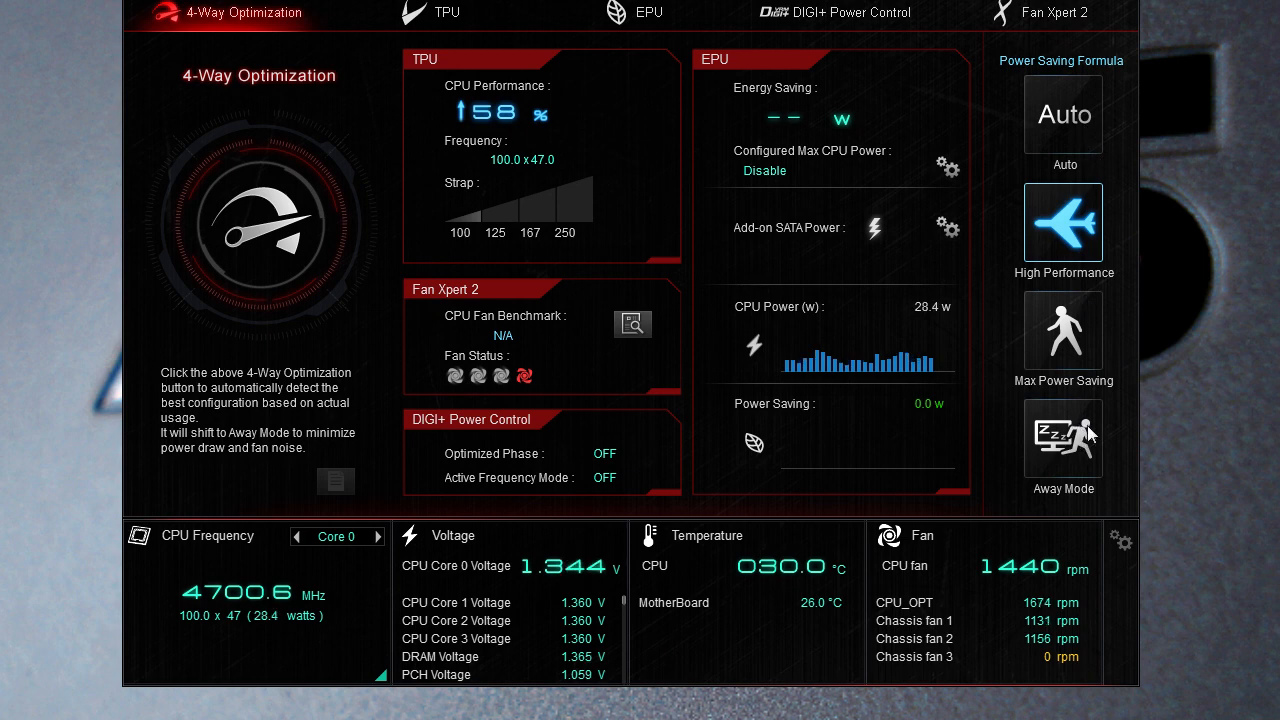
pyautogui.moveTo(430, 12)
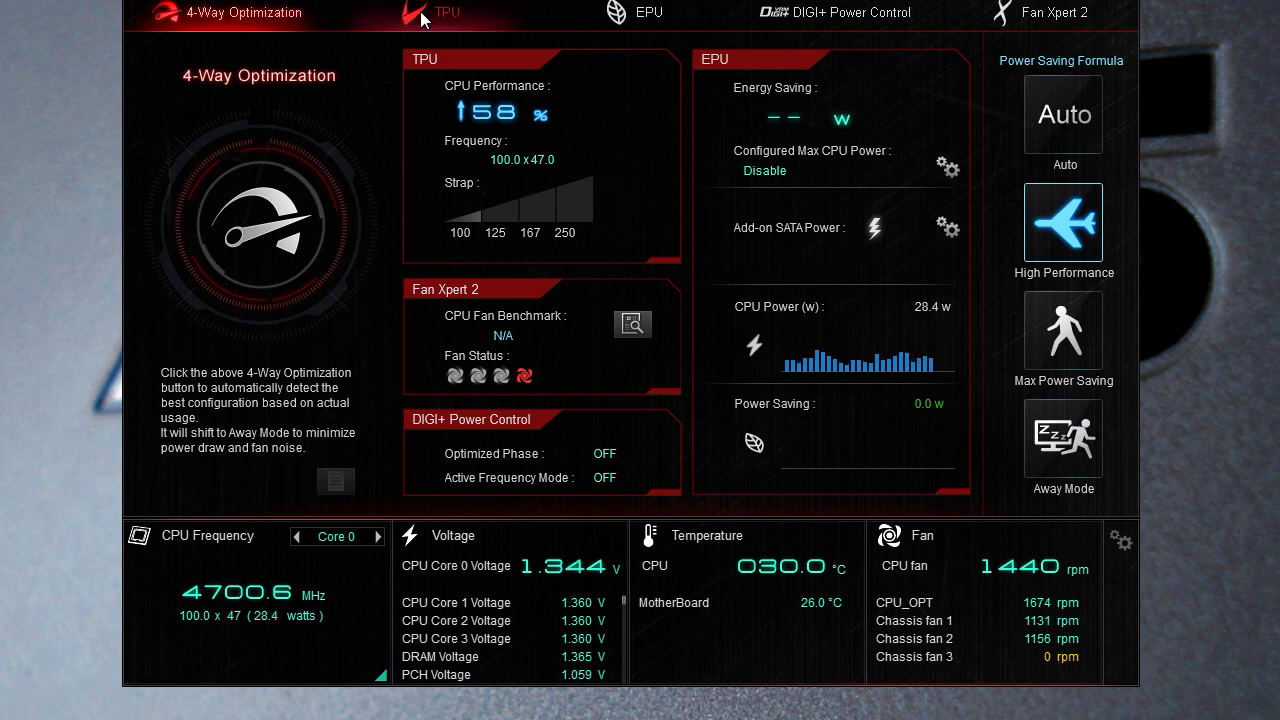
pyautogui.click(444, 12)
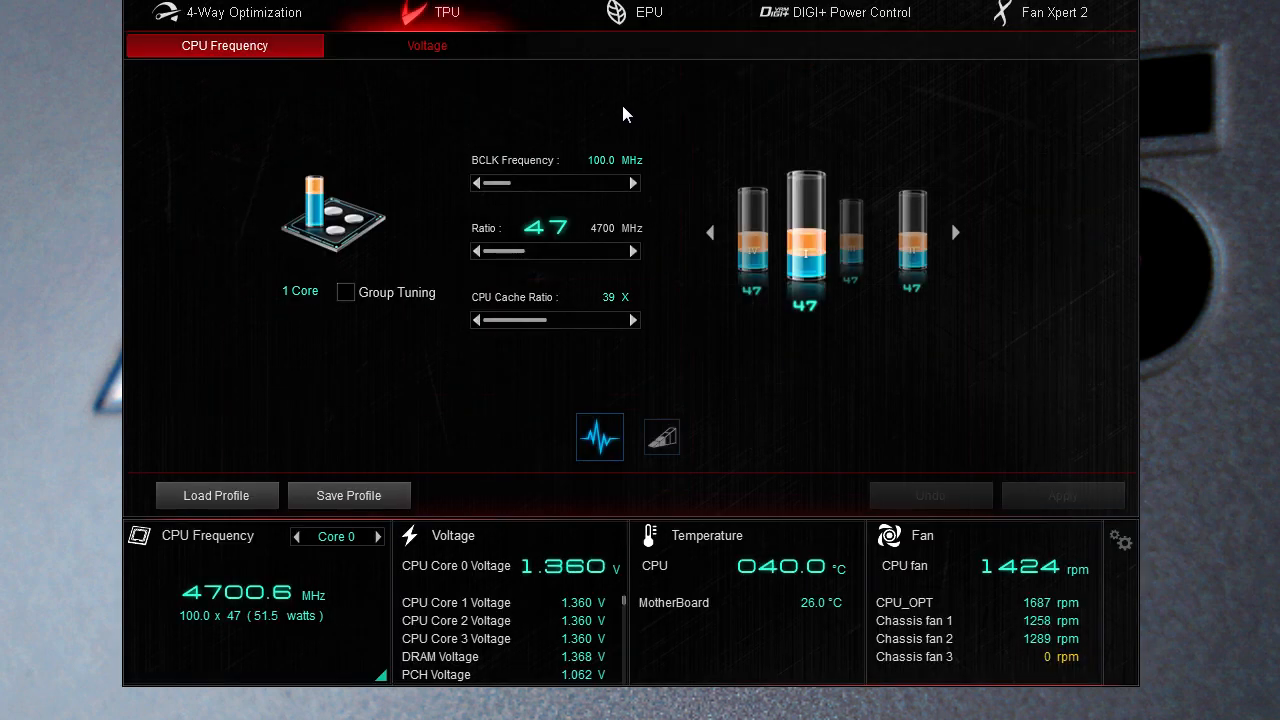
pyautogui.moveTo(464, 224)
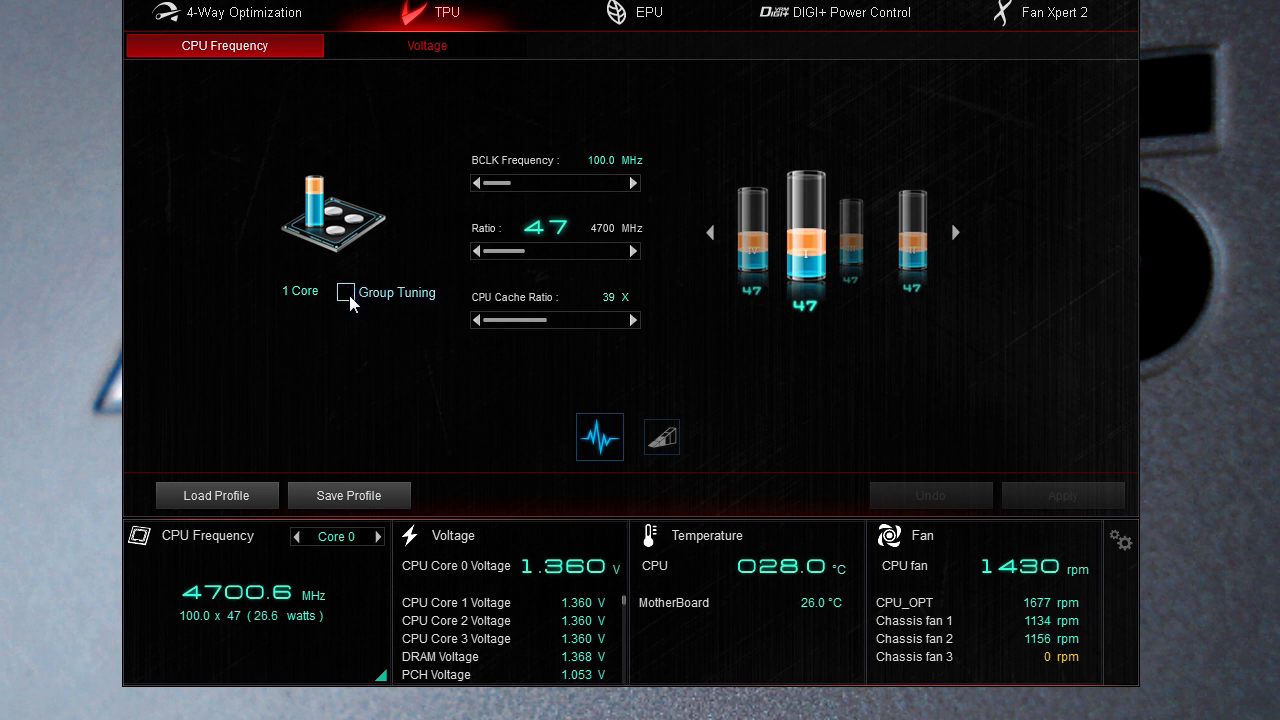
pyautogui.click(346, 292)
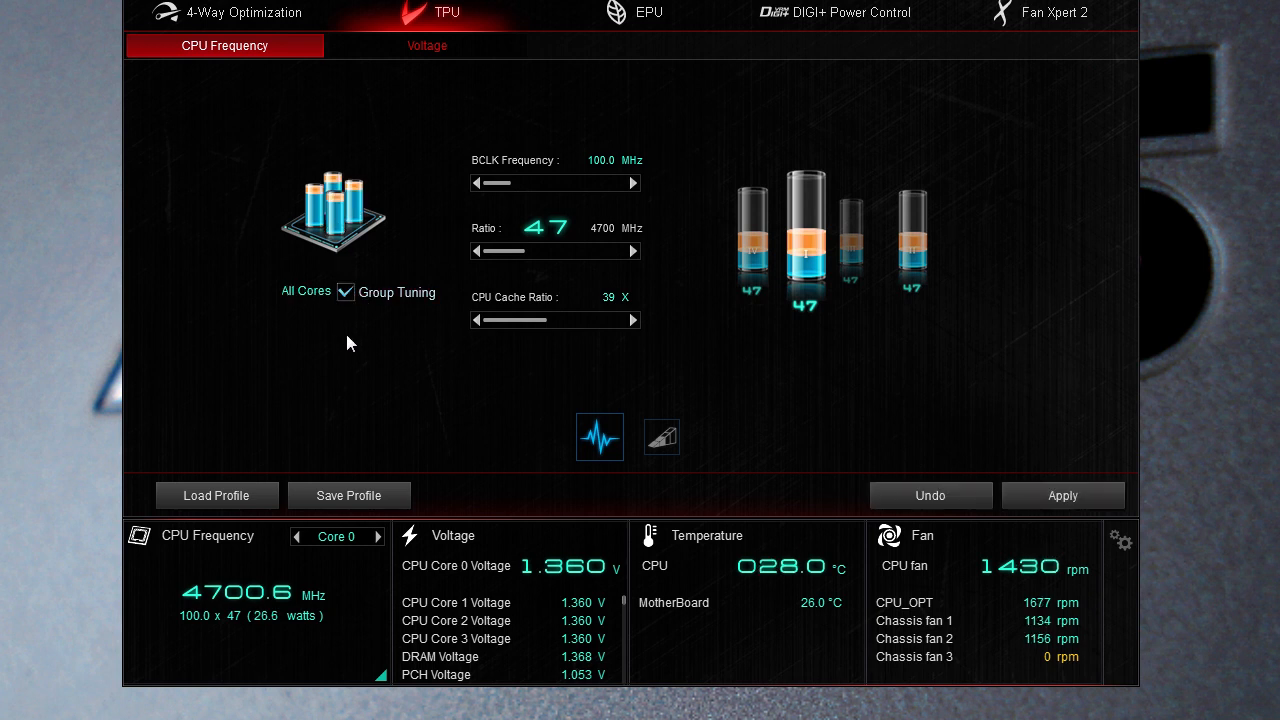
pyautogui.click(344, 292)
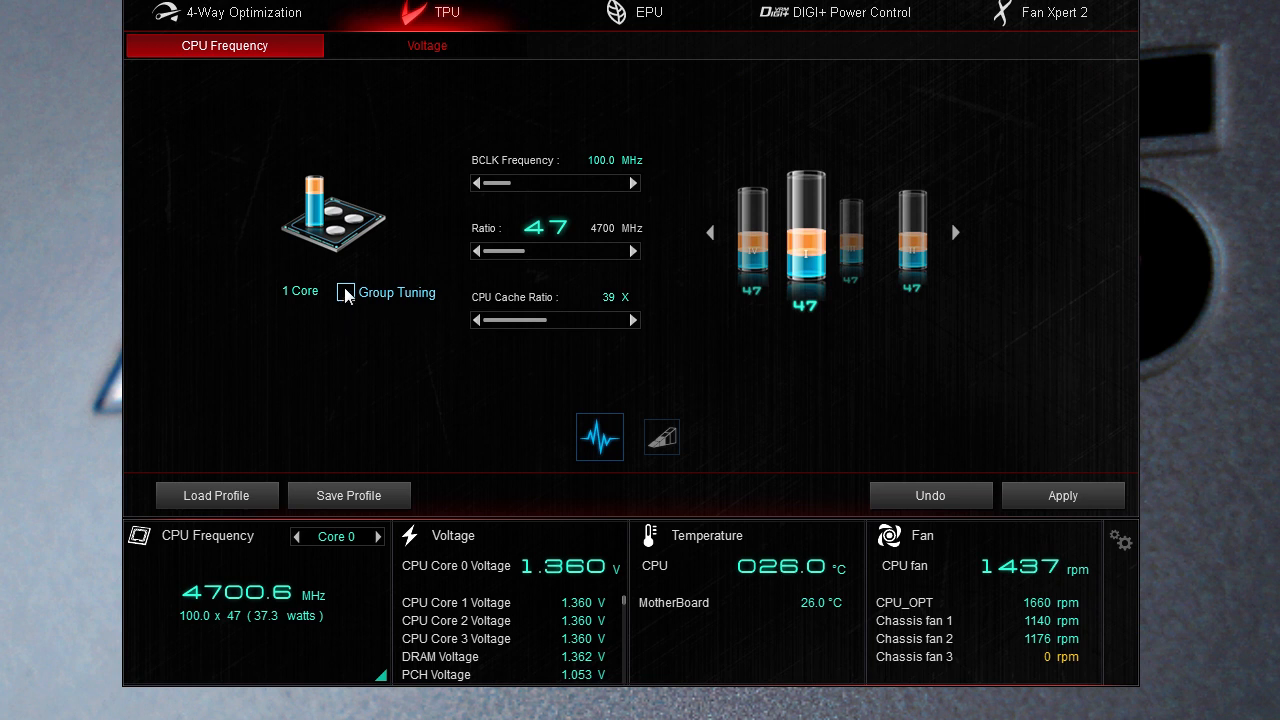
pyautogui.click(346, 292)
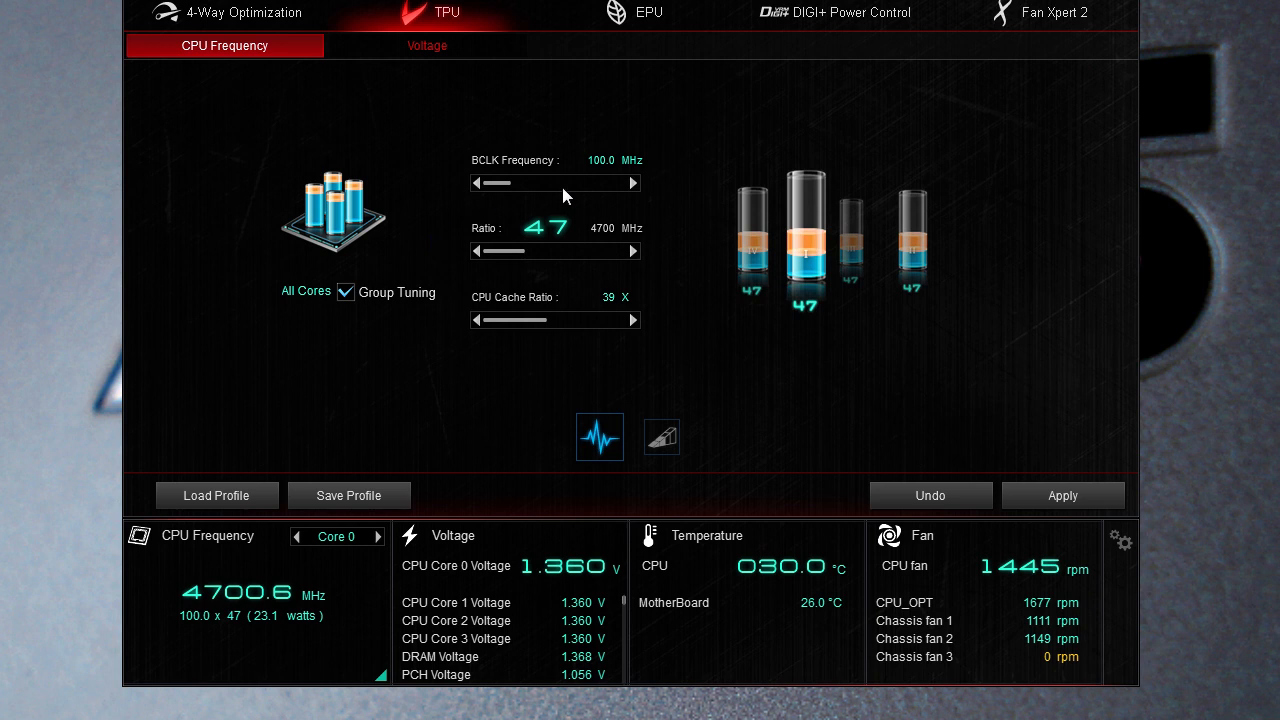
pyautogui.moveTo(414, 188)
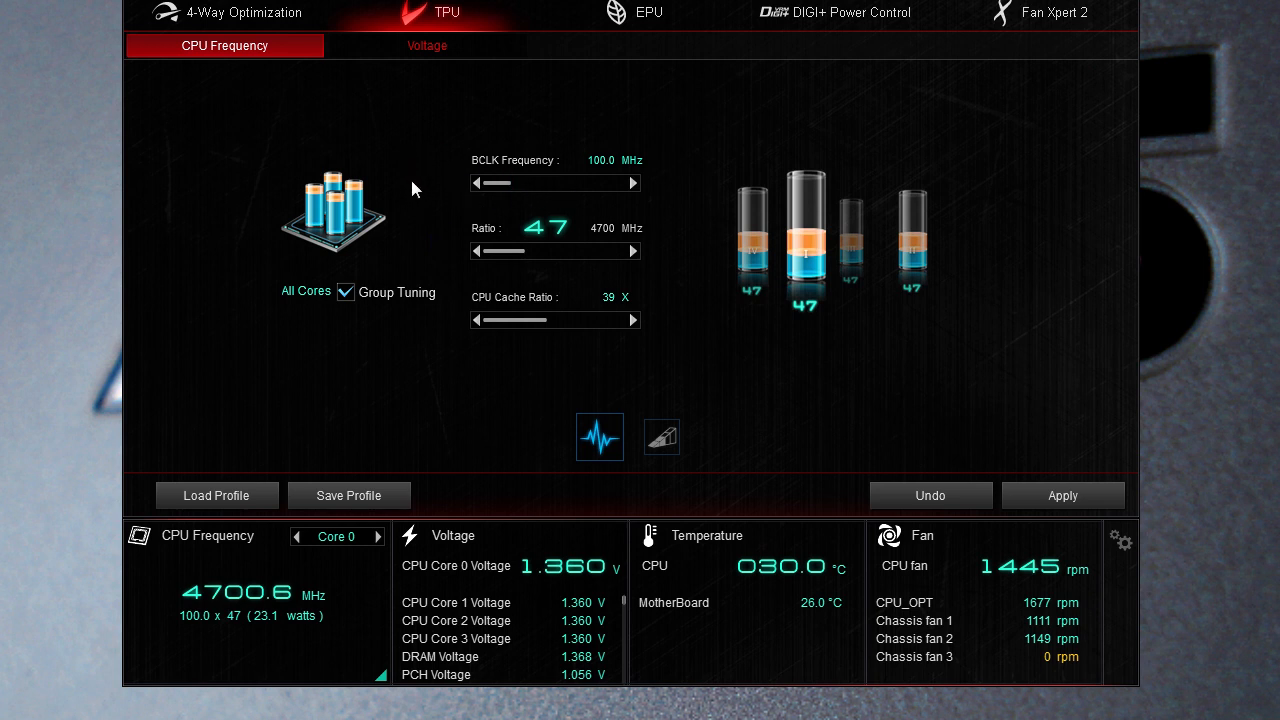
pyautogui.moveTo(510, 168)
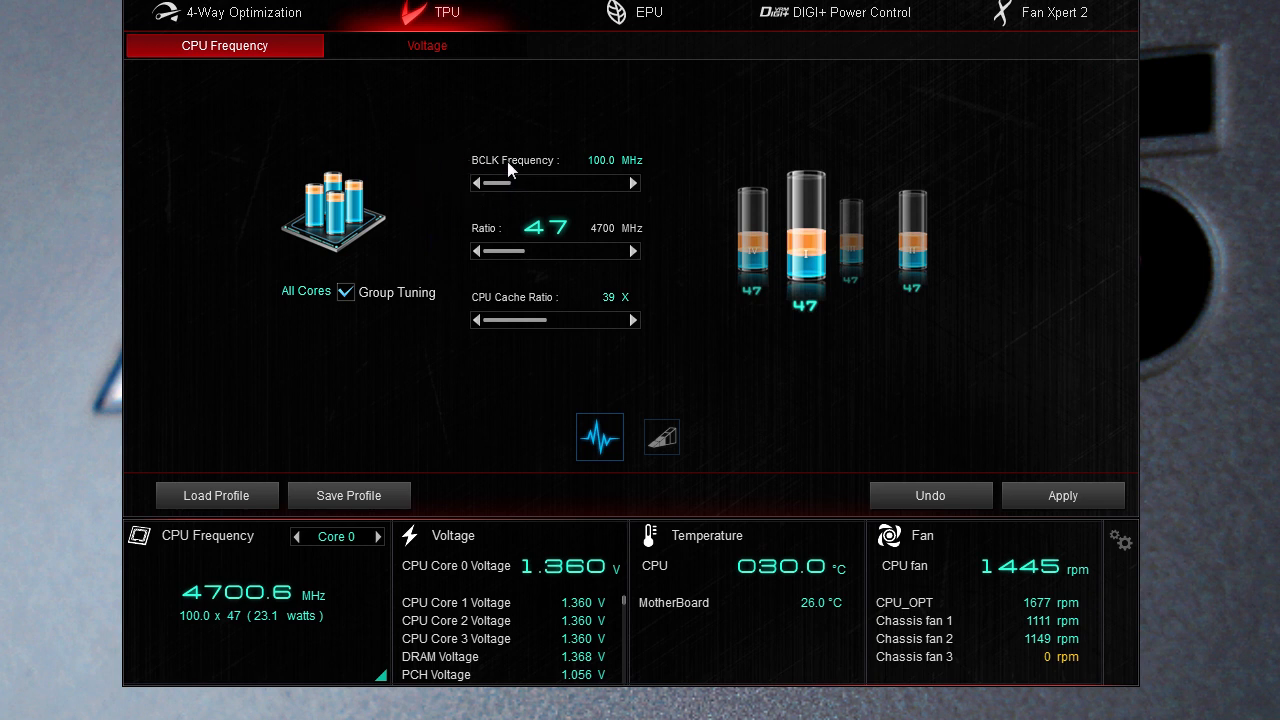
pyautogui.moveTo(500, 308)
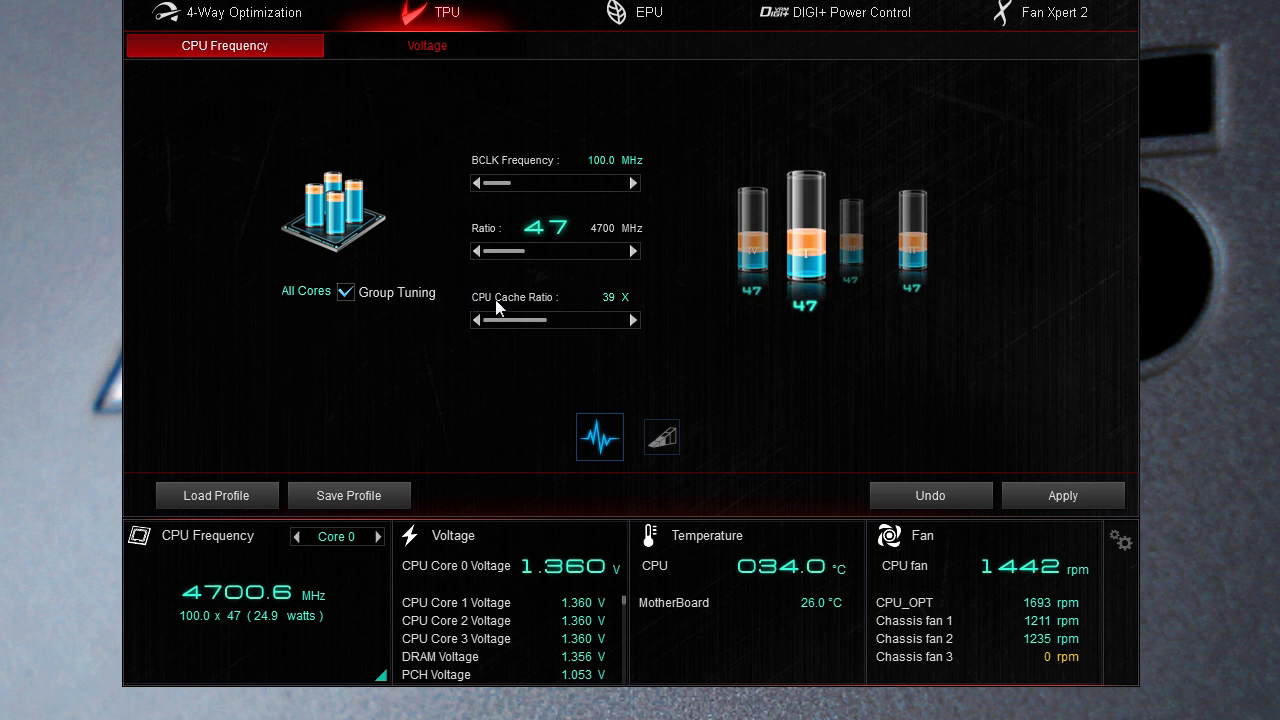
pyautogui.moveTo(796, 264)
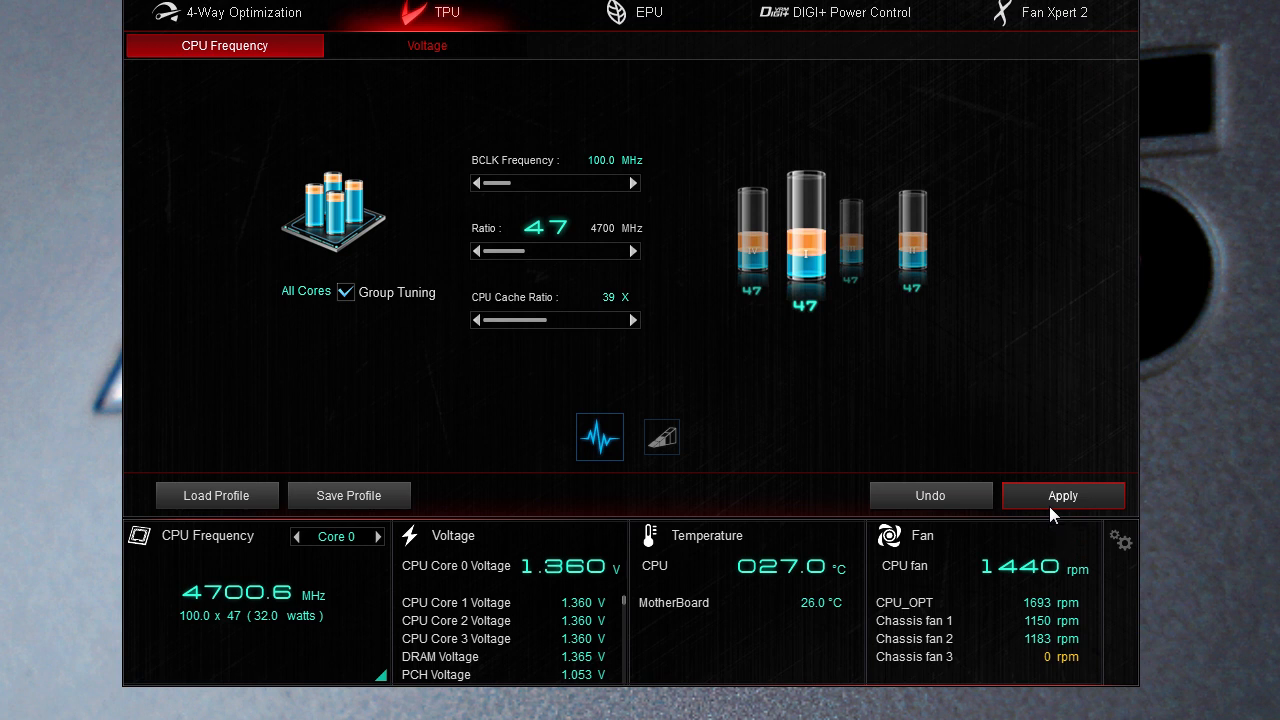
# Step: Bring up the CPU strap BCLK selector listing 100, 125, 167 and 250 MHz
pyautogui.click(660, 436)
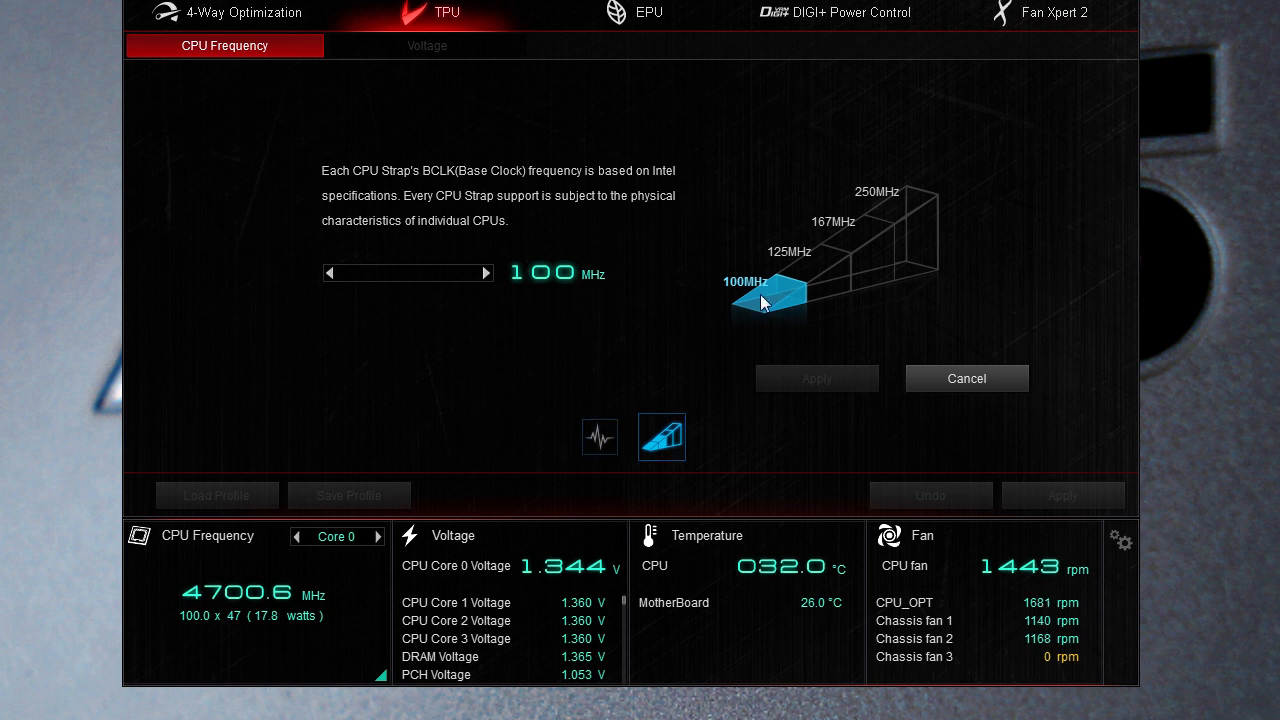
pyautogui.moveTo(778, 288)
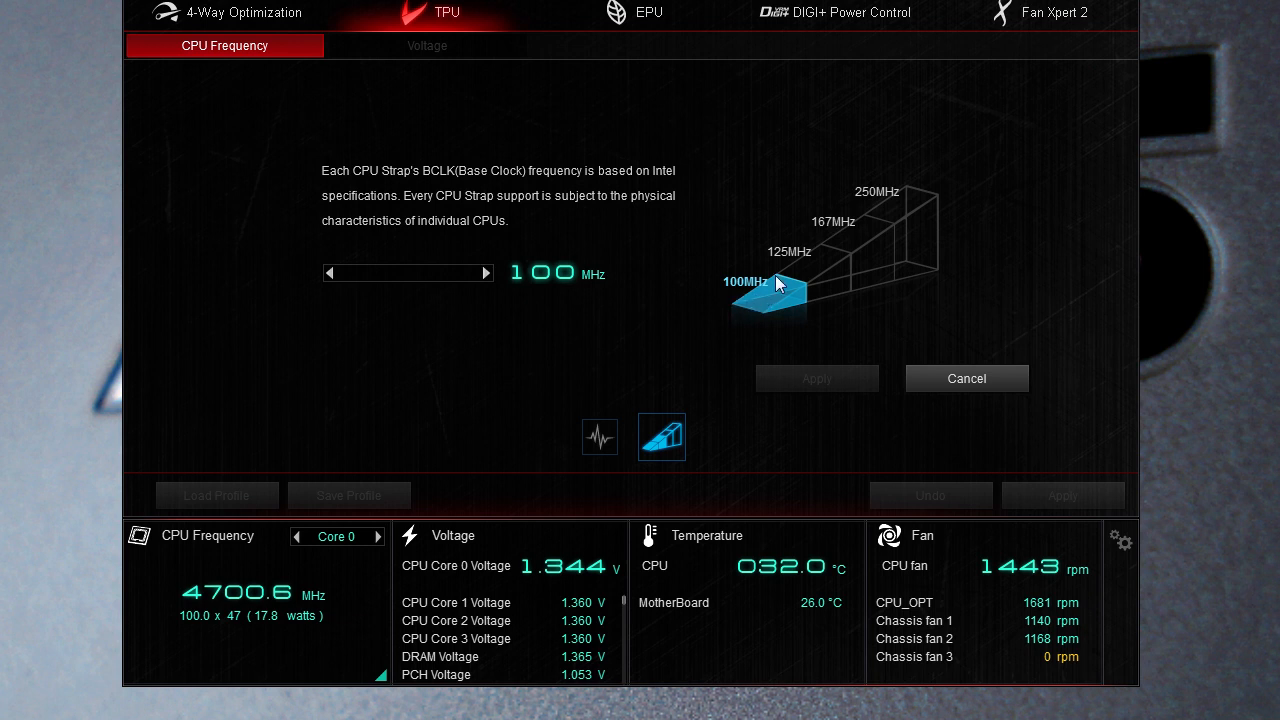
pyautogui.moveTo(878, 220)
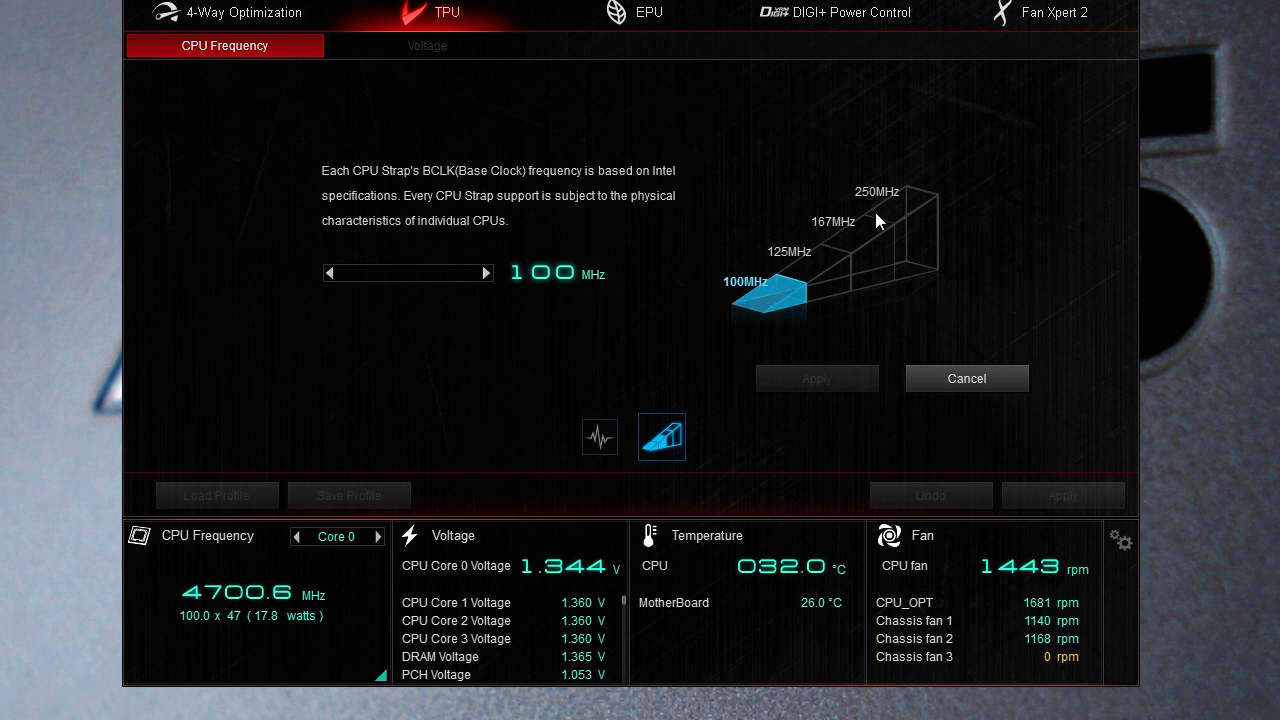
# Step: Cancel the strap selector, keeping 100 MHz, and move on to the EPU panel
pyautogui.click(600, 436)
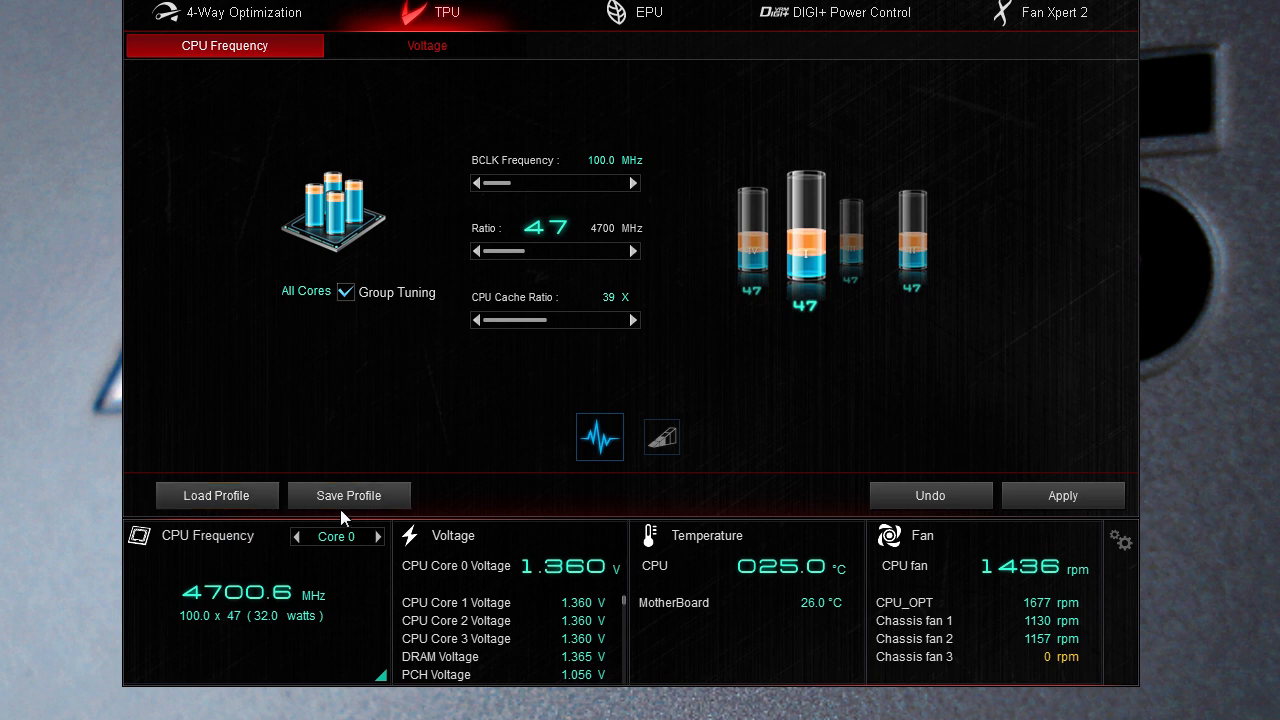
pyautogui.moveTo(348, 496)
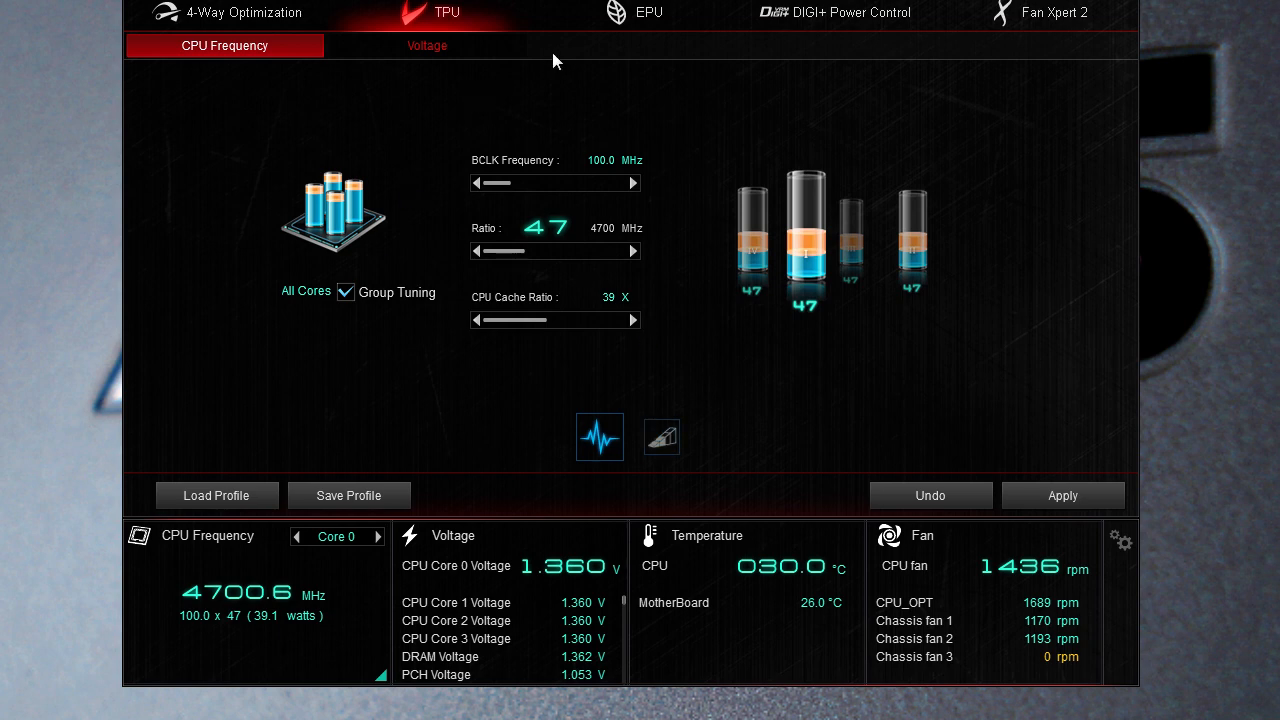
pyautogui.click(648, 12)
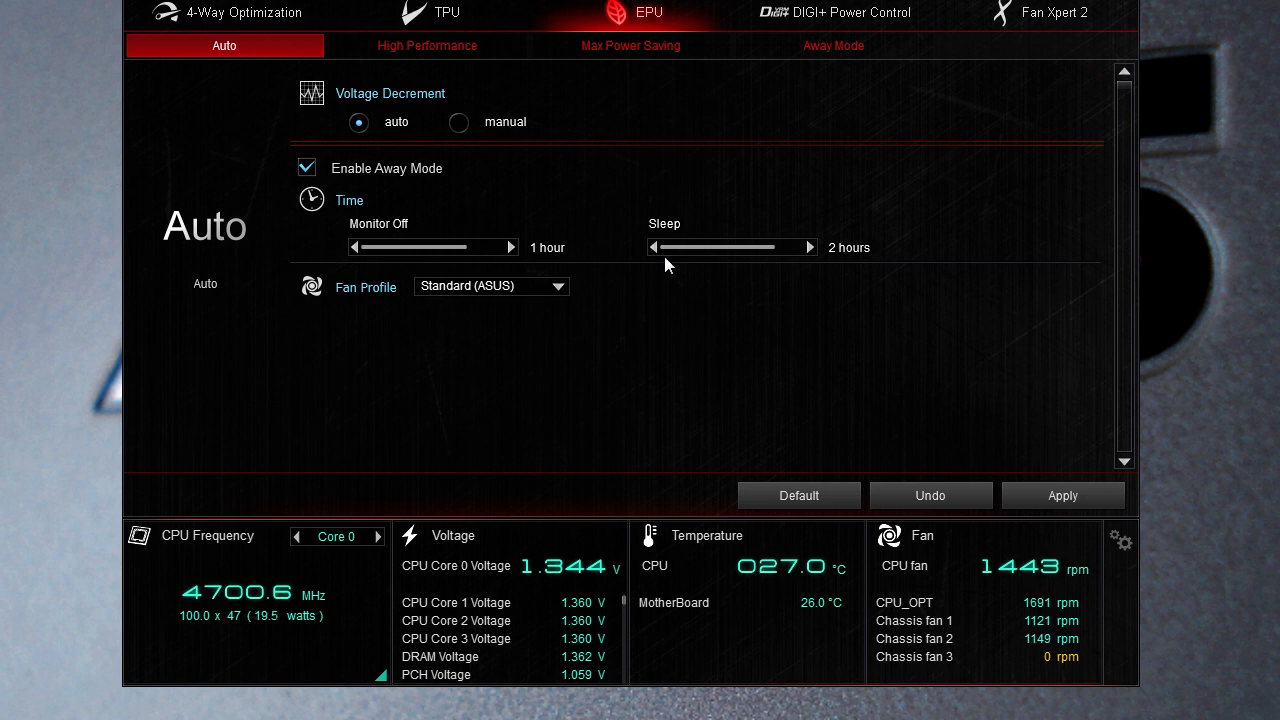
pyautogui.moveTo(658, 232)
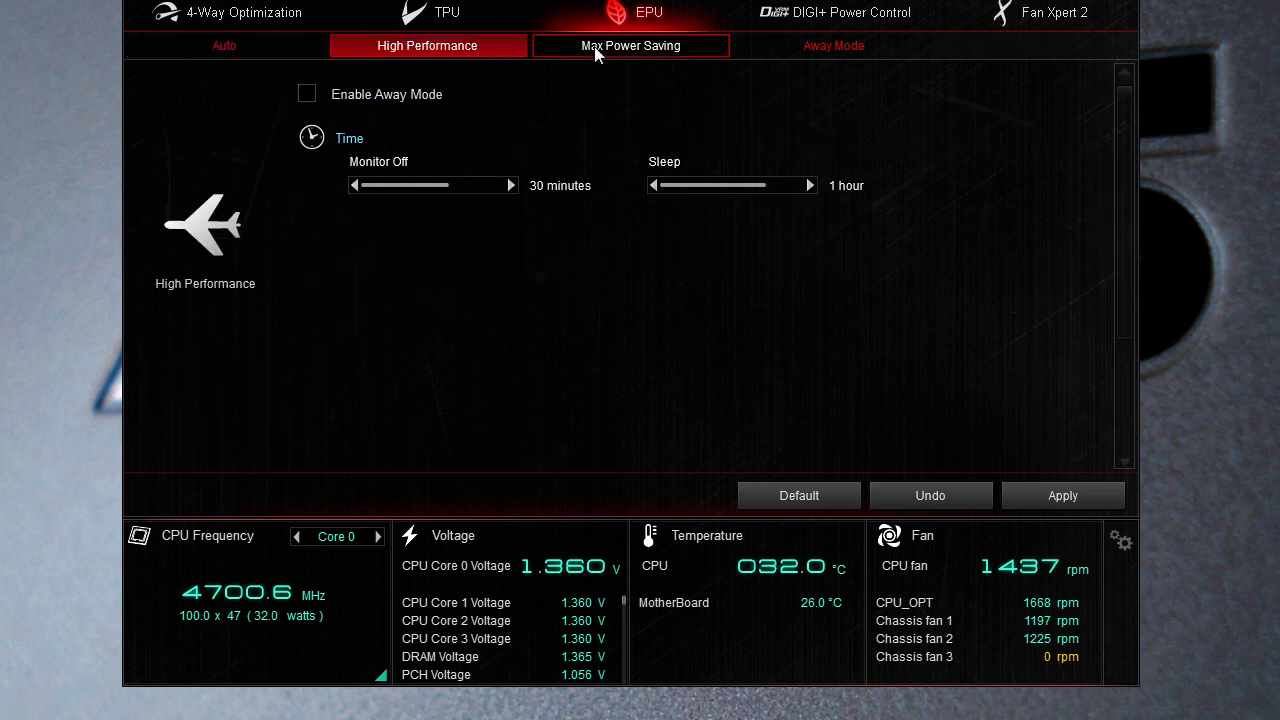
# Step: Review EPU's Max Power Saving and Away Mode settings, then head to DIGI+ Power Control
pyautogui.click(630, 44)
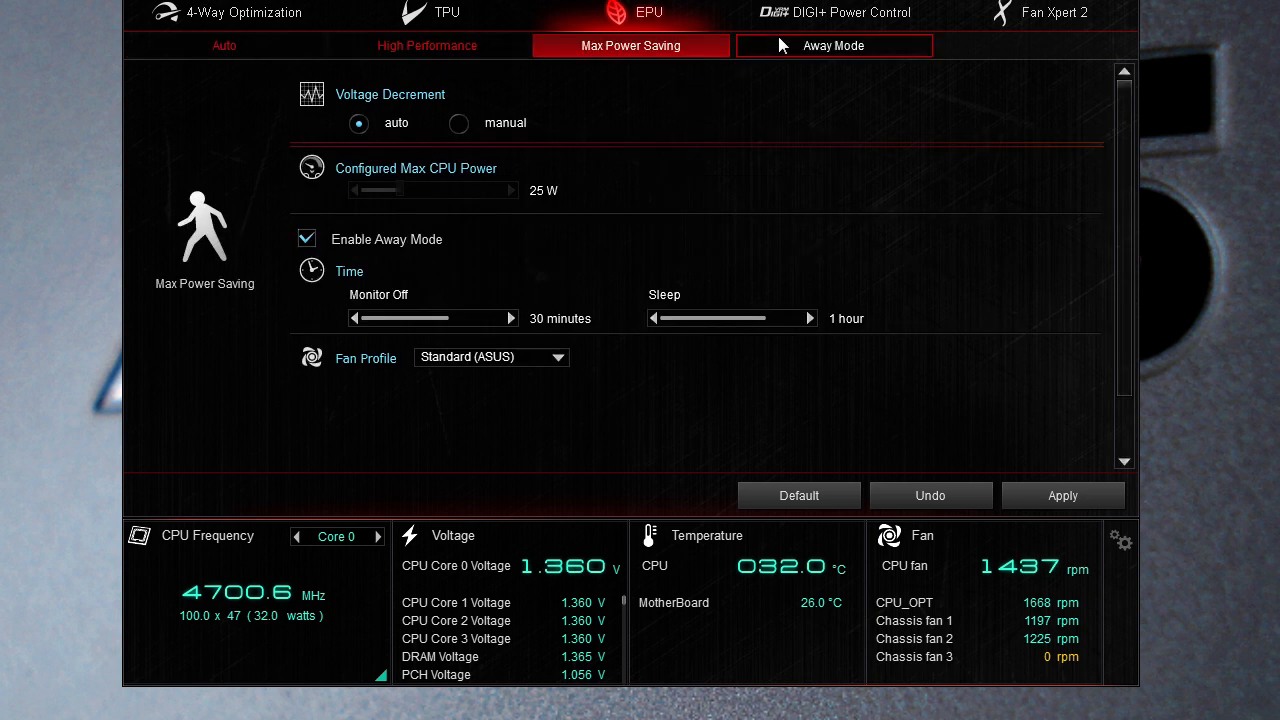
pyautogui.click(832, 44)
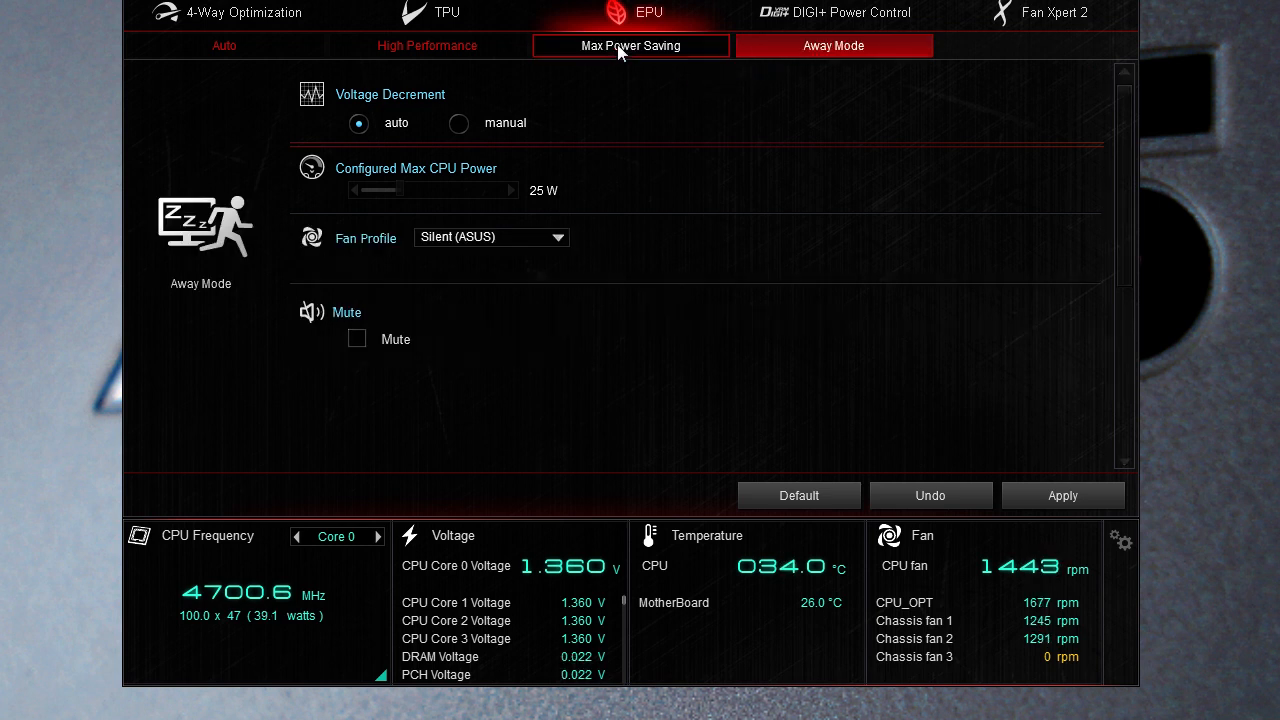
pyautogui.click(832, 44)
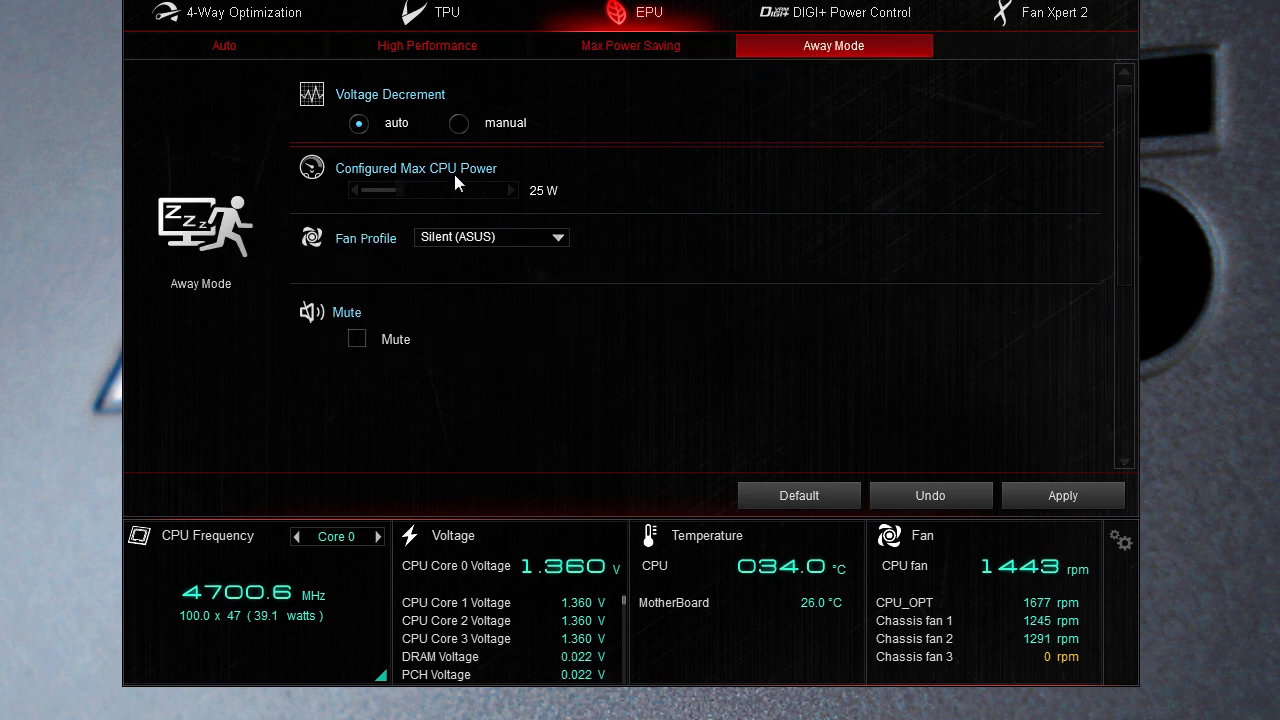
pyautogui.click(628, 44)
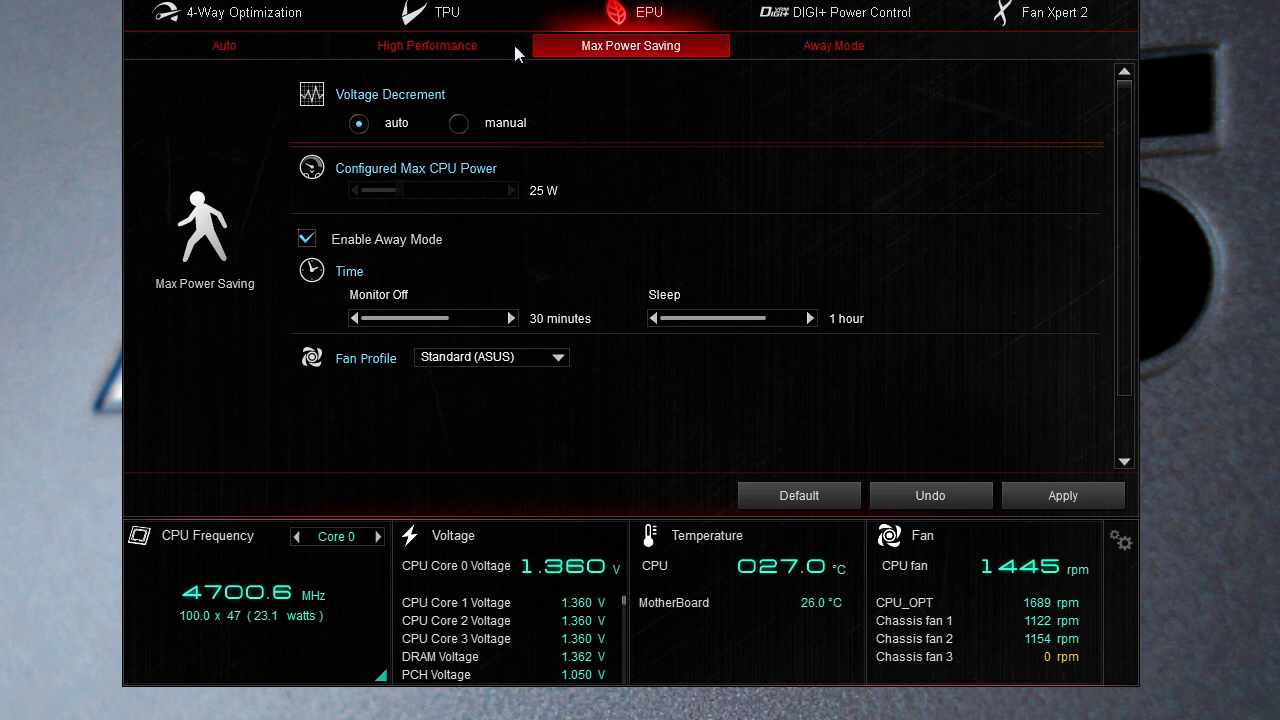
pyautogui.click(846, 12)
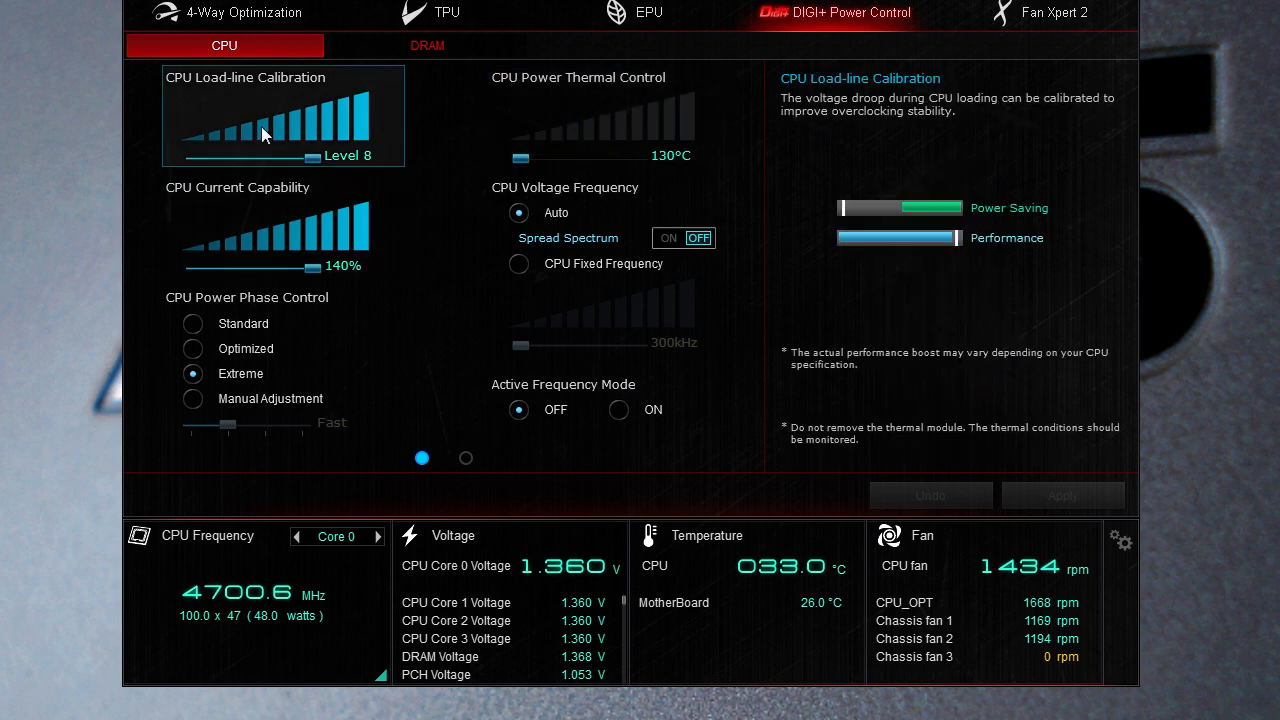
pyautogui.moveTo(240, 120)
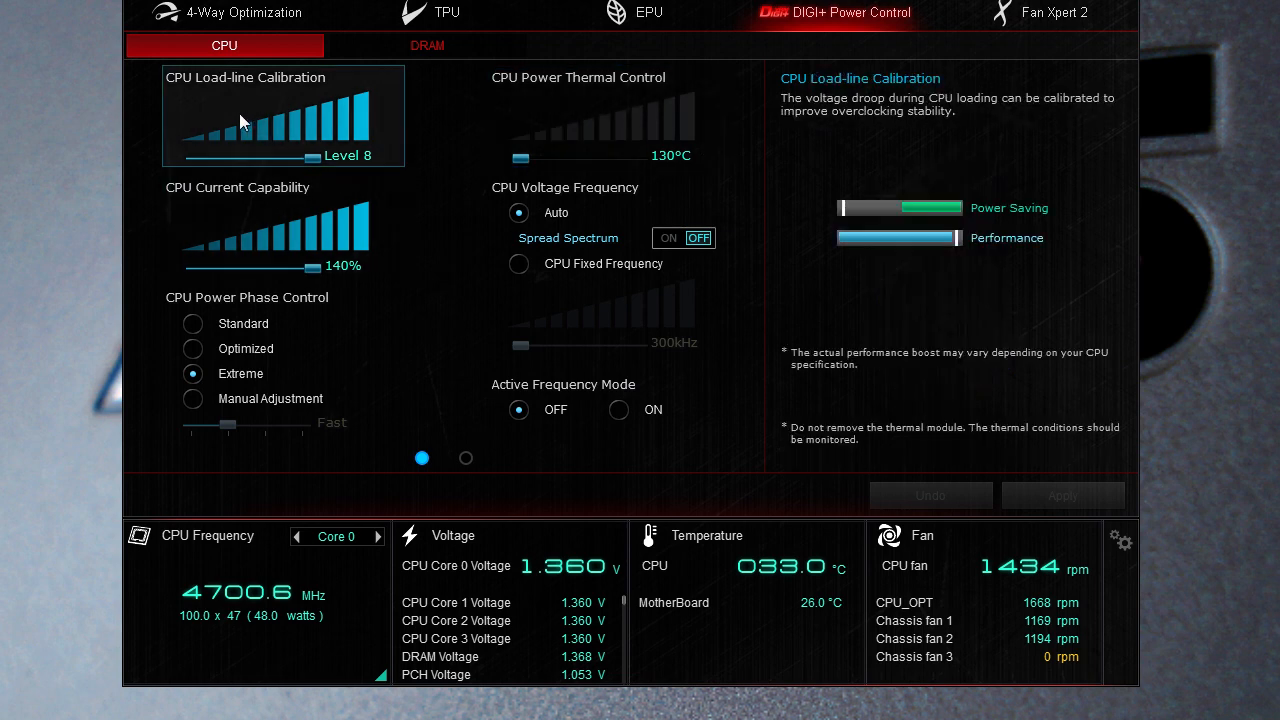
pyautogui.moveTo(462, 136)
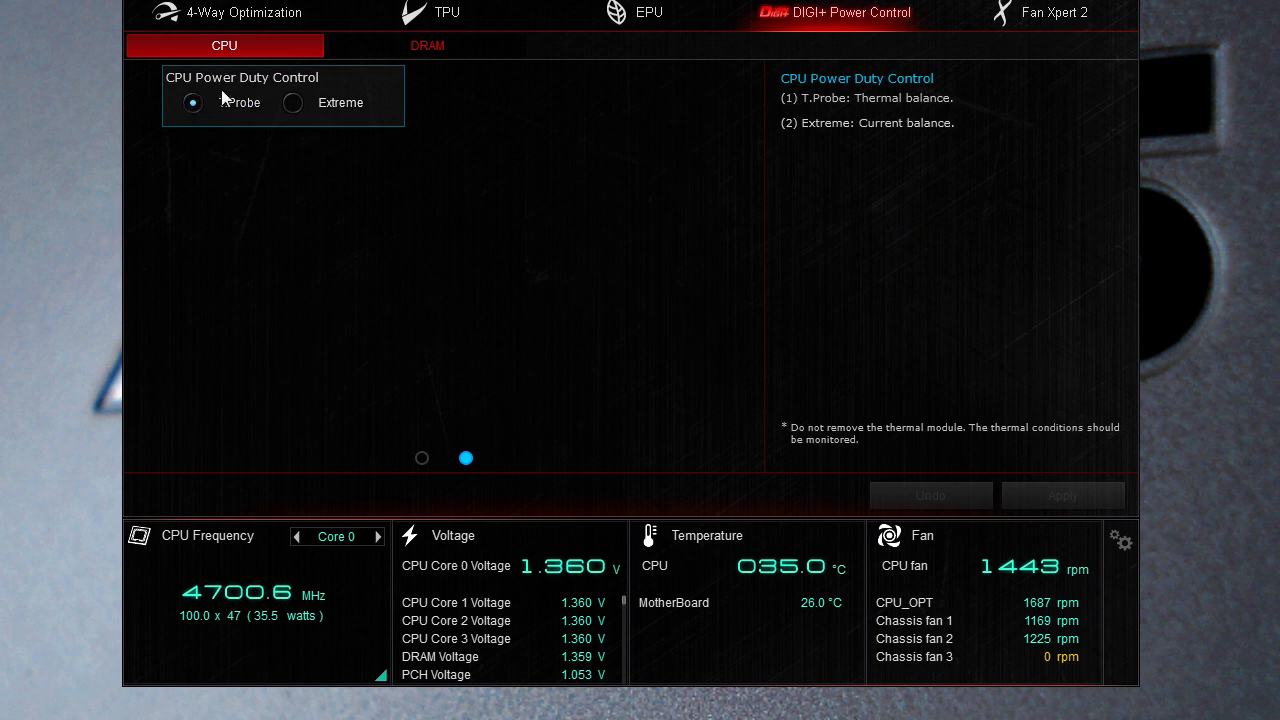
# Step: Review DIGI+ DRAM and CPU power delivery settings, then move to Fan Xpert 2
pyautogui.click(428, 44)
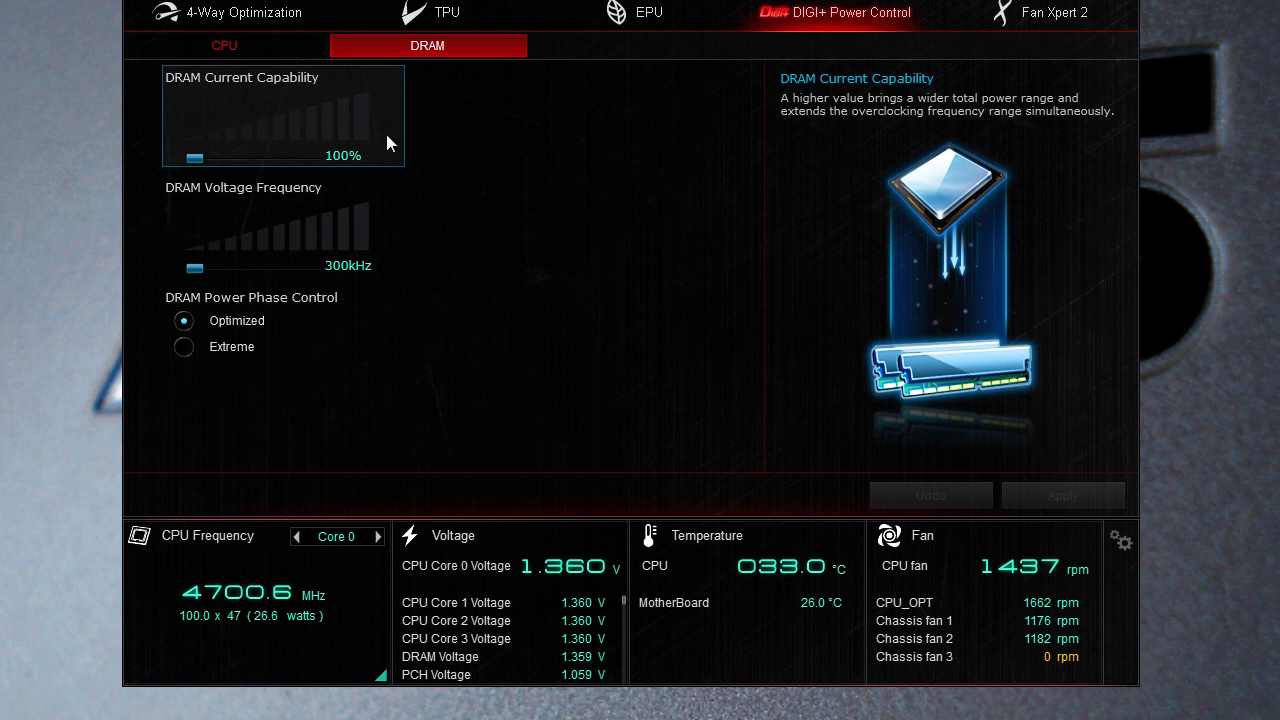
pyautogui.moveTo(316, 136)
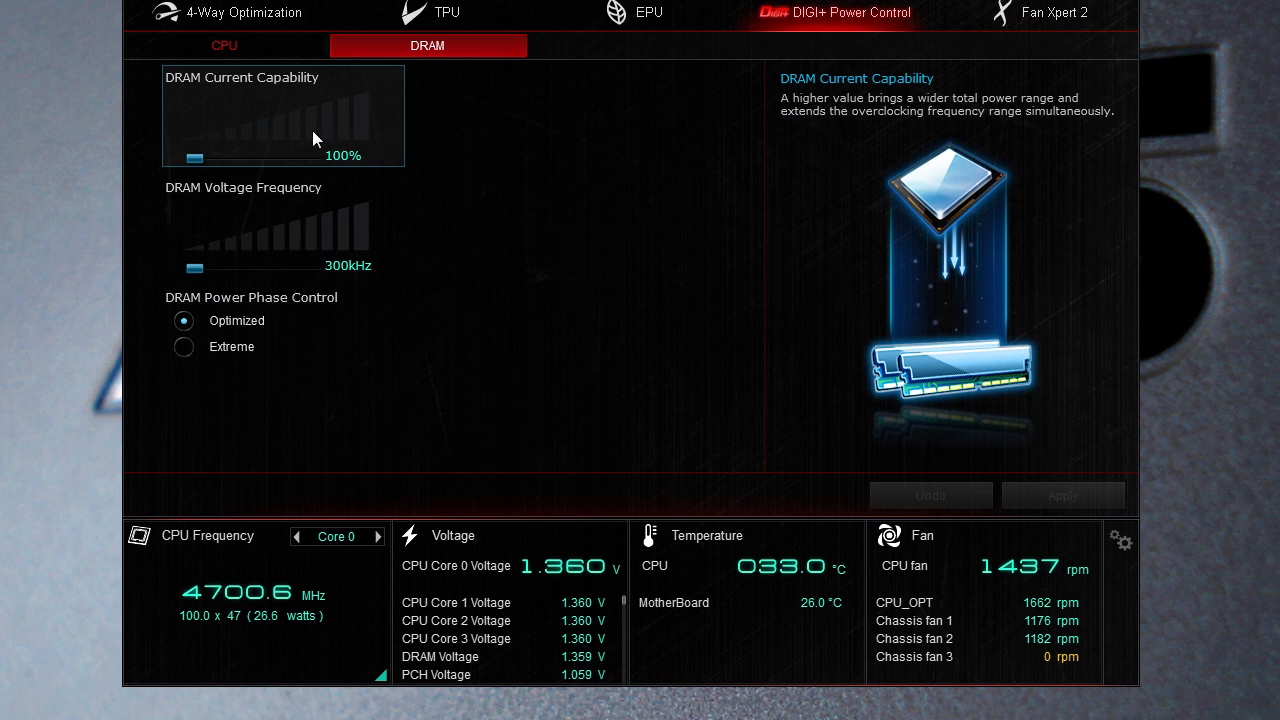
pyautogui.moveTo(238, 238)
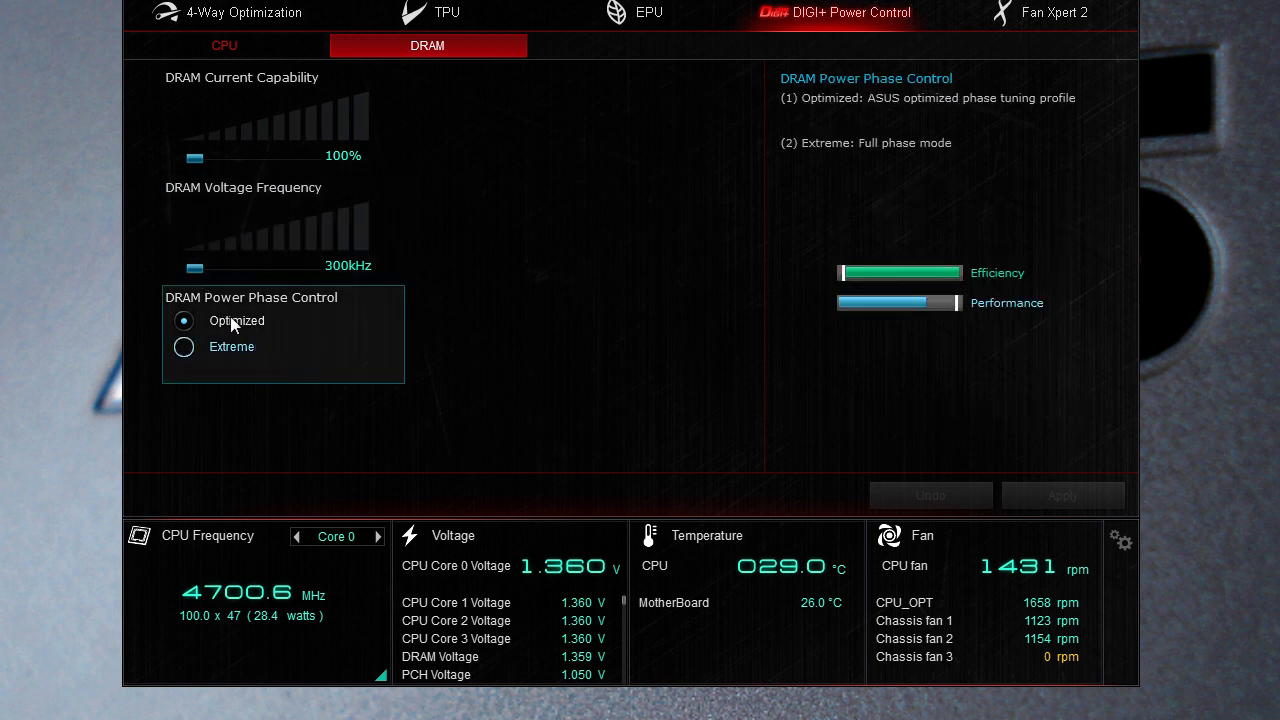
pyautogui.moveTo(562, 252)
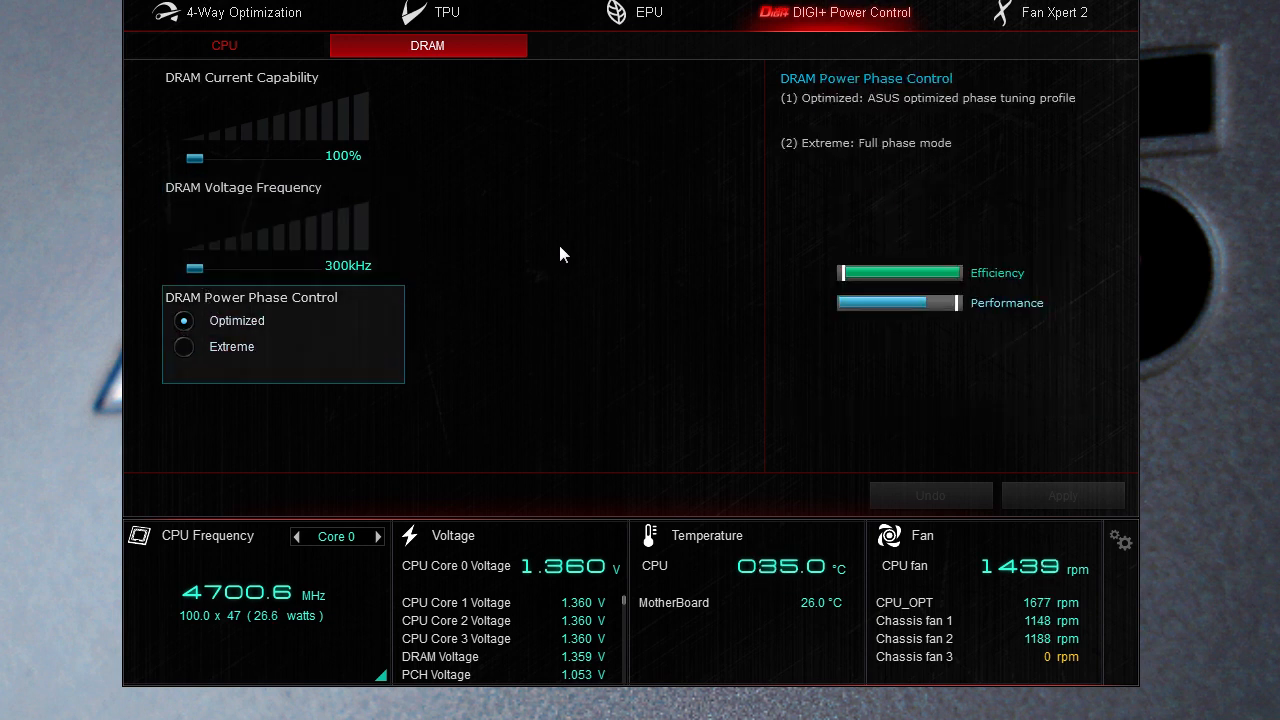
pyautogui.moveTo(500, 104)
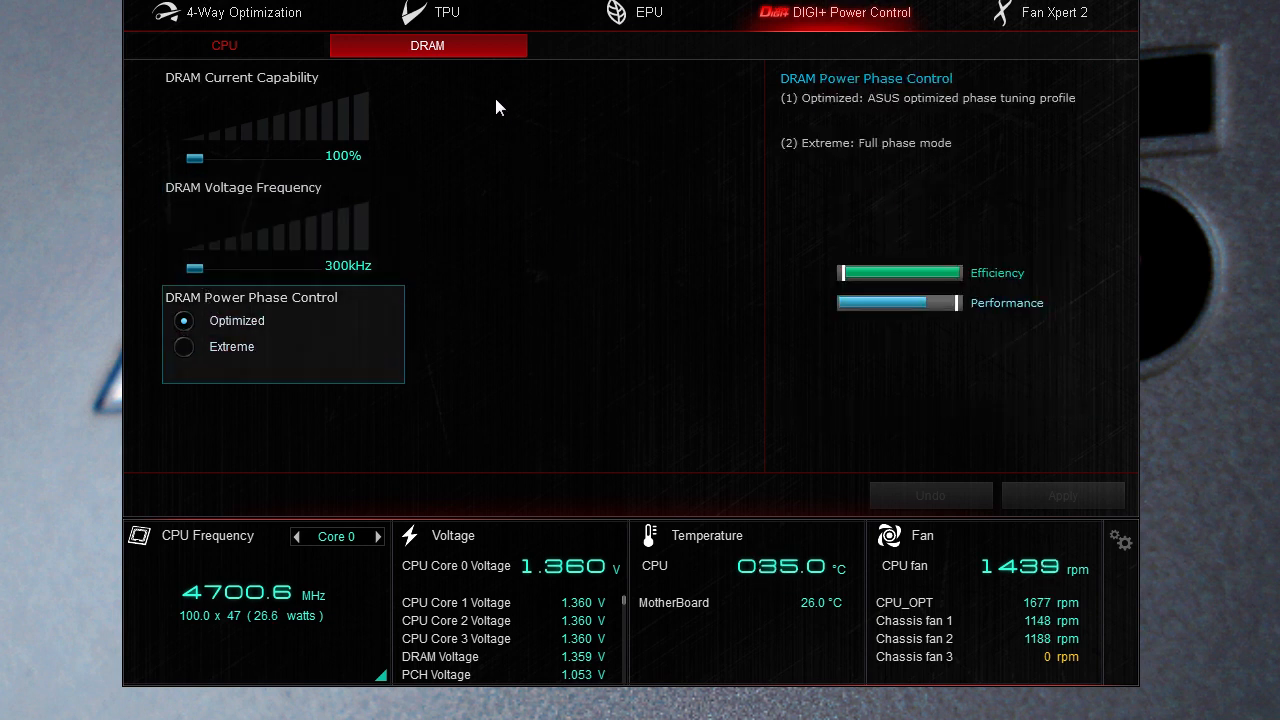
pyautogui.click(224, 44)
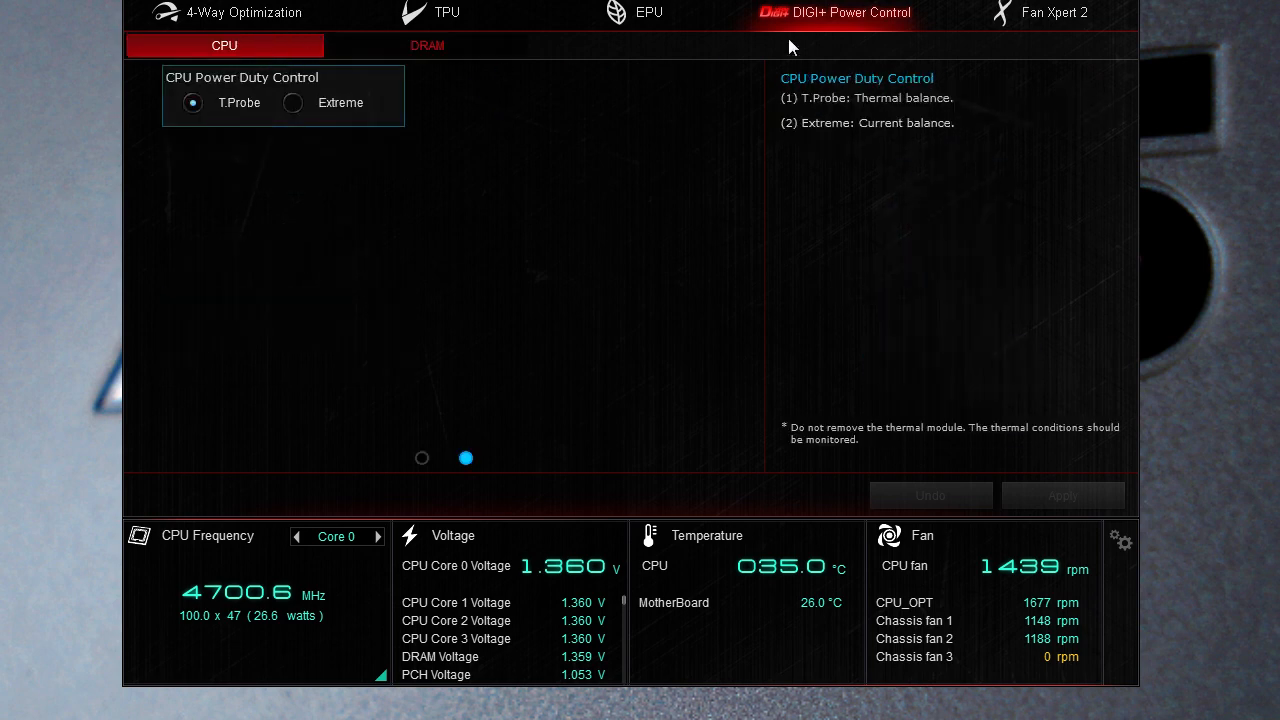
pyautogui.click(1054, 12)
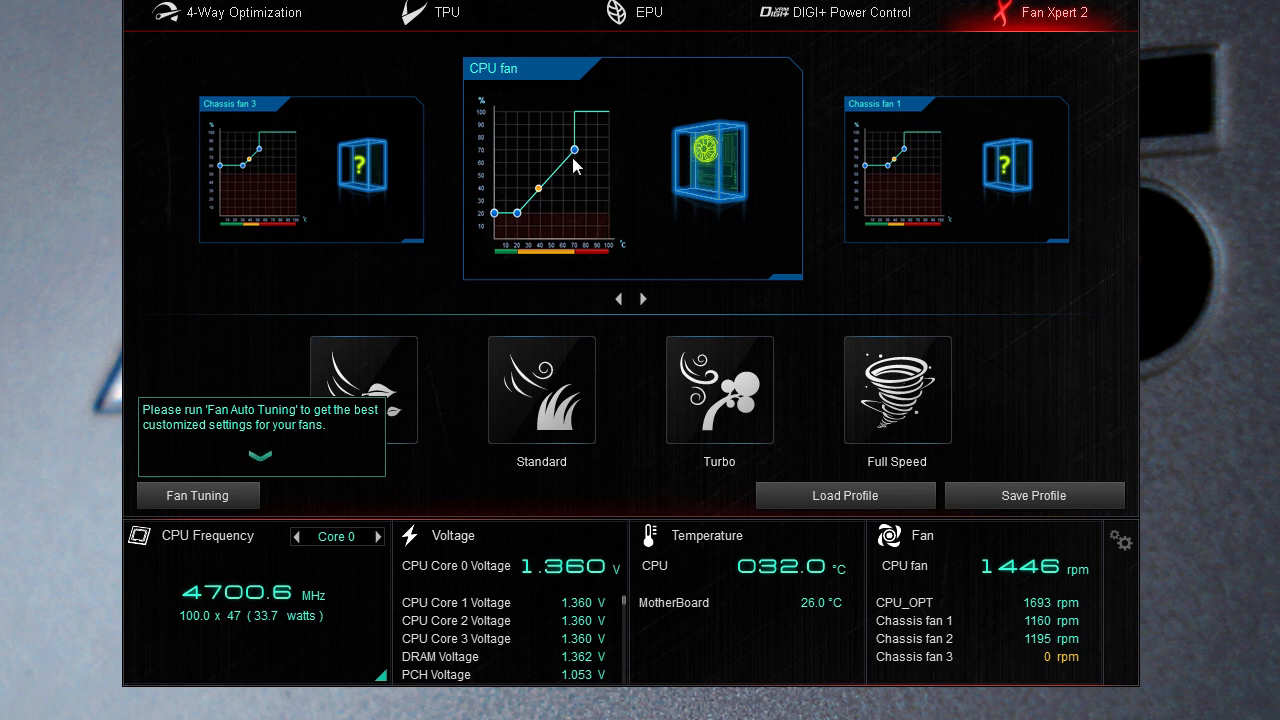
# Step: Cycle through the Chassis fan 1, 2 and 3 speed curves
pyautogui.click(644, 298)
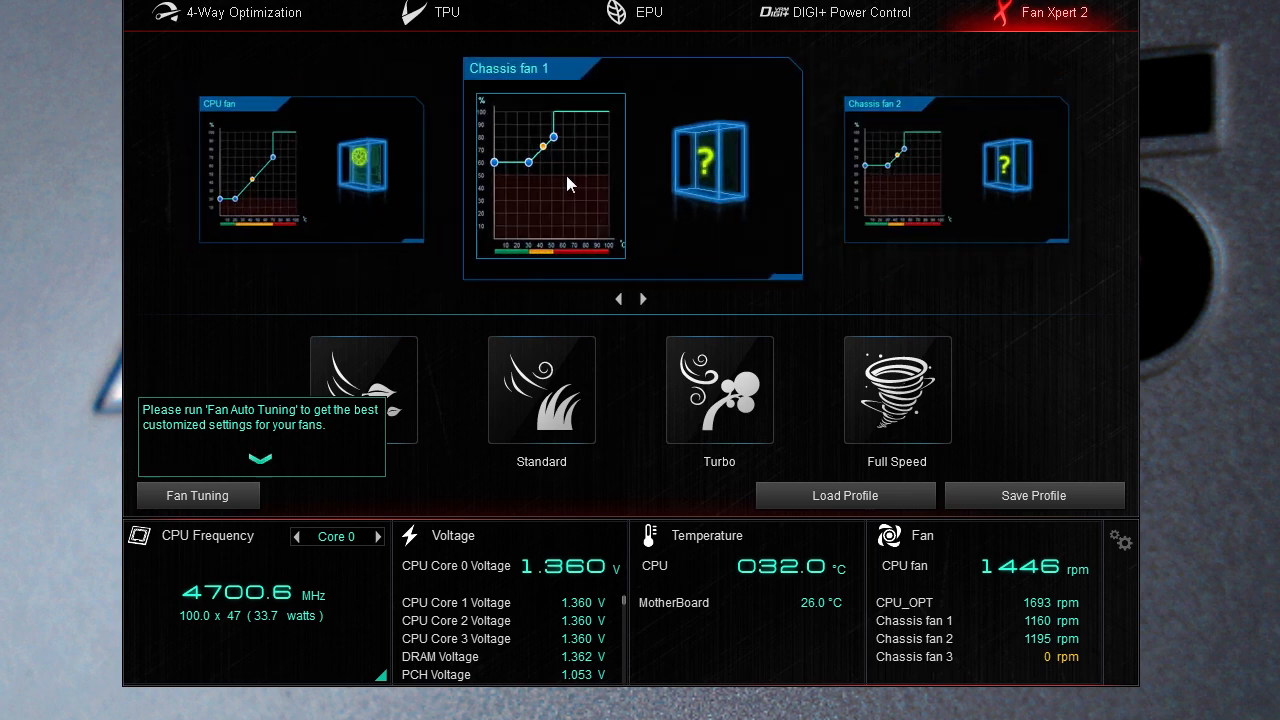
pyautogui.click(644, 298)
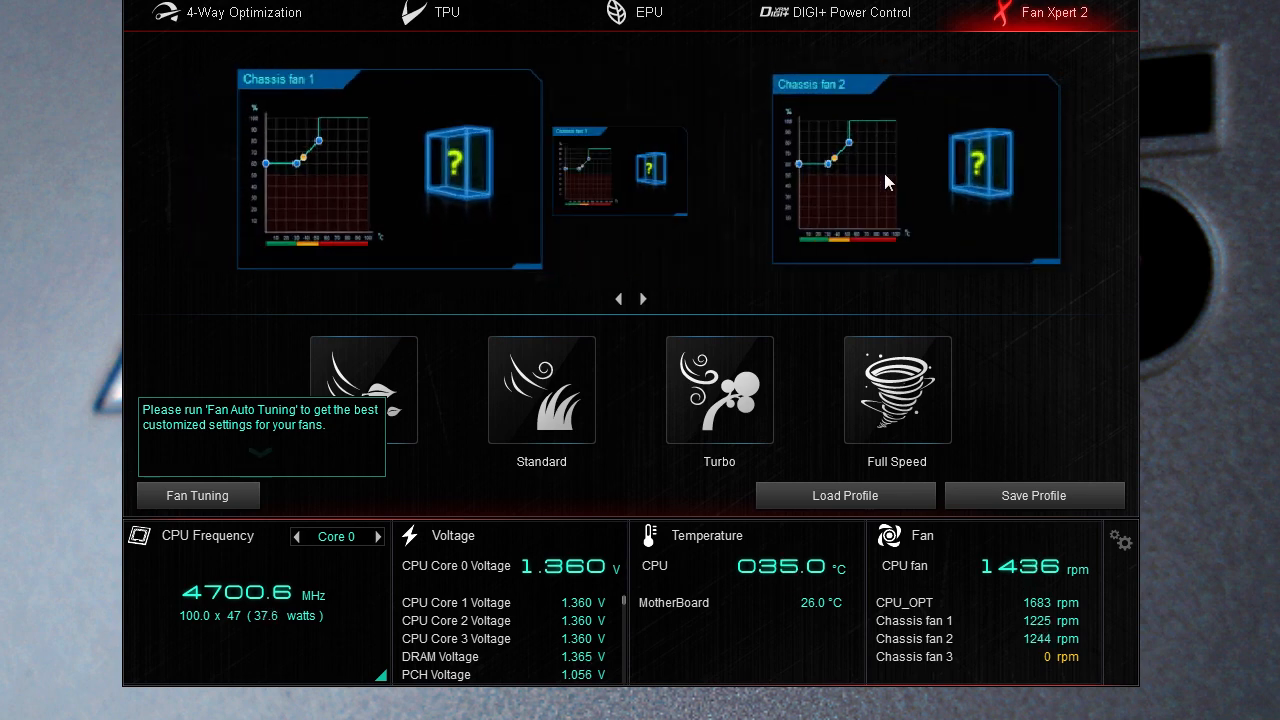
pyautogui.click(644, 298)
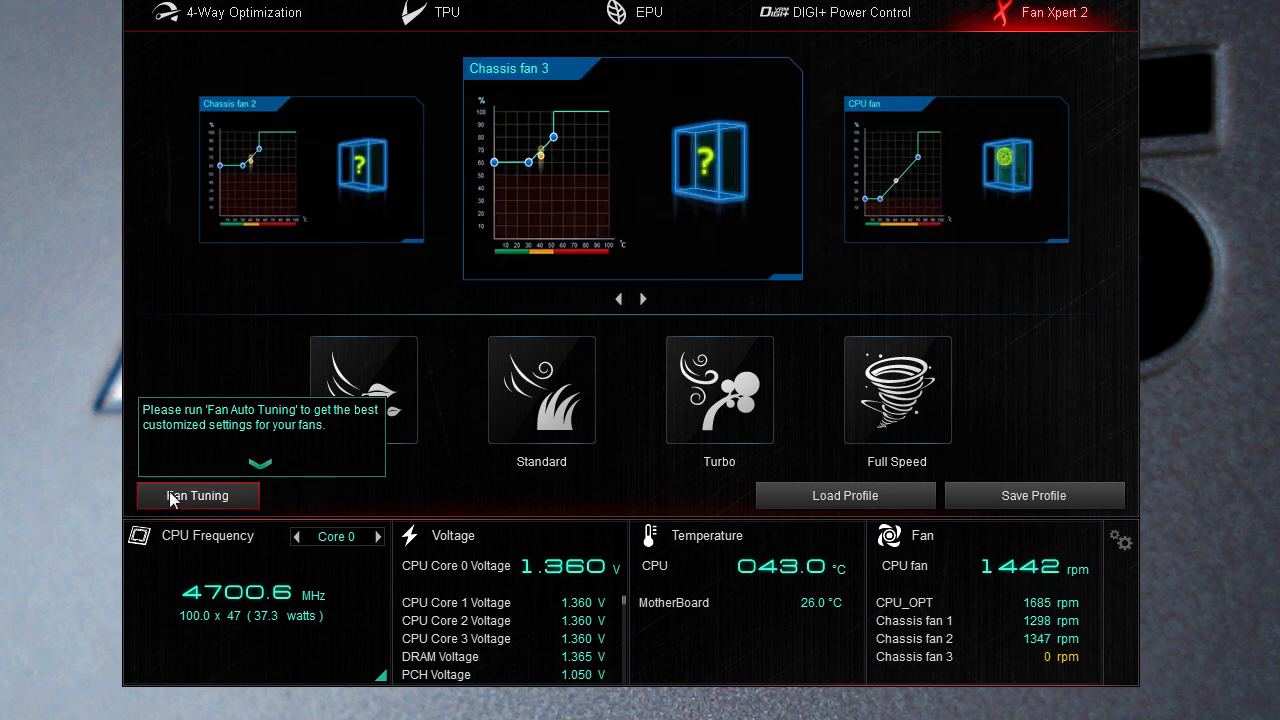
pyautogui.moveTo(170, 496)
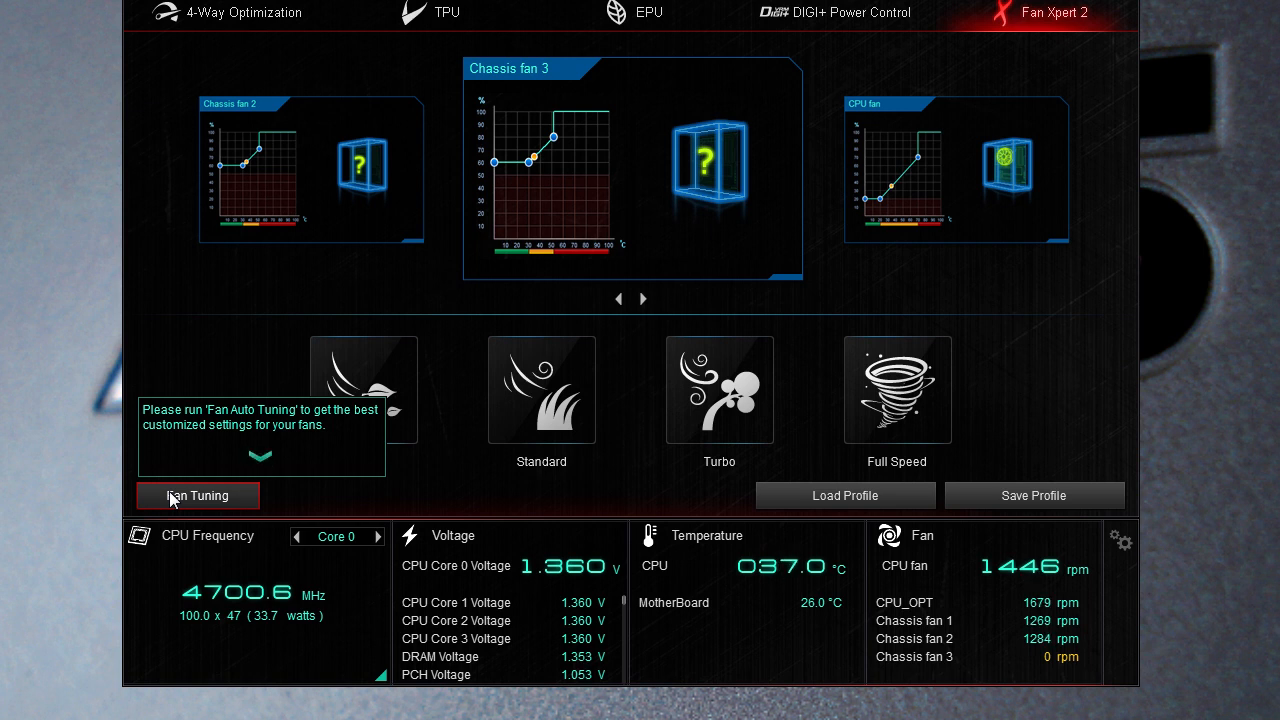
pyautogui.moveTo(508, 172)
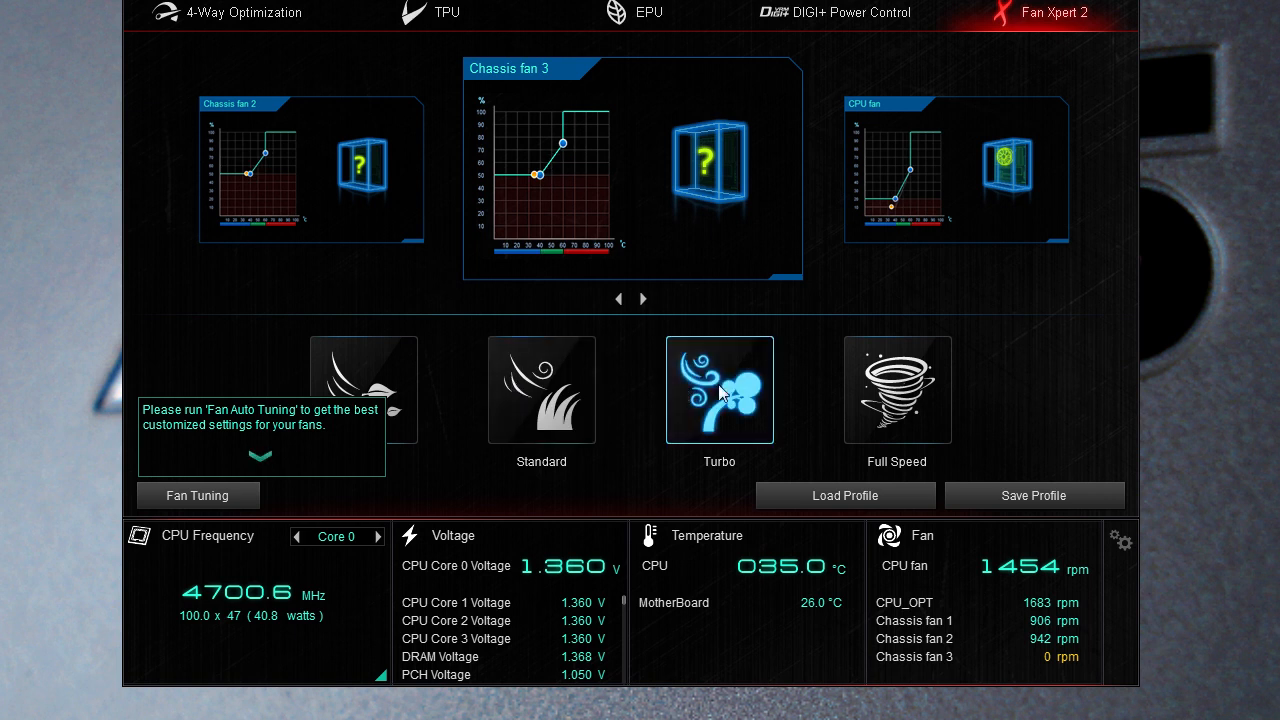
# Step: Run all fans at Full Speed, then restore the Standard temperature-based curves
pyautogui.click(896, 390)
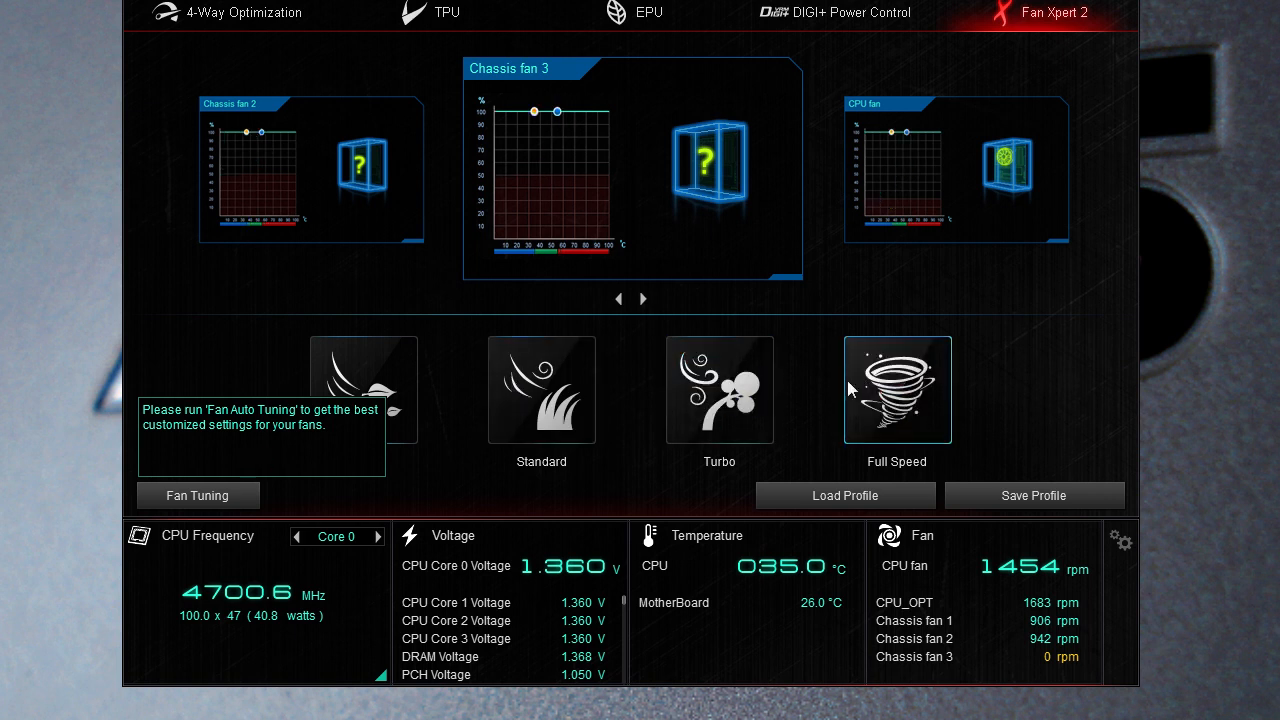
pyautogui.click(540, 388)
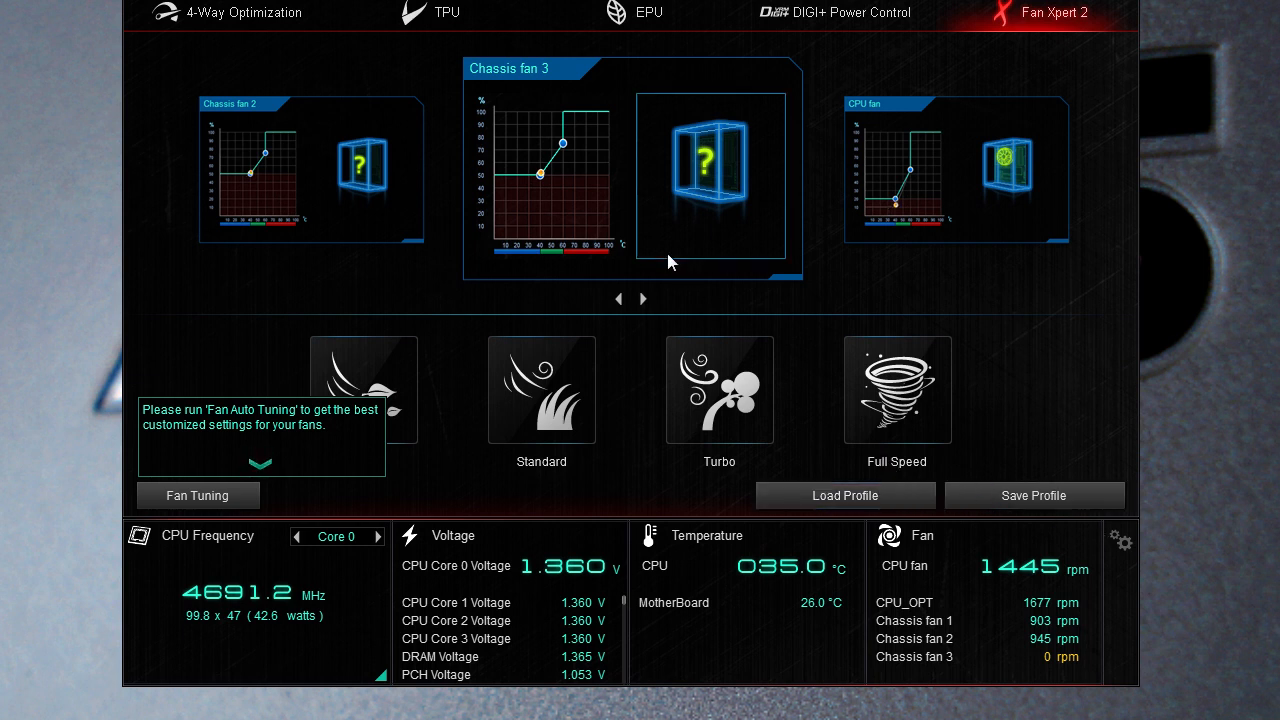
pyautogui.click(700, 164)
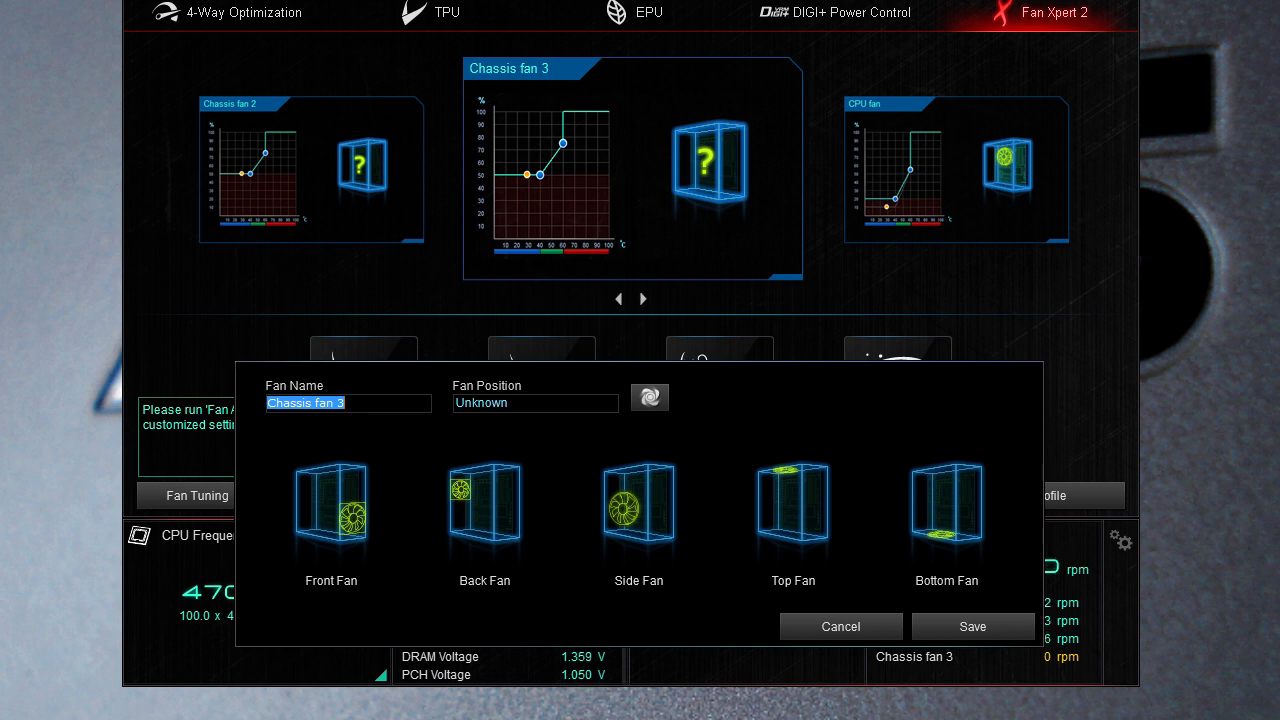
# Step: Start naming Chassis fan 3 'Fr', run Fan Position Search and mark it as a back fan
pyautogui.write('Front Fan')
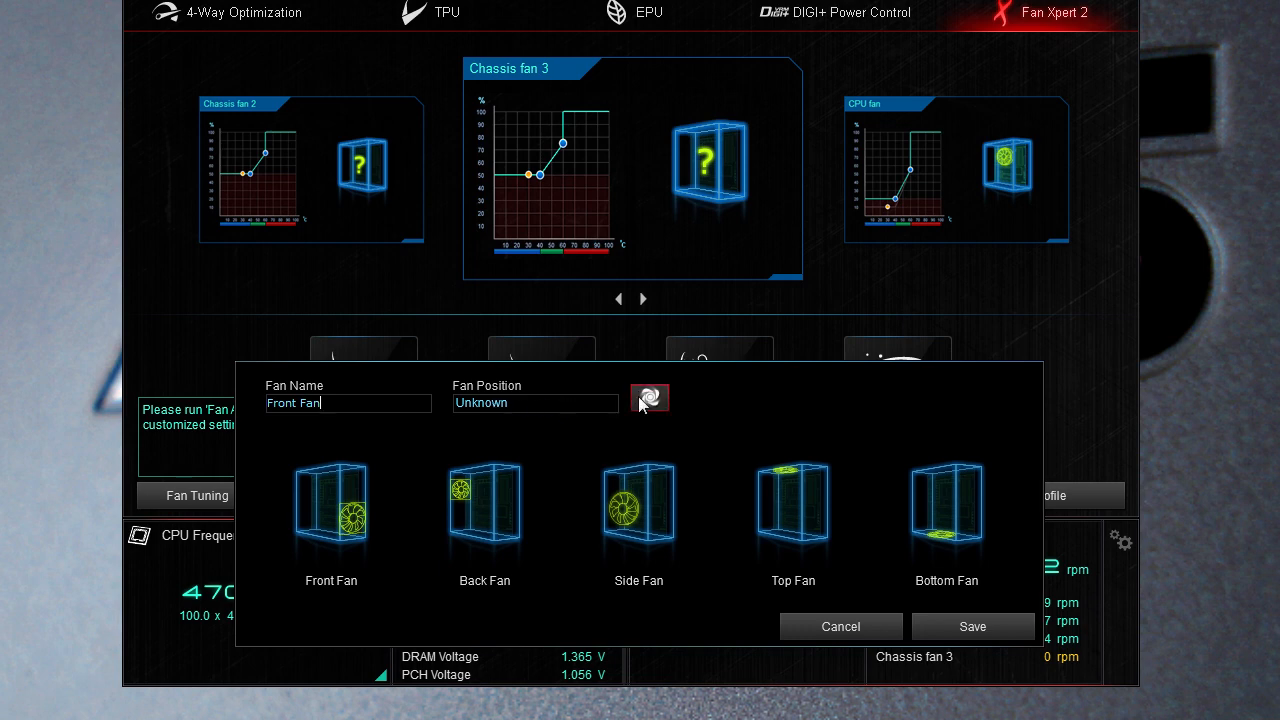
pyautogui.click(648, 398)
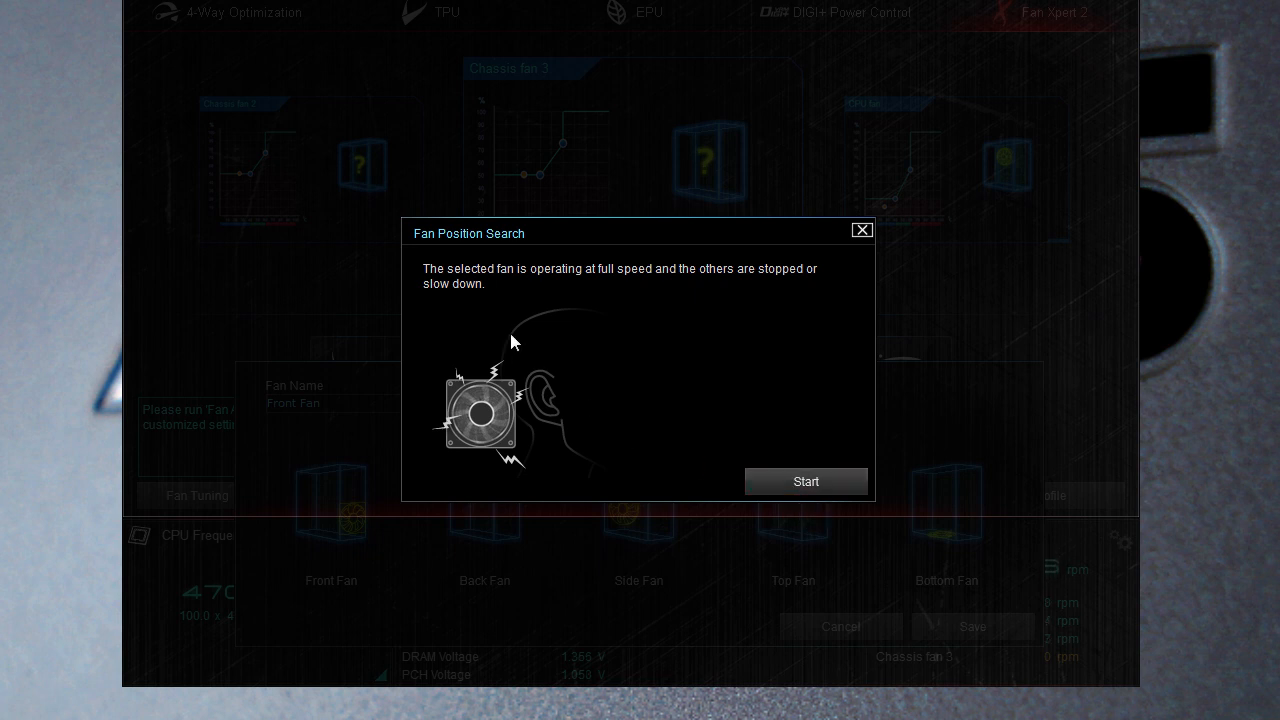
pyautogui.moveTo(536, 342)
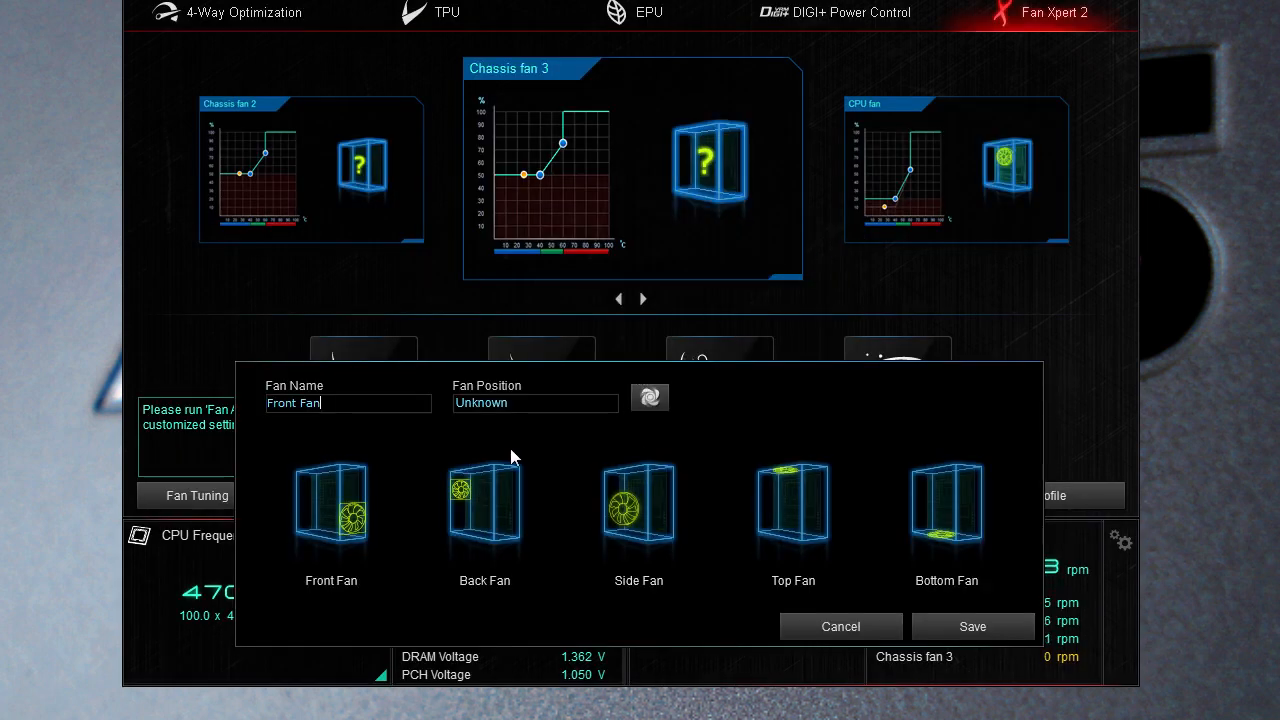
pyautogui.moveTo(572, 456)
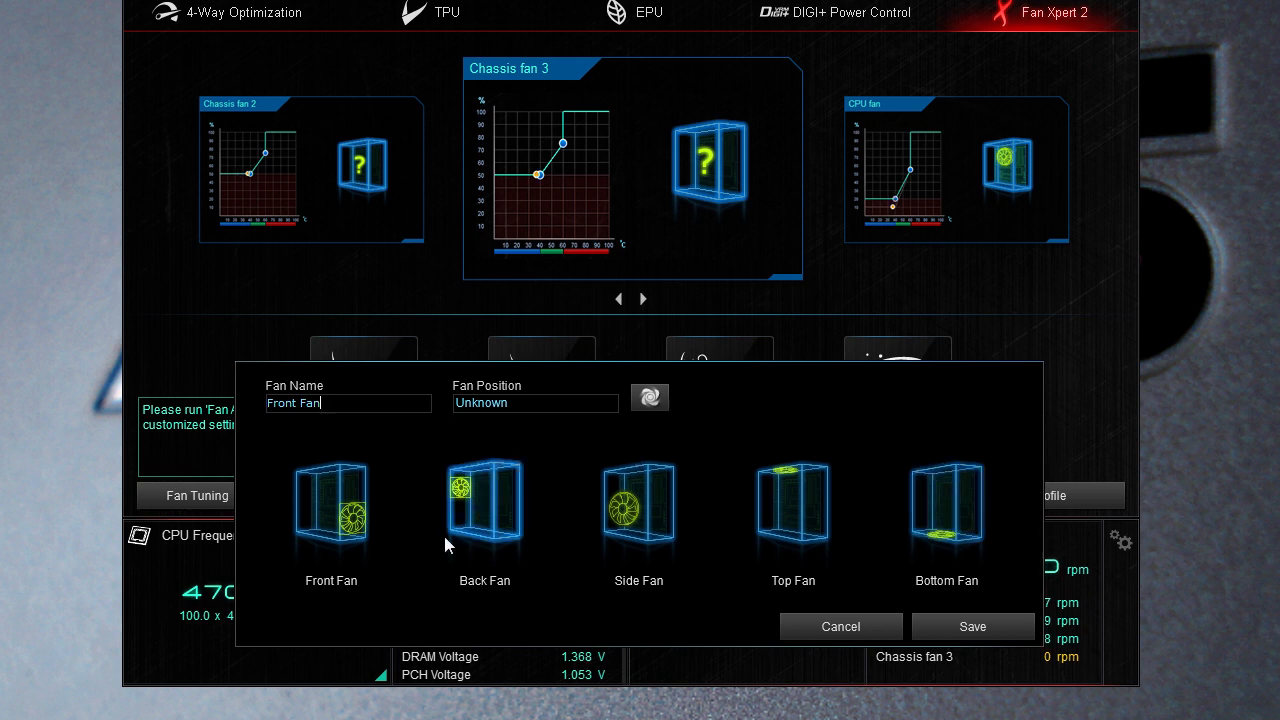
pyautogui.click(840, 626)
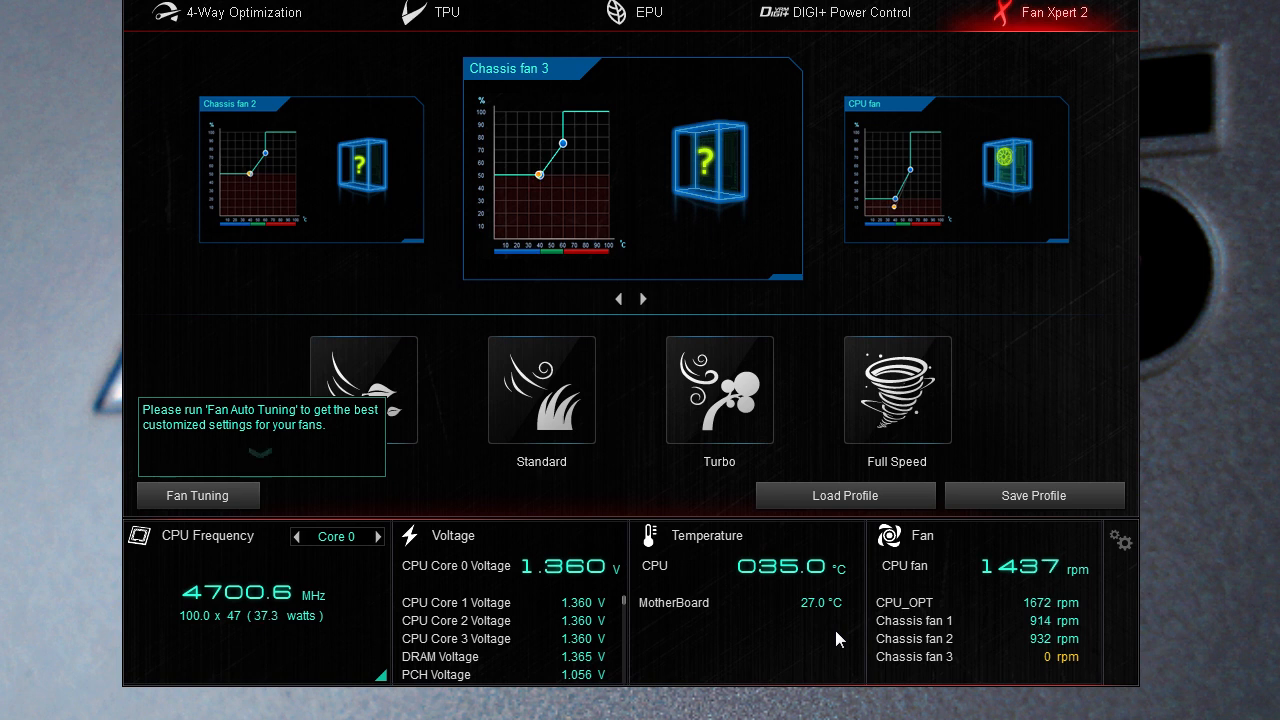
pyautogui.moveTo(678, 32)
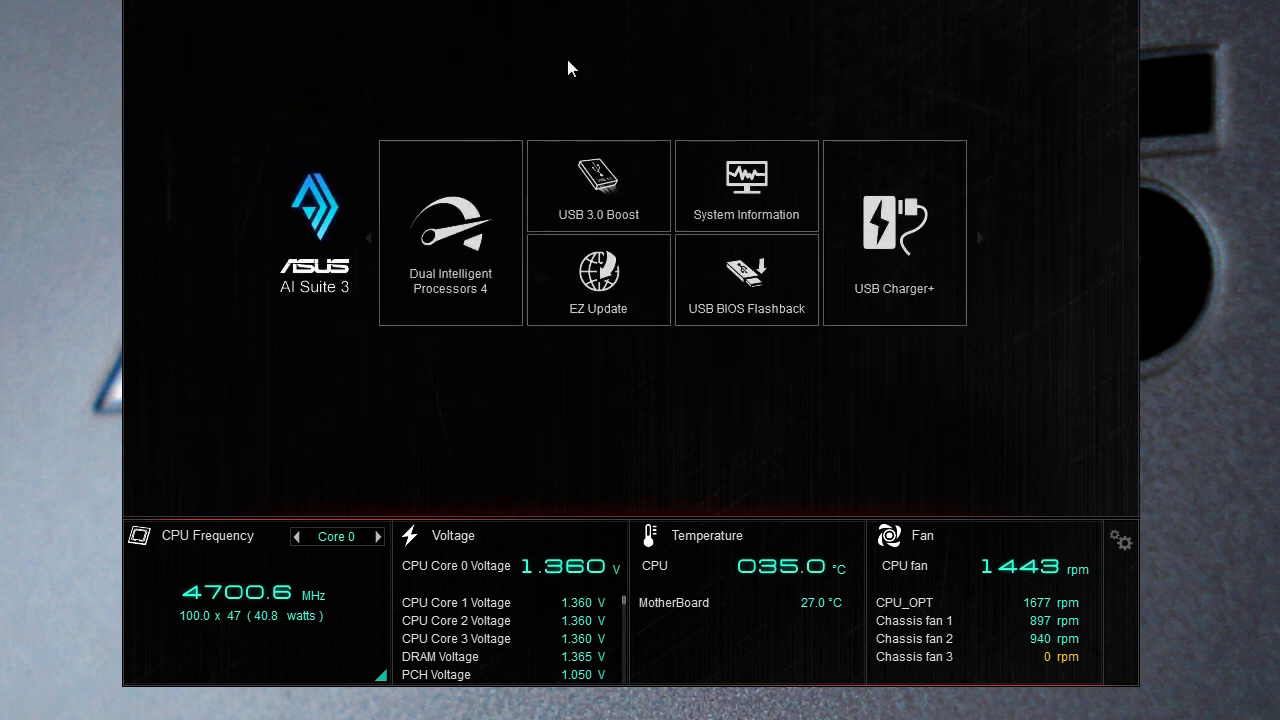
pyautogui.click(596, 186)
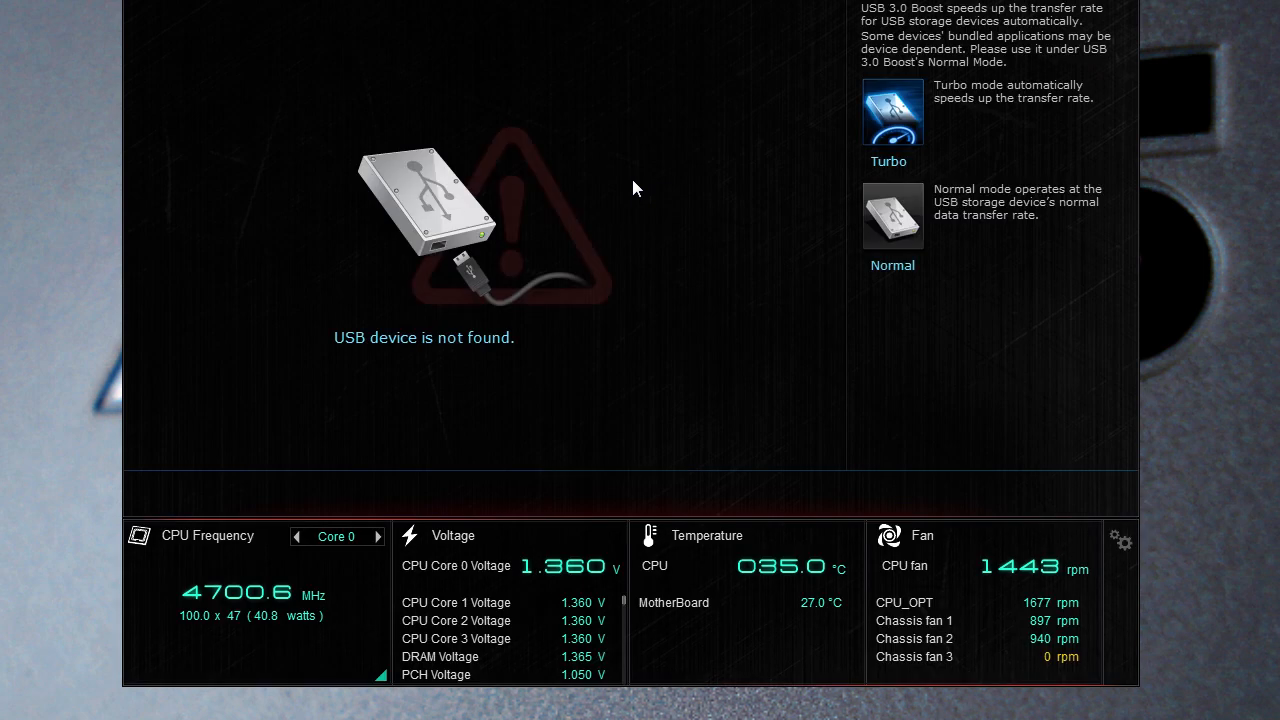
pyautogui.moveTo(688, 172)
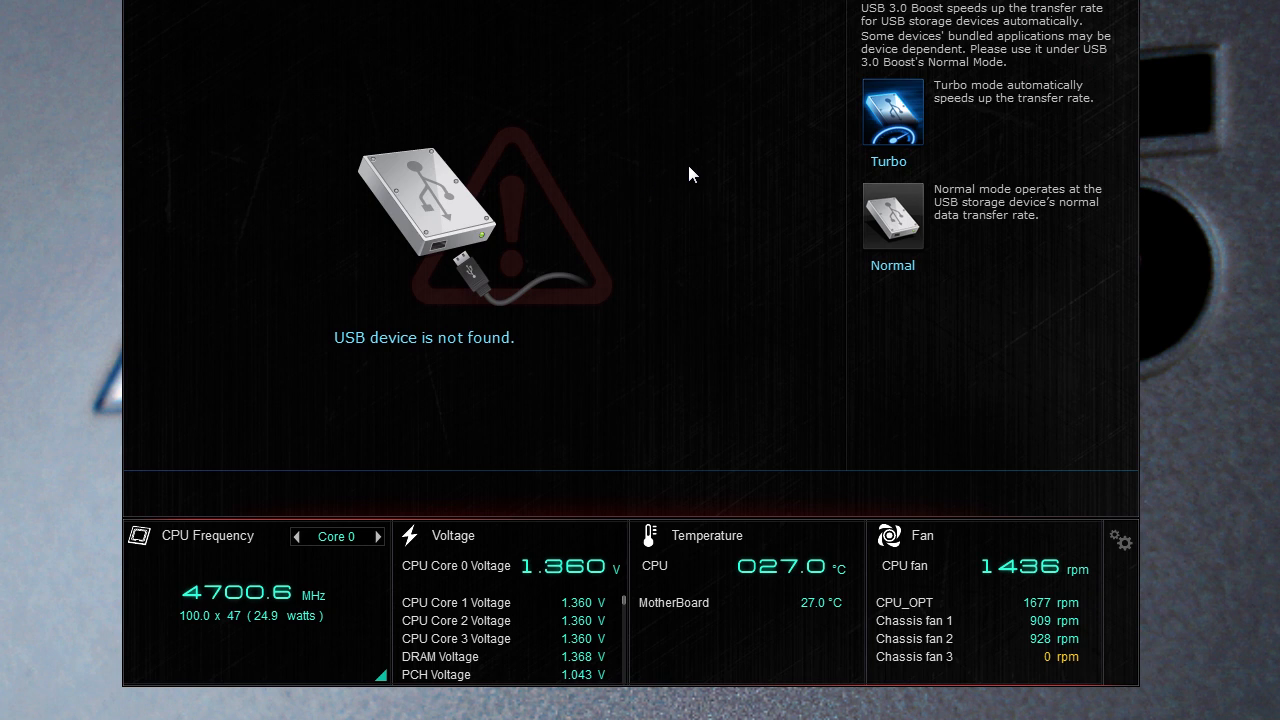
pyautogui.moveTo(932, 340)
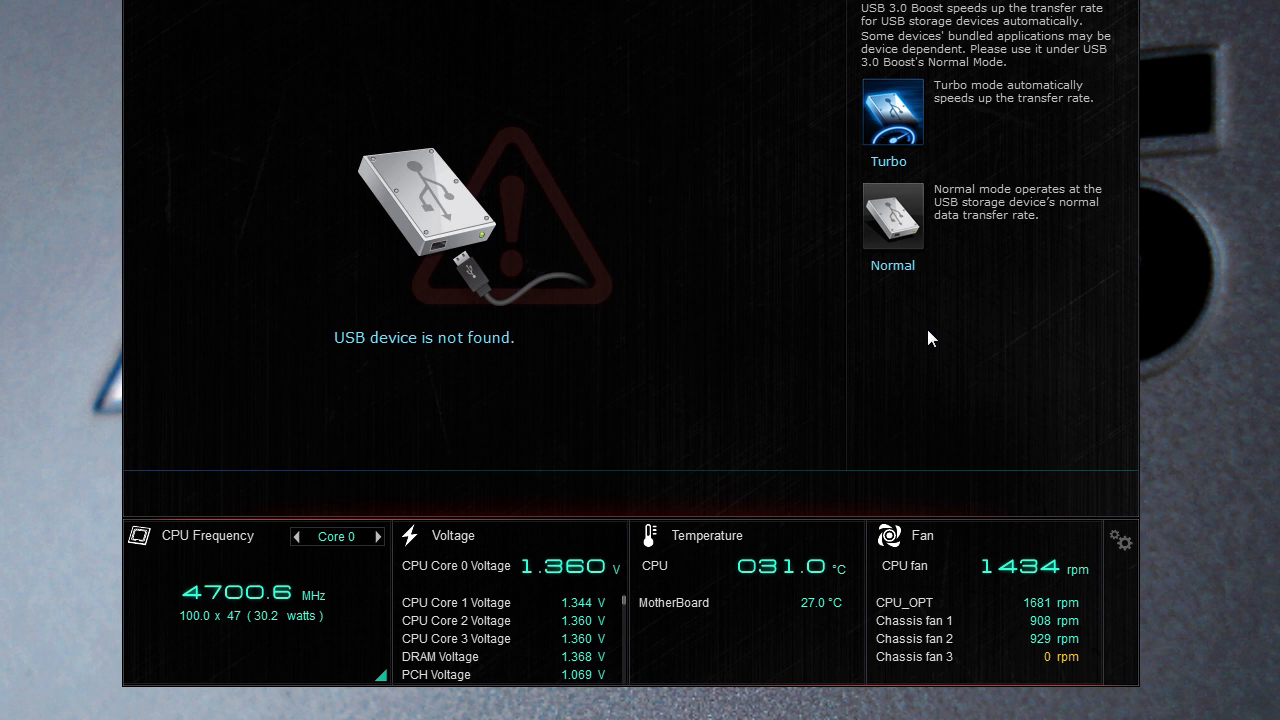
pyautogui.moveTo(938, 332)
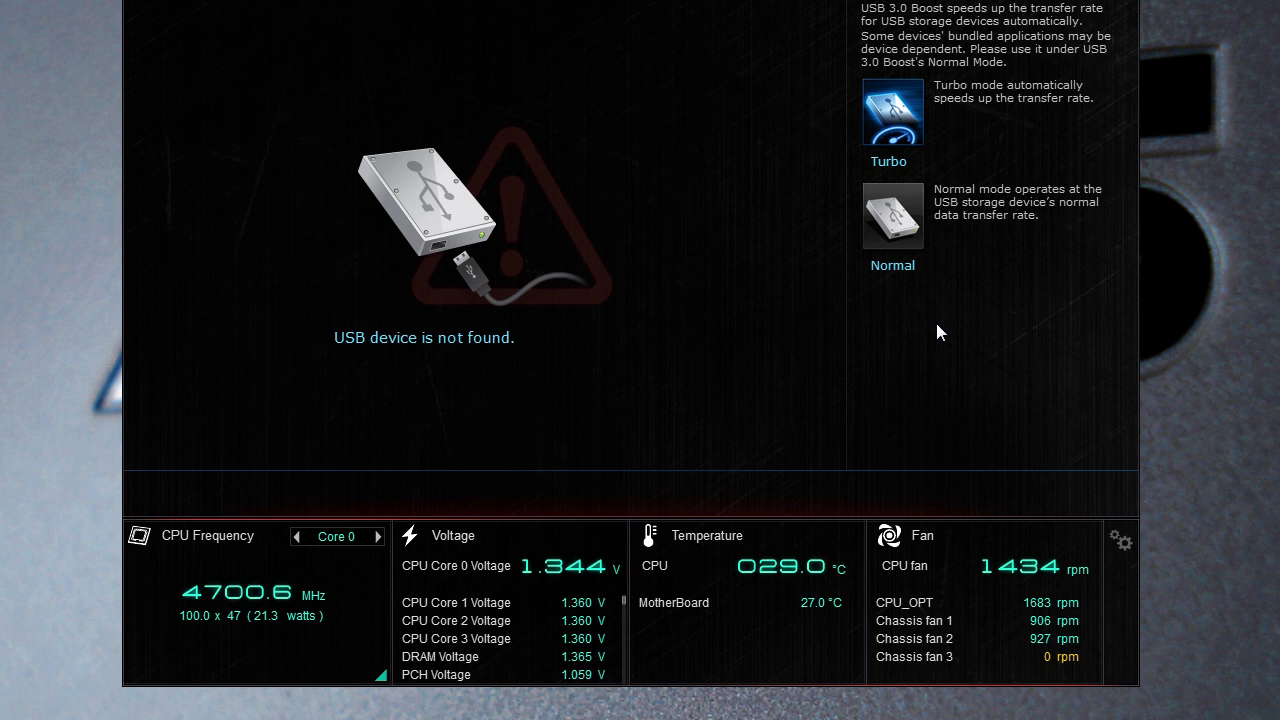
pyautogui.moveTo(920, 334)
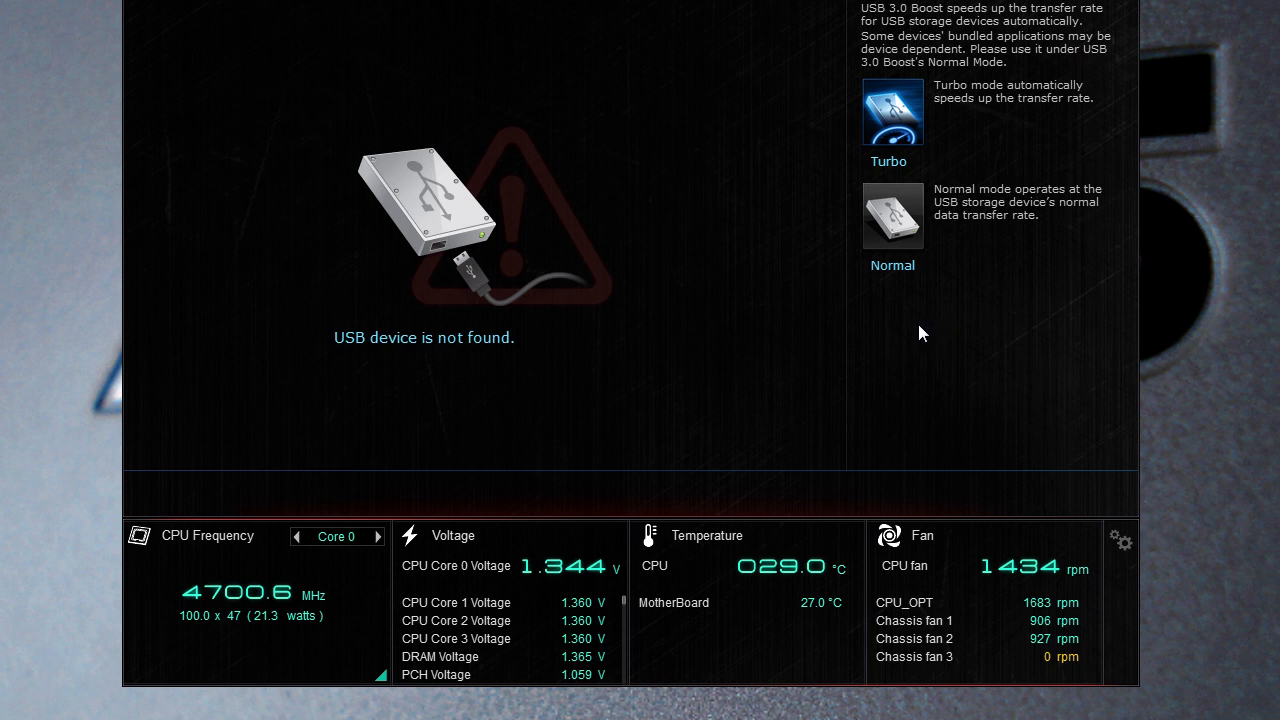
pyautogui.moveTo(672, 46)
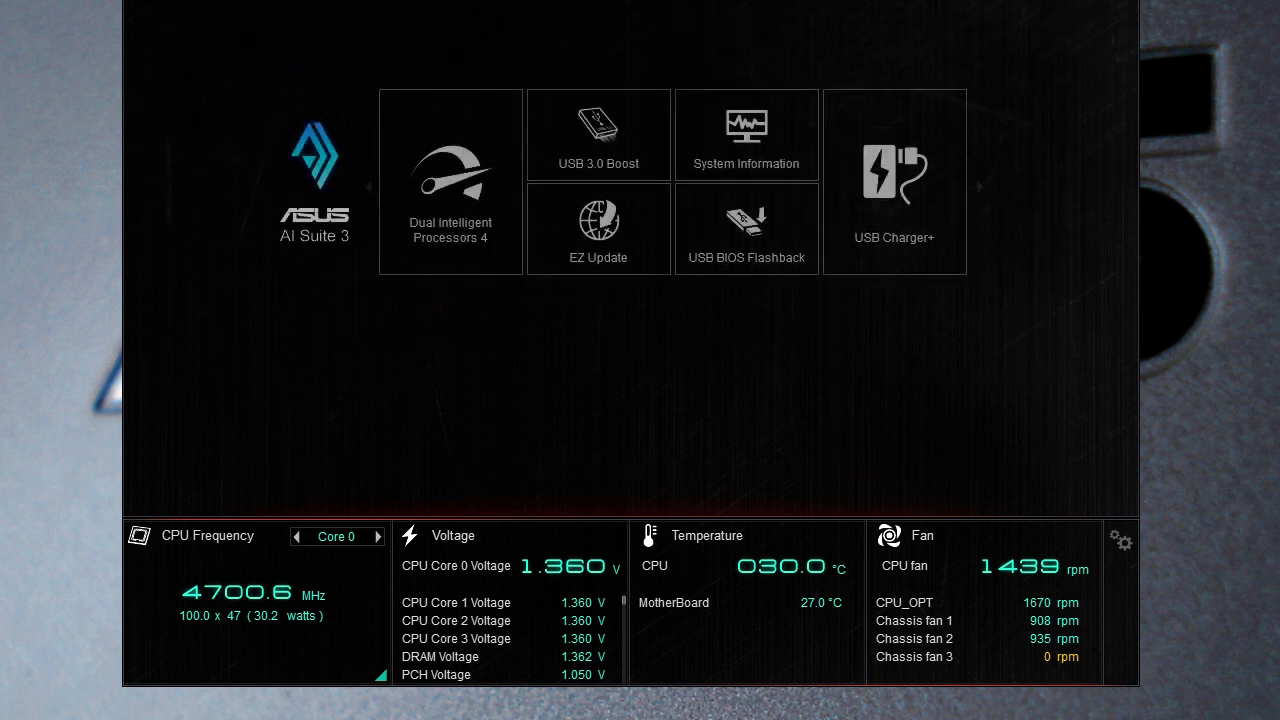
pyautogui.click(598, 228)
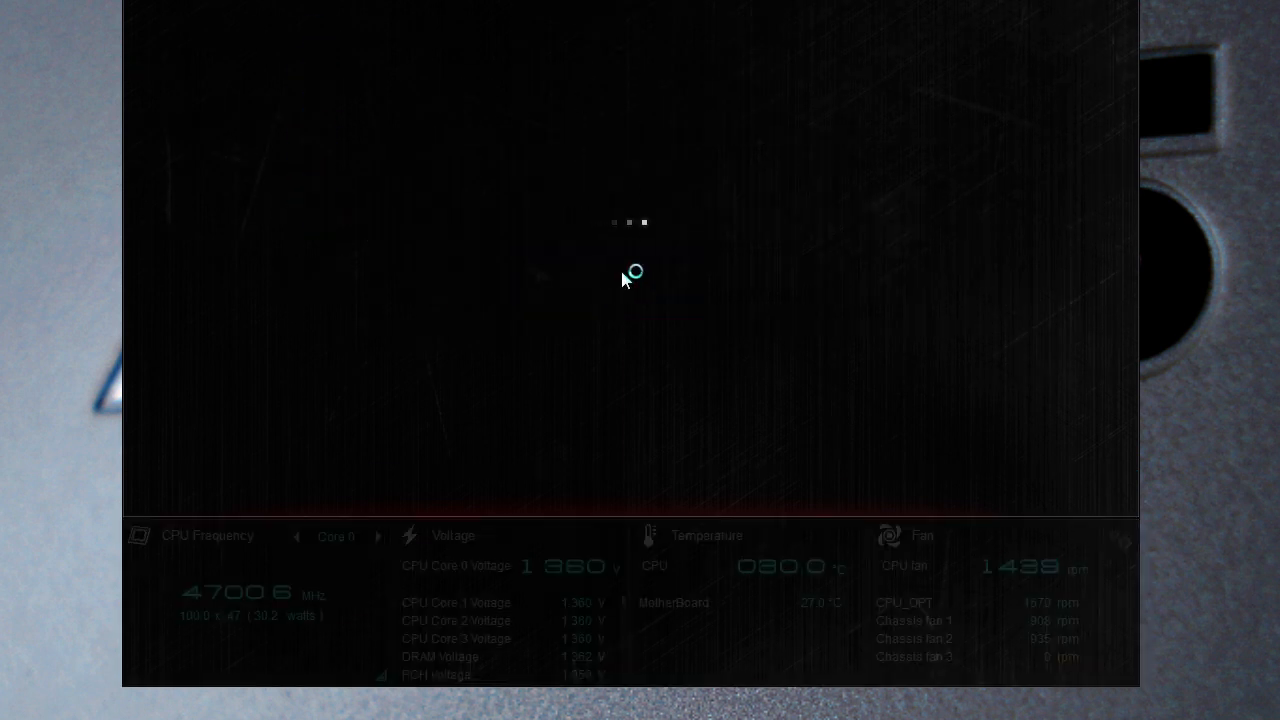
pyautogui.moveTo(678, 244)
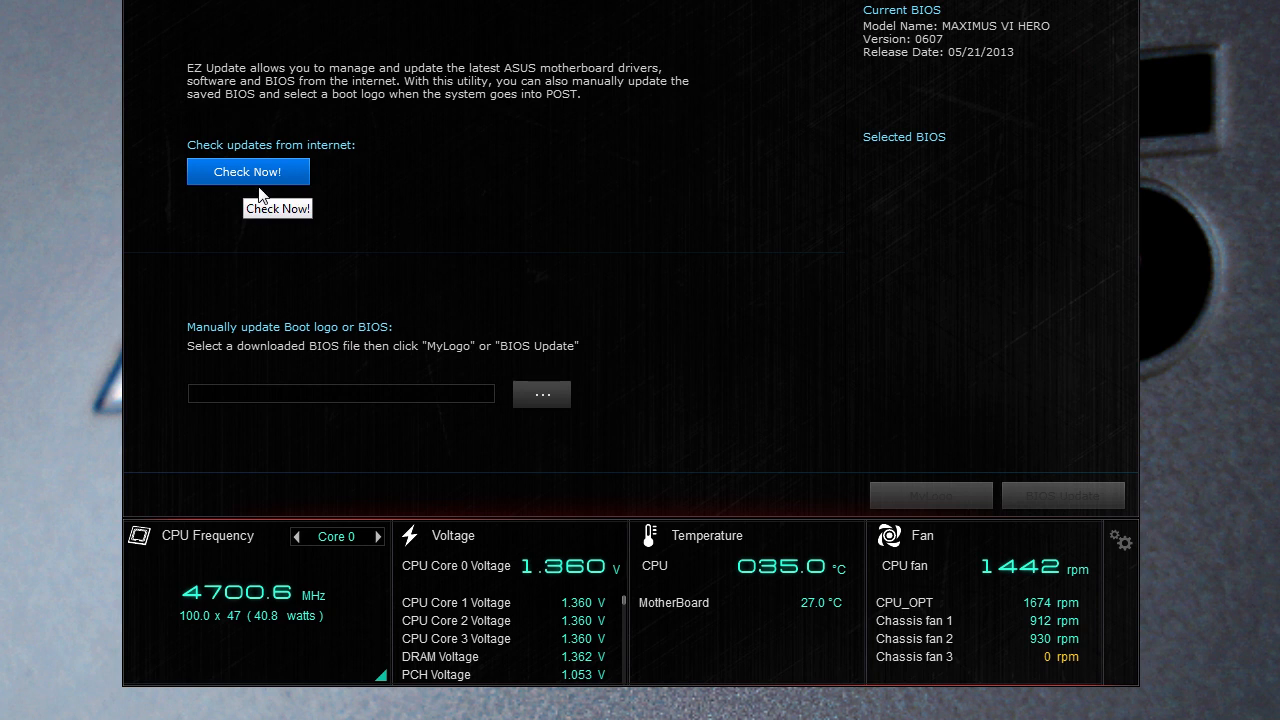
pyautogui.moveTo(358, 340)
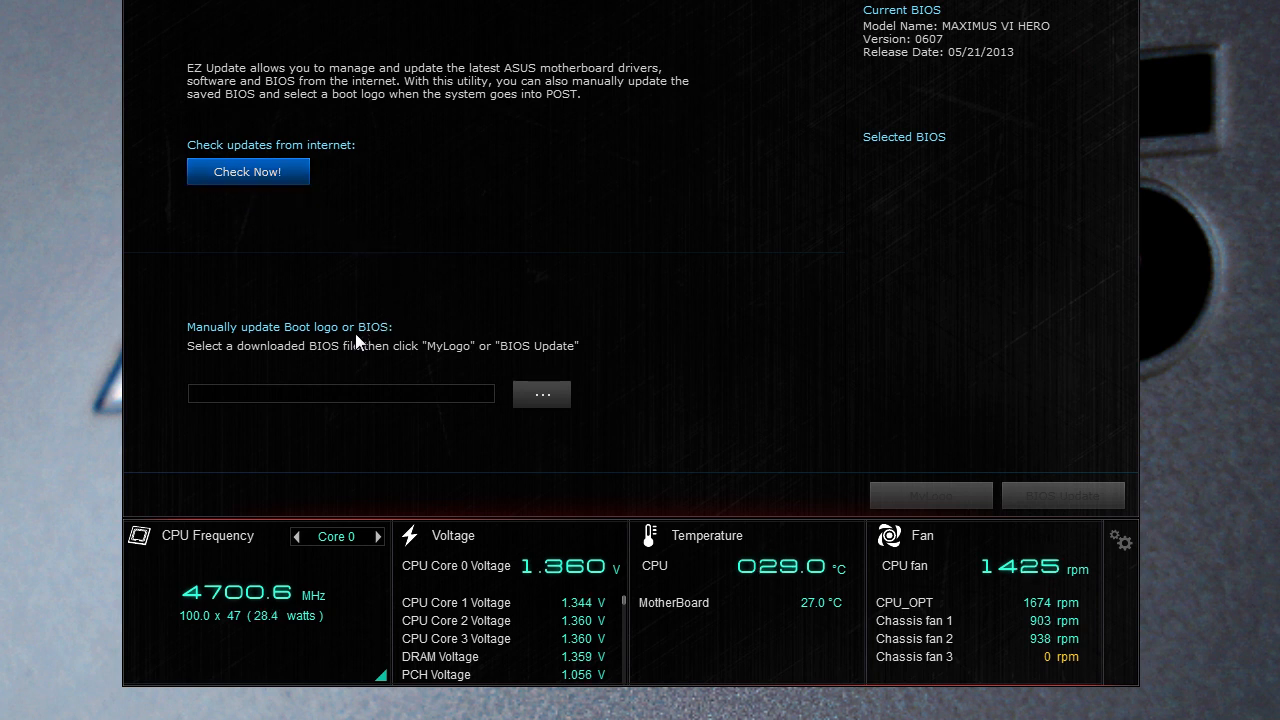
pyautogui.moveTo(360, 404)
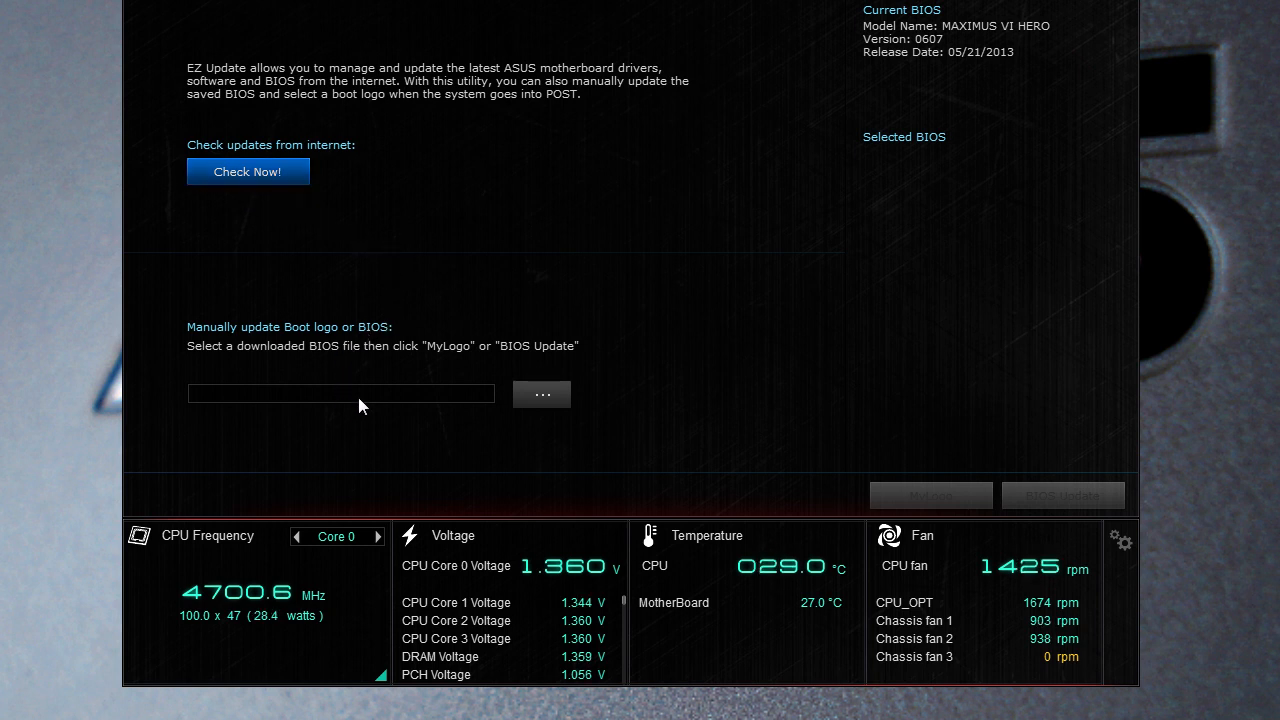
pyautogui.moveTo(650, 270)
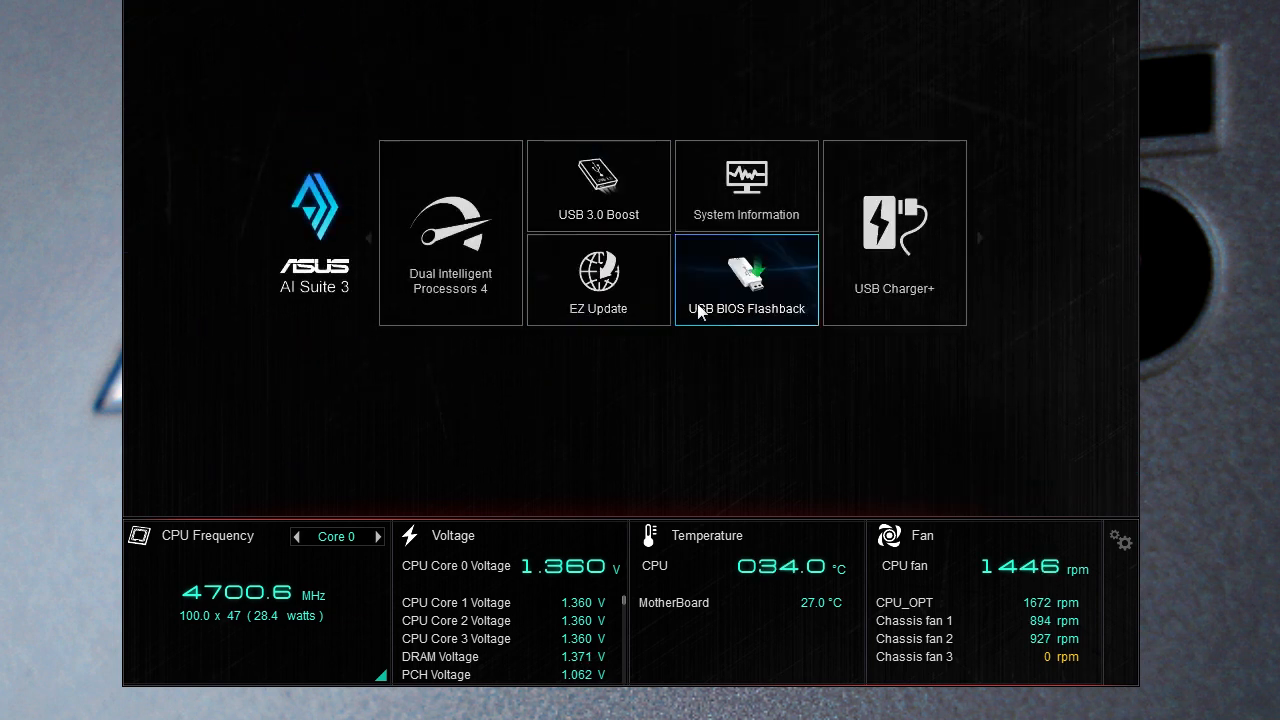
pyautogui.click(746, 186)
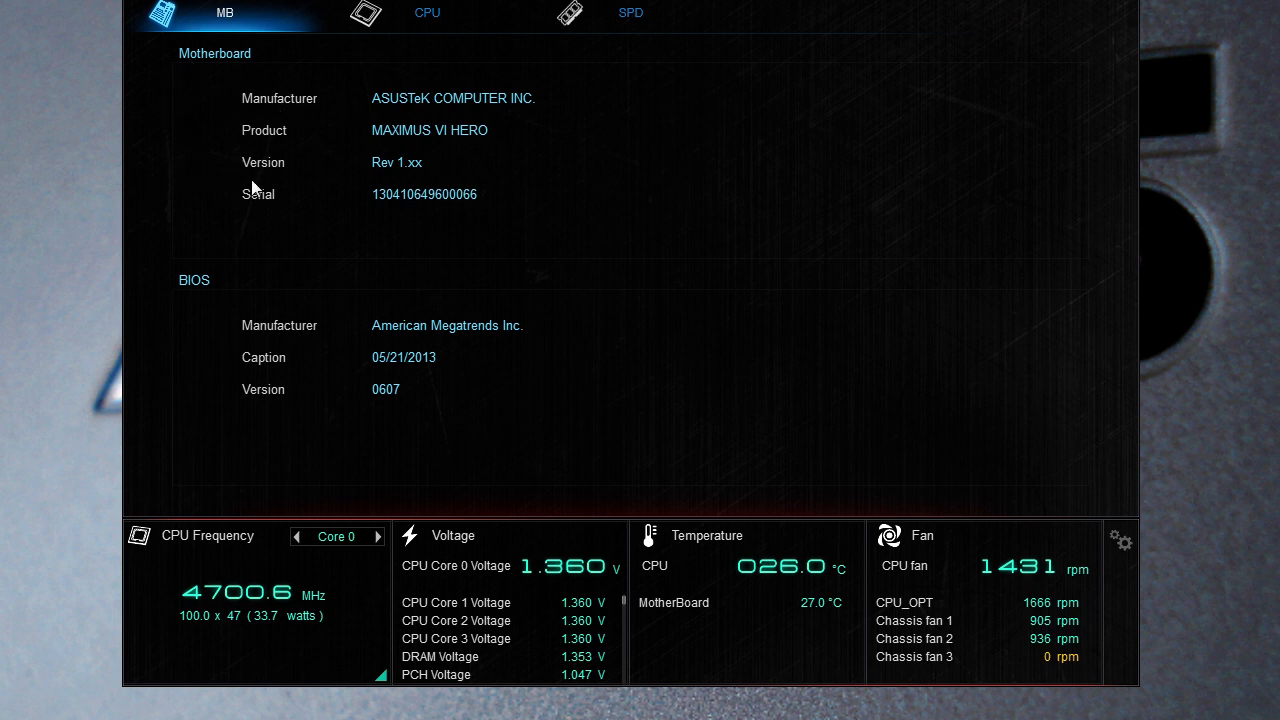
pyautogui.moveTo(248, 356)
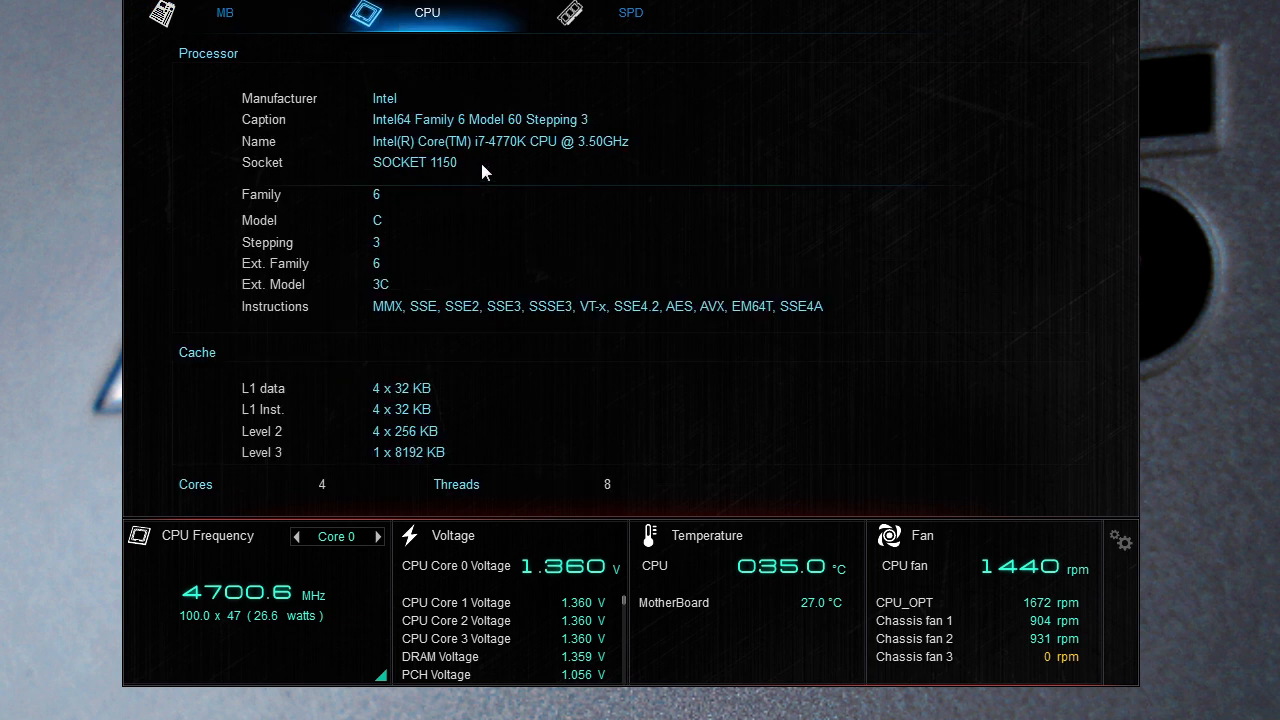
pyautogui.moveTo(480, 188)
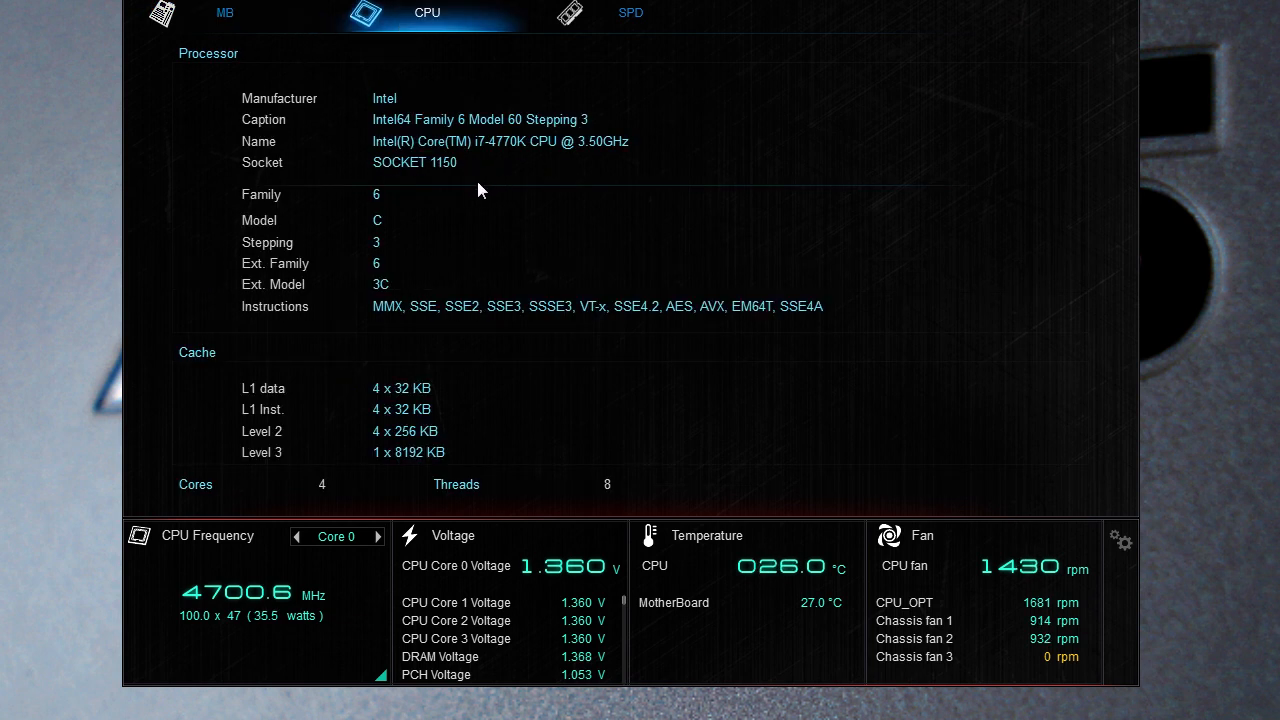
pyautogui.moveTo(300, 482)
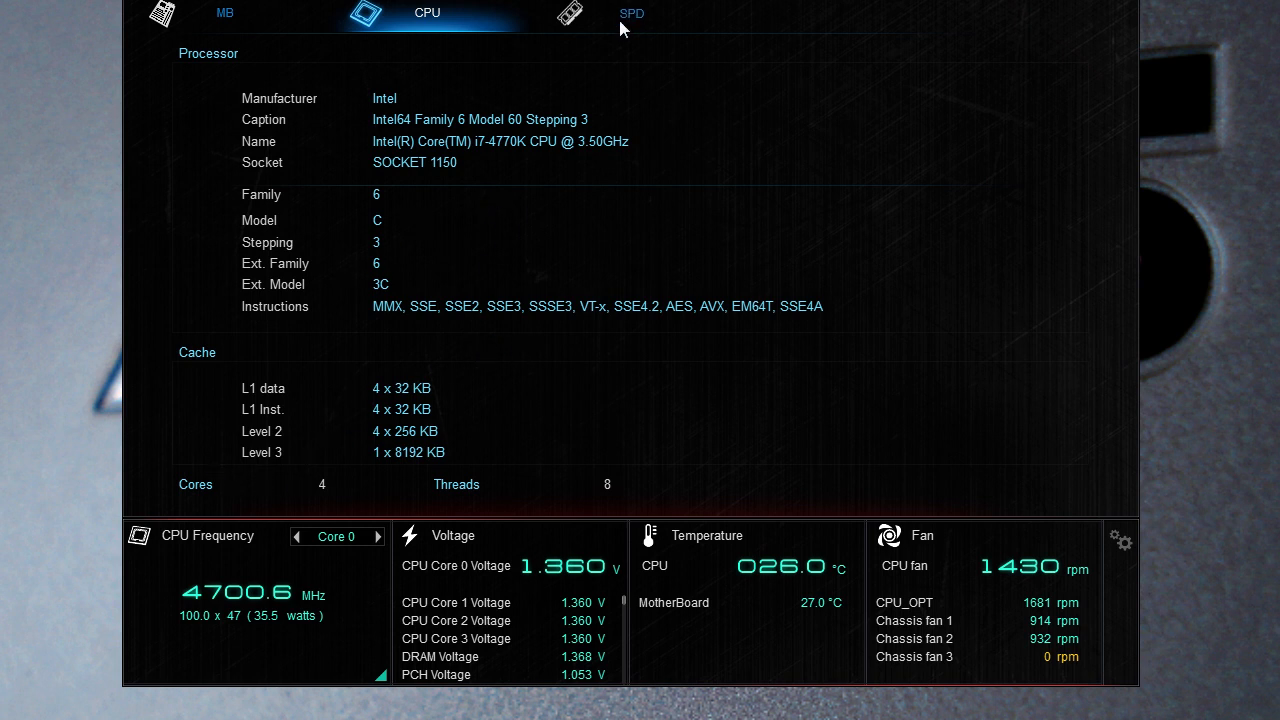
pyautogui.click(630, 12)
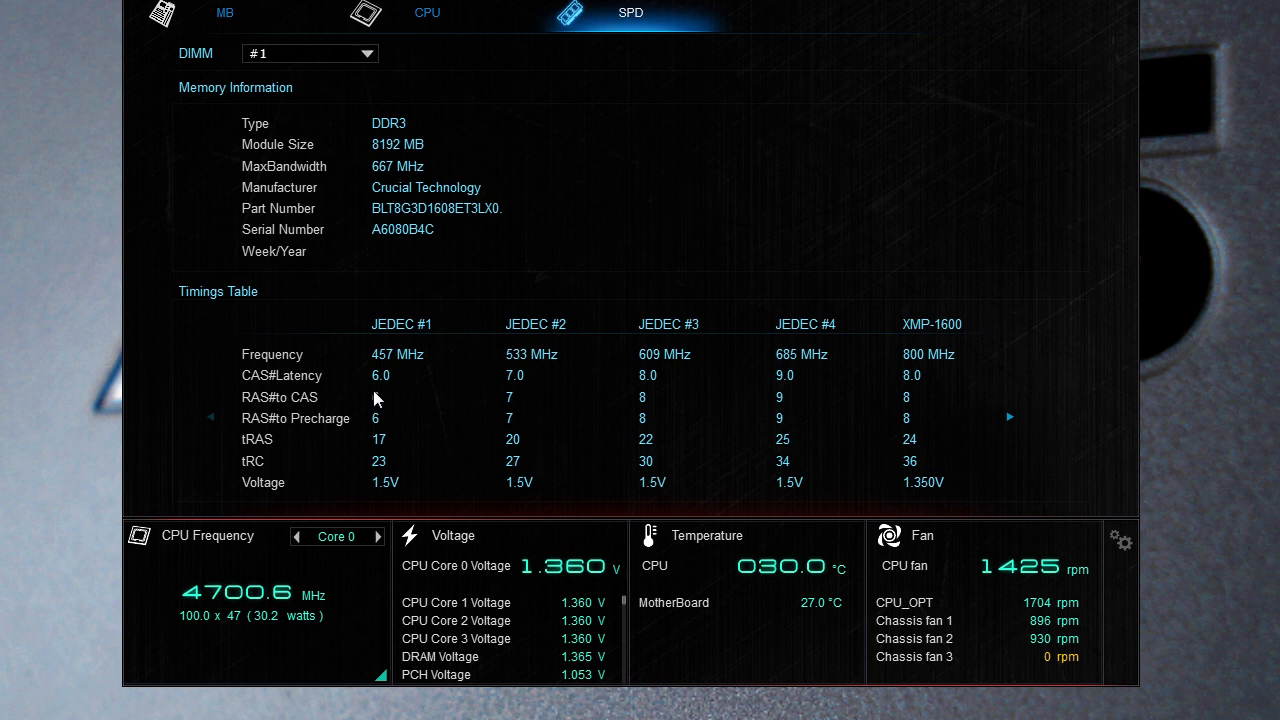
pyautogui.moveTo(430, 410)
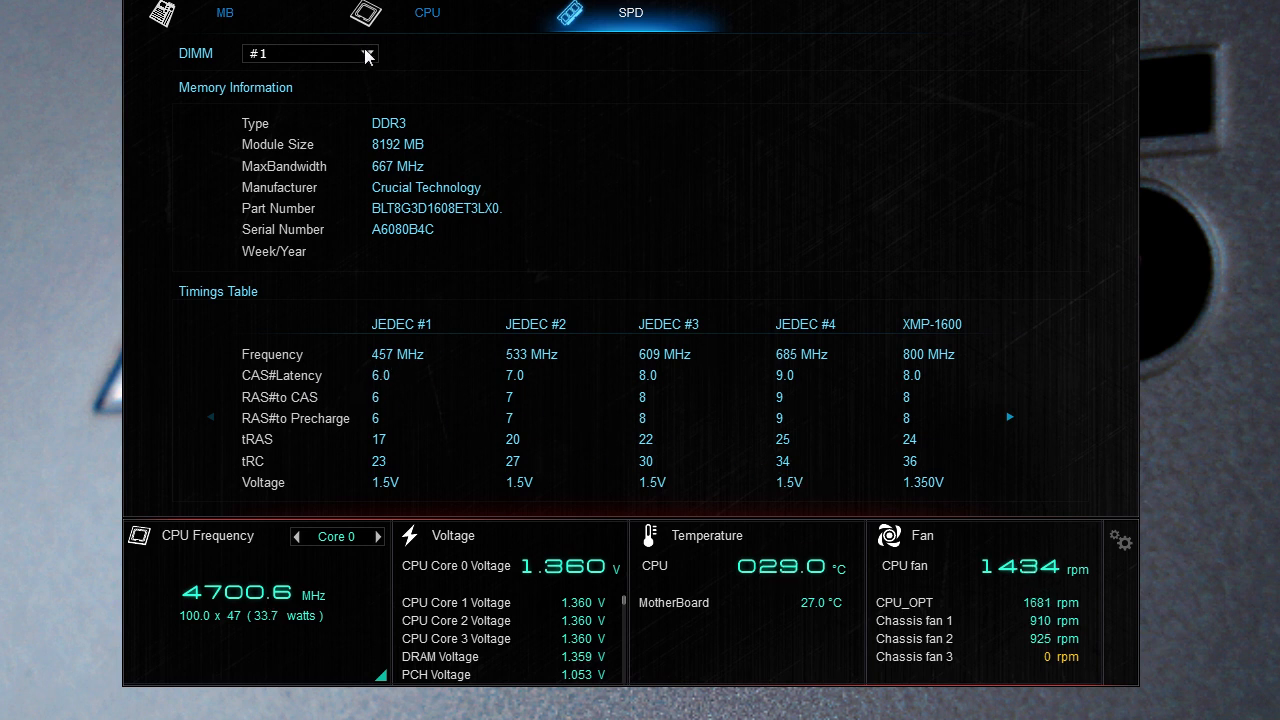
pyautogui.click(310, 52)
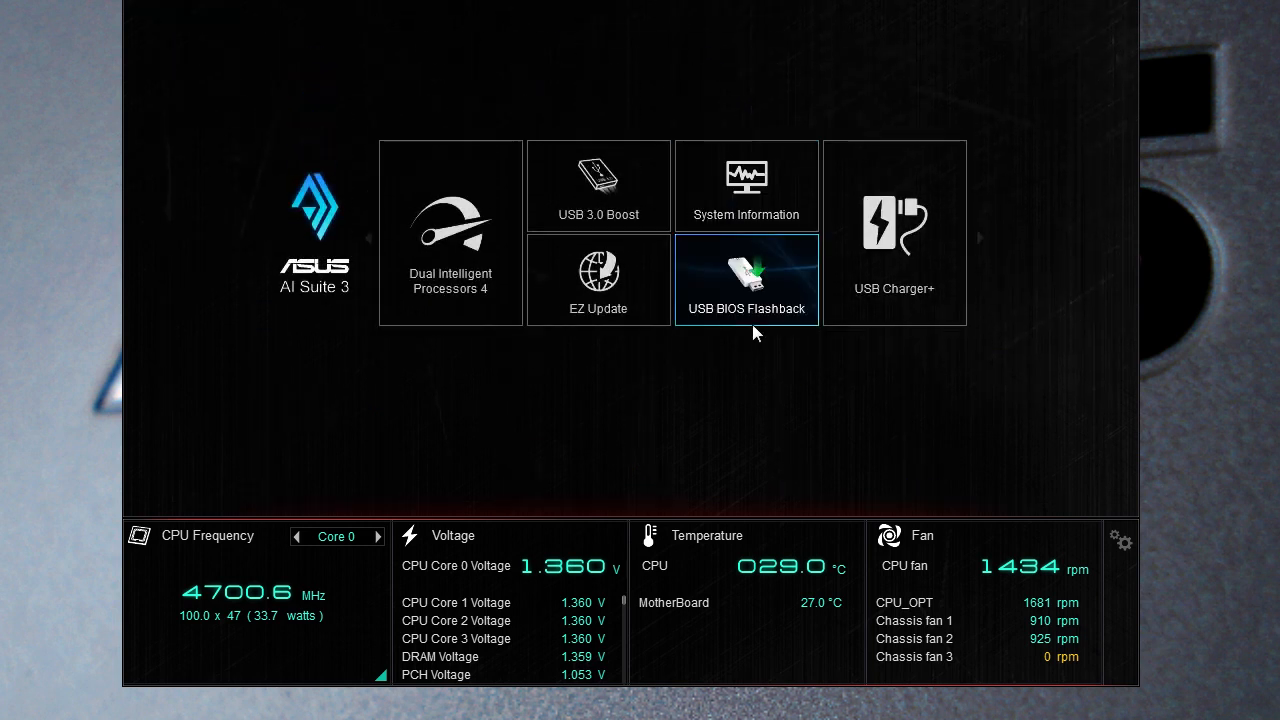
# Step: Open the USB BIOS Flashback page with its 30-day schedule and BIOS 0607
pyautogui.click(746, 278)
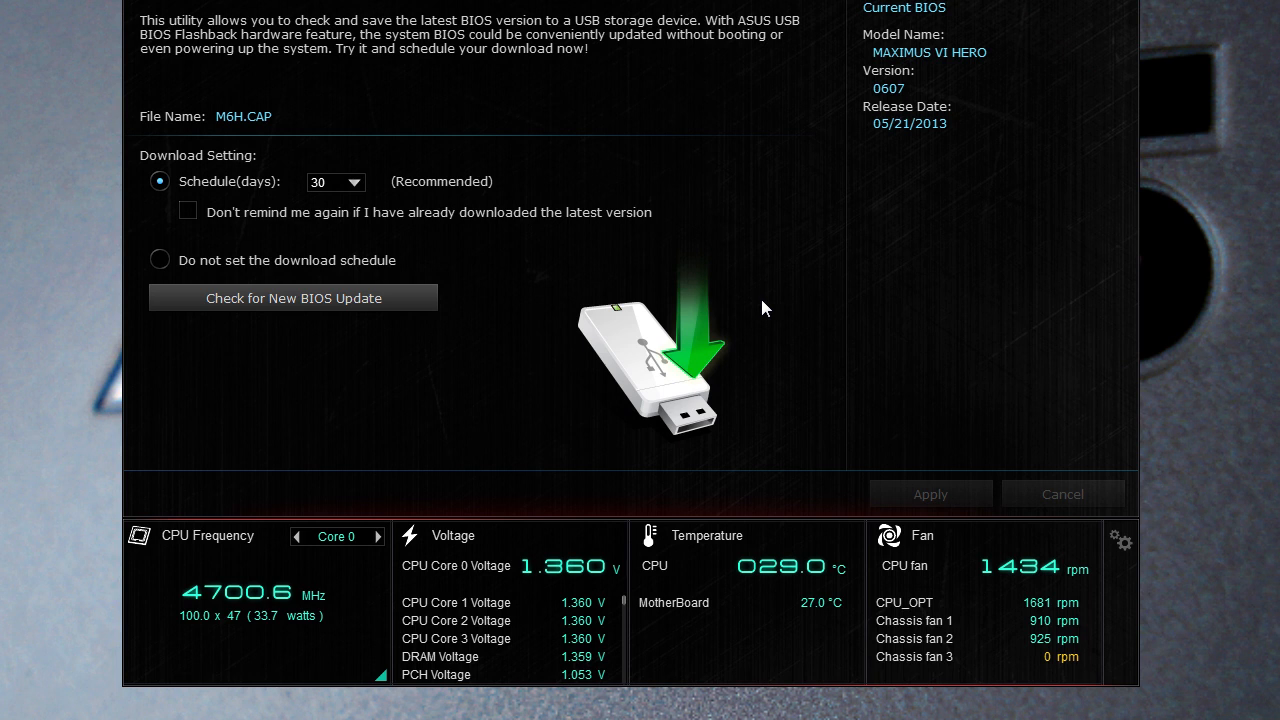
pyautogui.moveTo(742, 300)
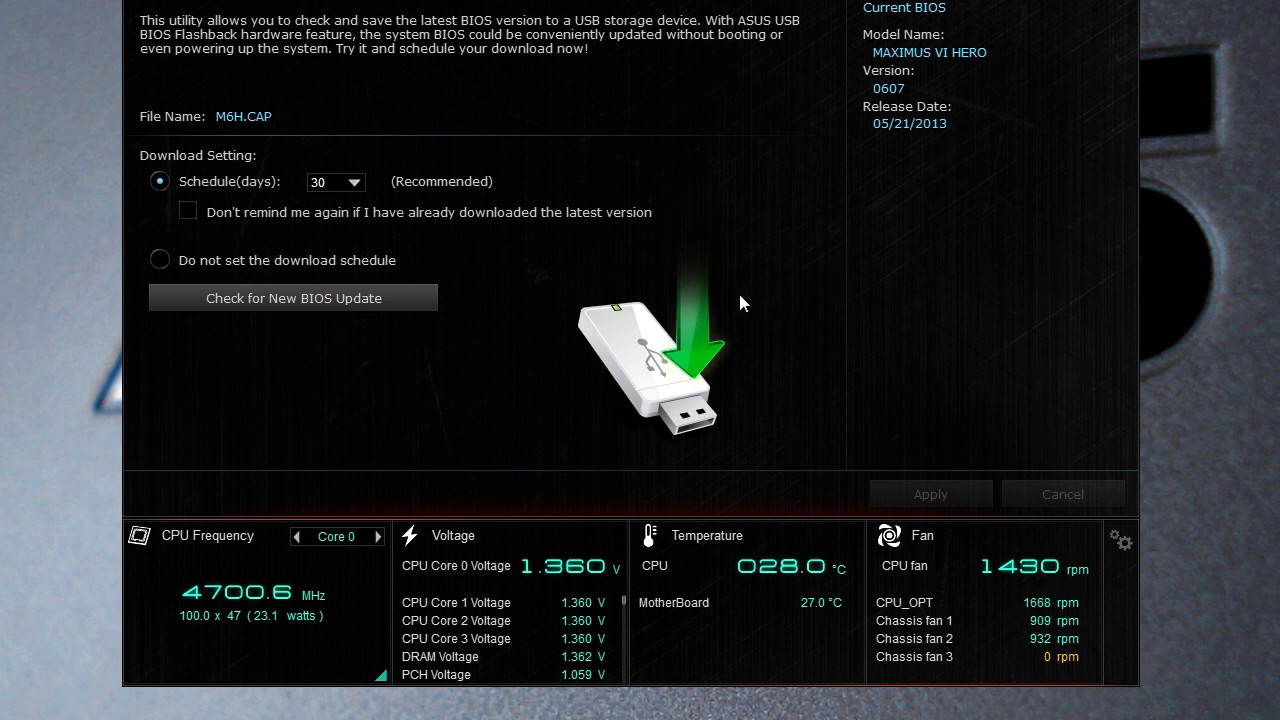
pyautogui.moveTo(828, 148)
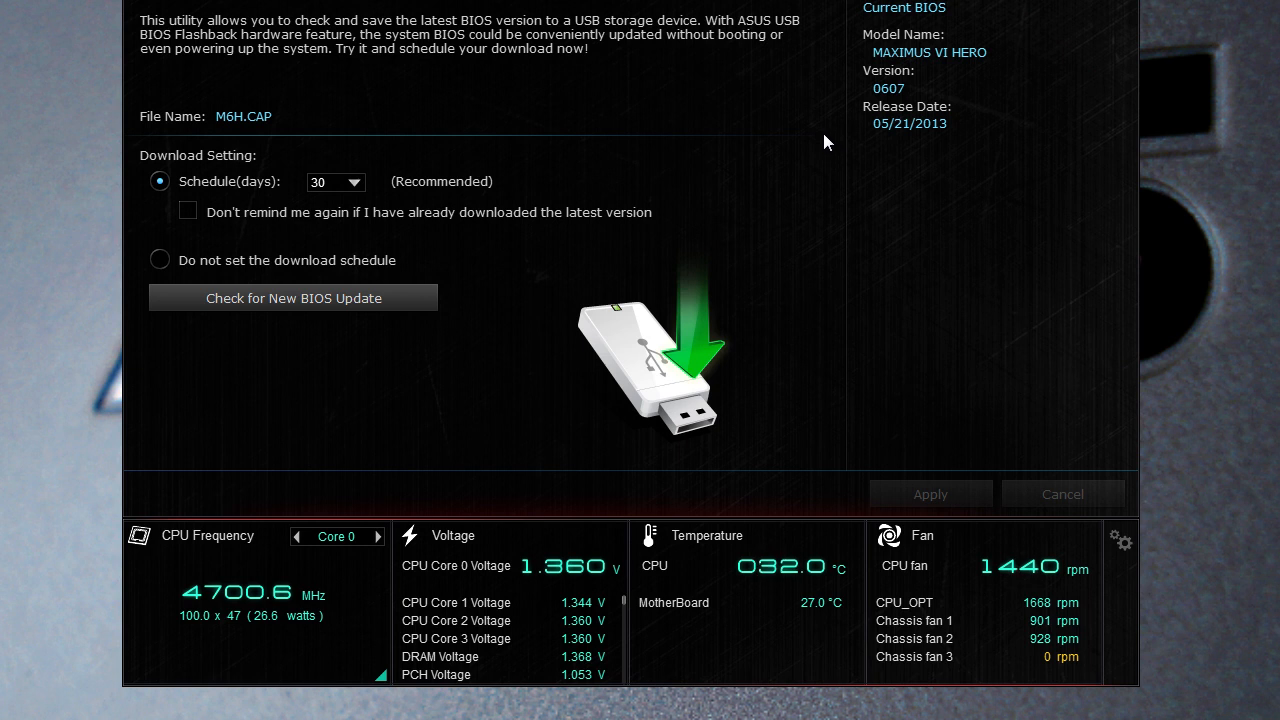
pyautogui.moveTo(796, 116)
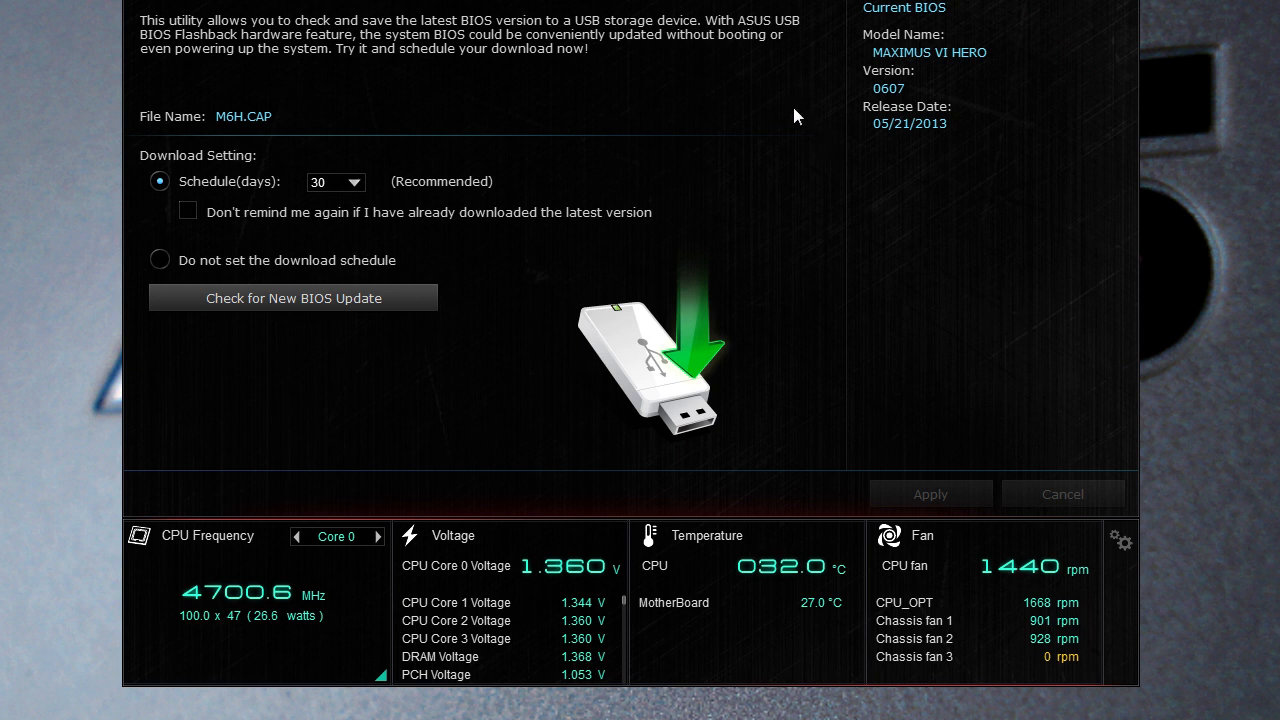
pyautogui.moveTo(752, 122)
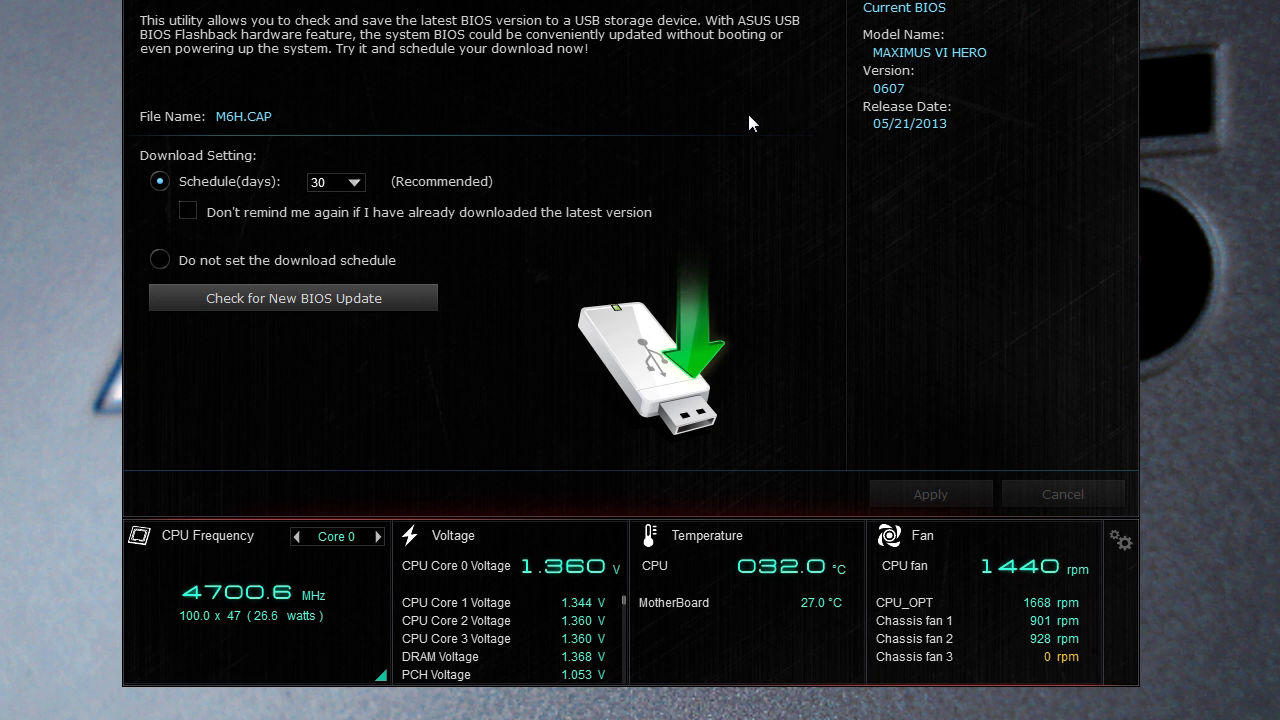
pyautogui.moveTo(248, 312)
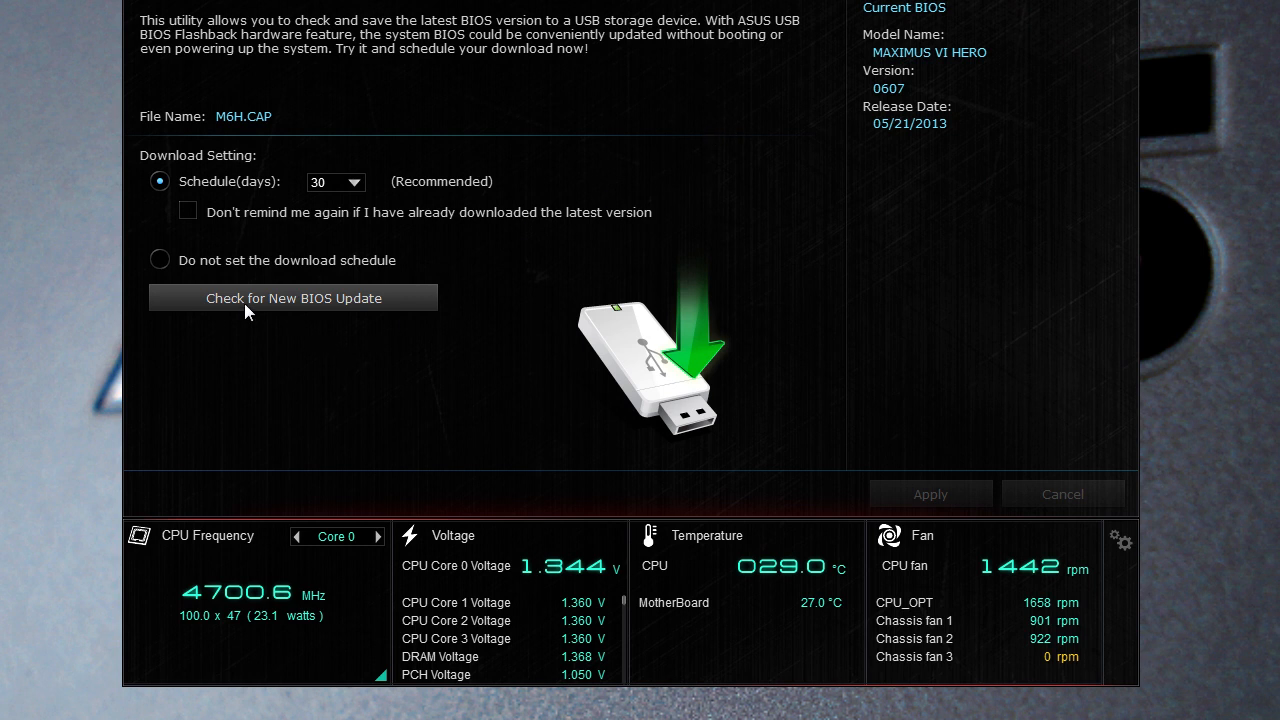
pyautogui.moveTo(278, 304)
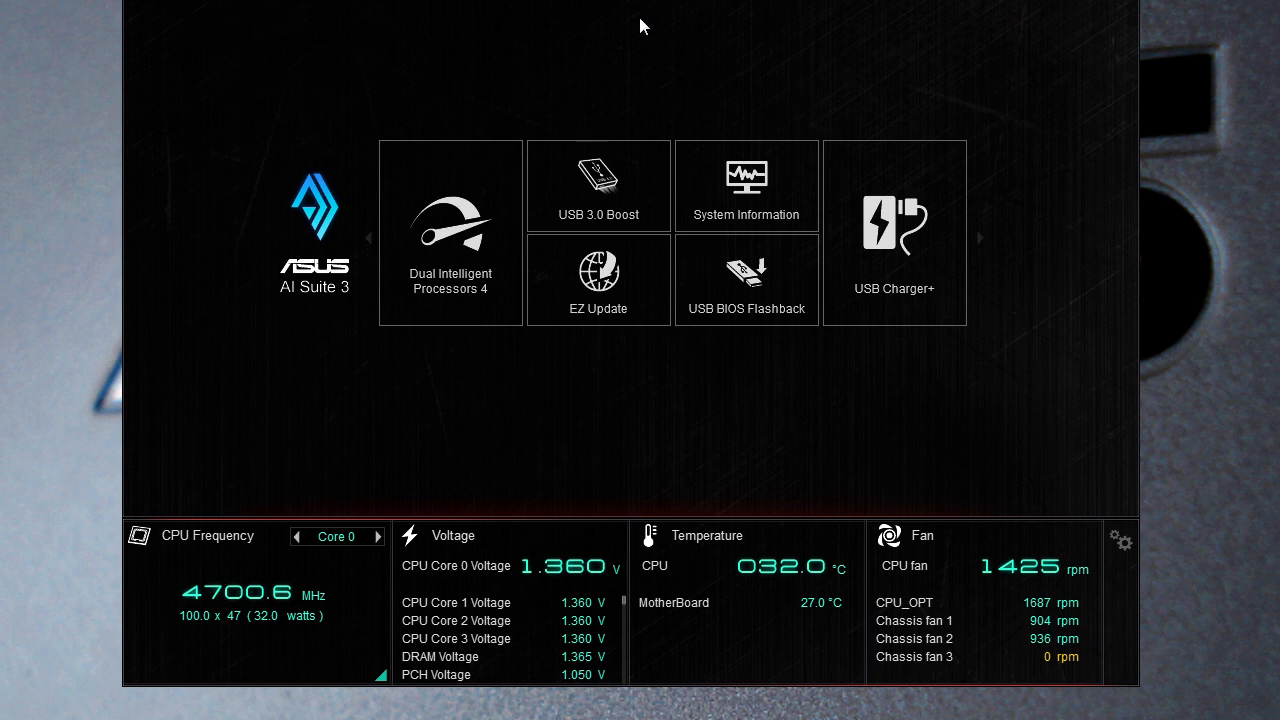
pyautogui.moveTo(894, 230)
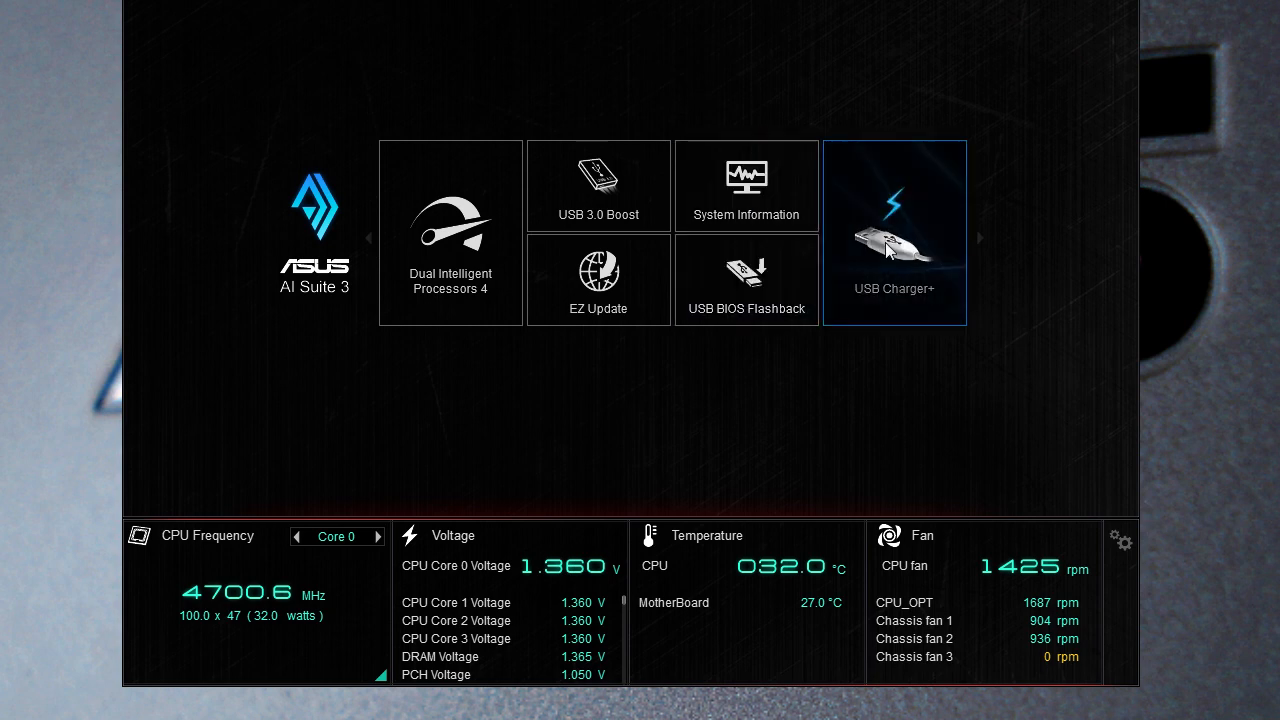
pyautogui.click(892, 232)
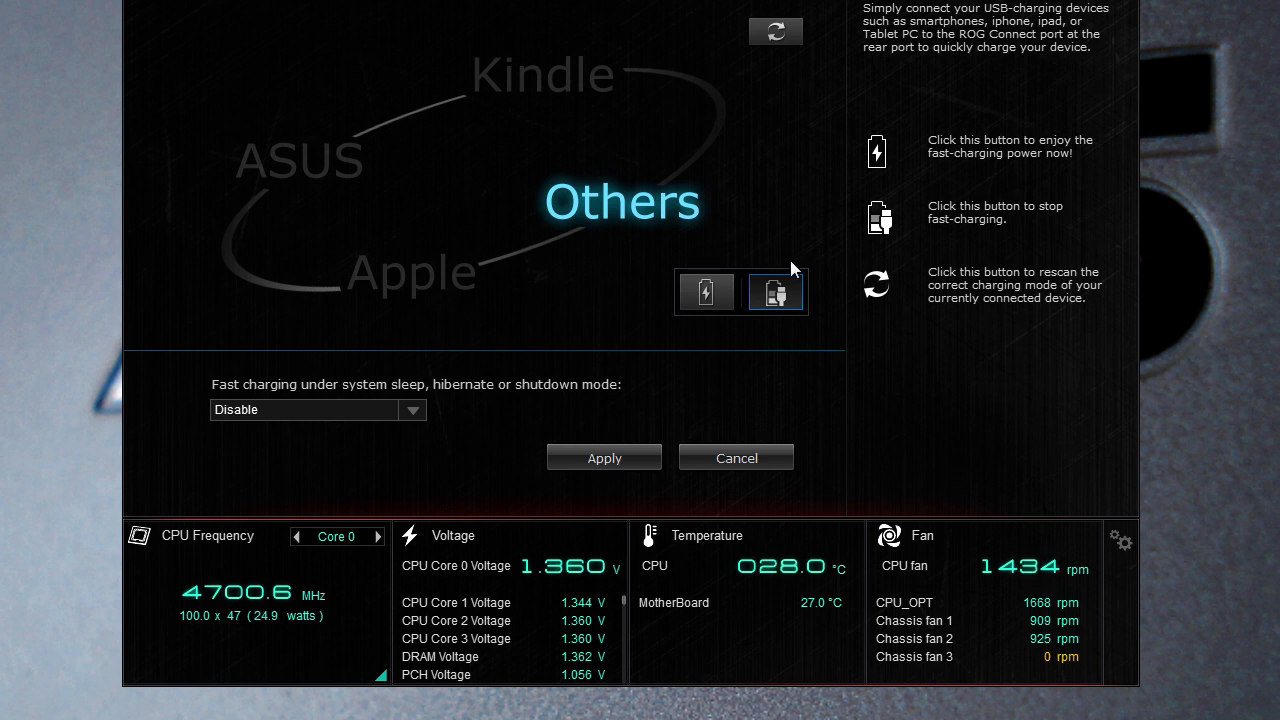
pyautogui.moveTo(776, 292)
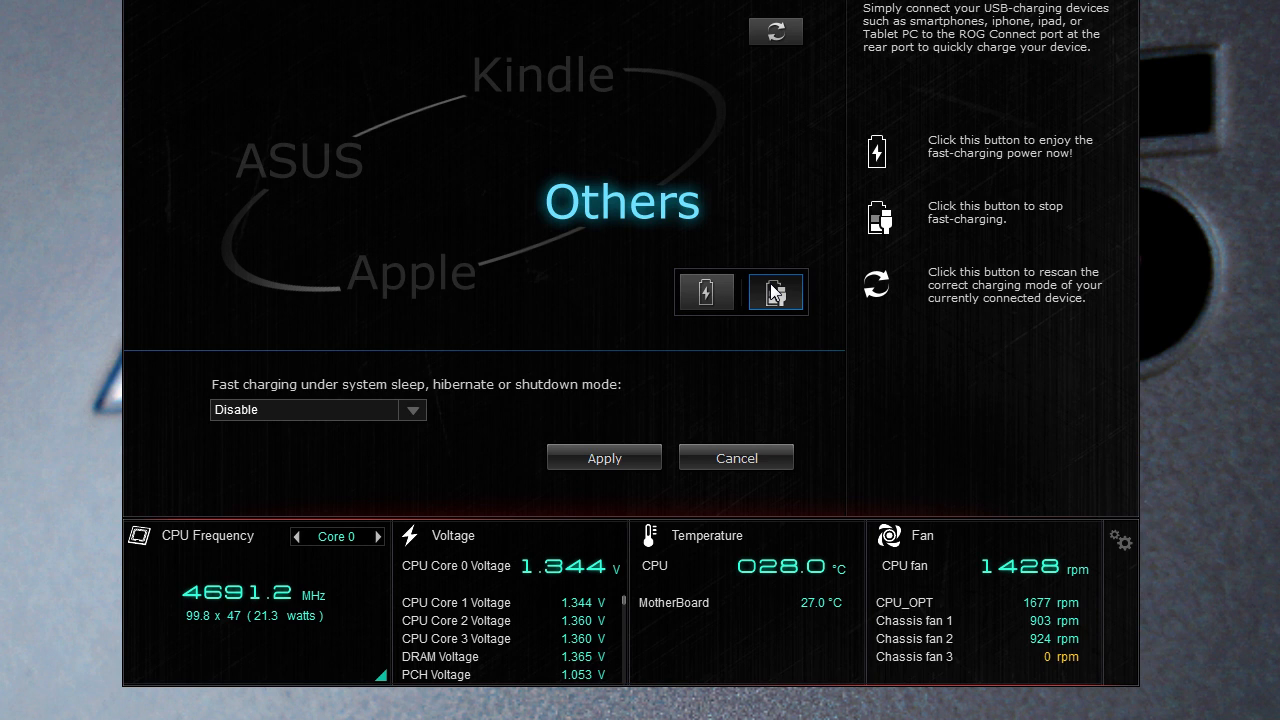
pyautogui.moveTo(484, 418)
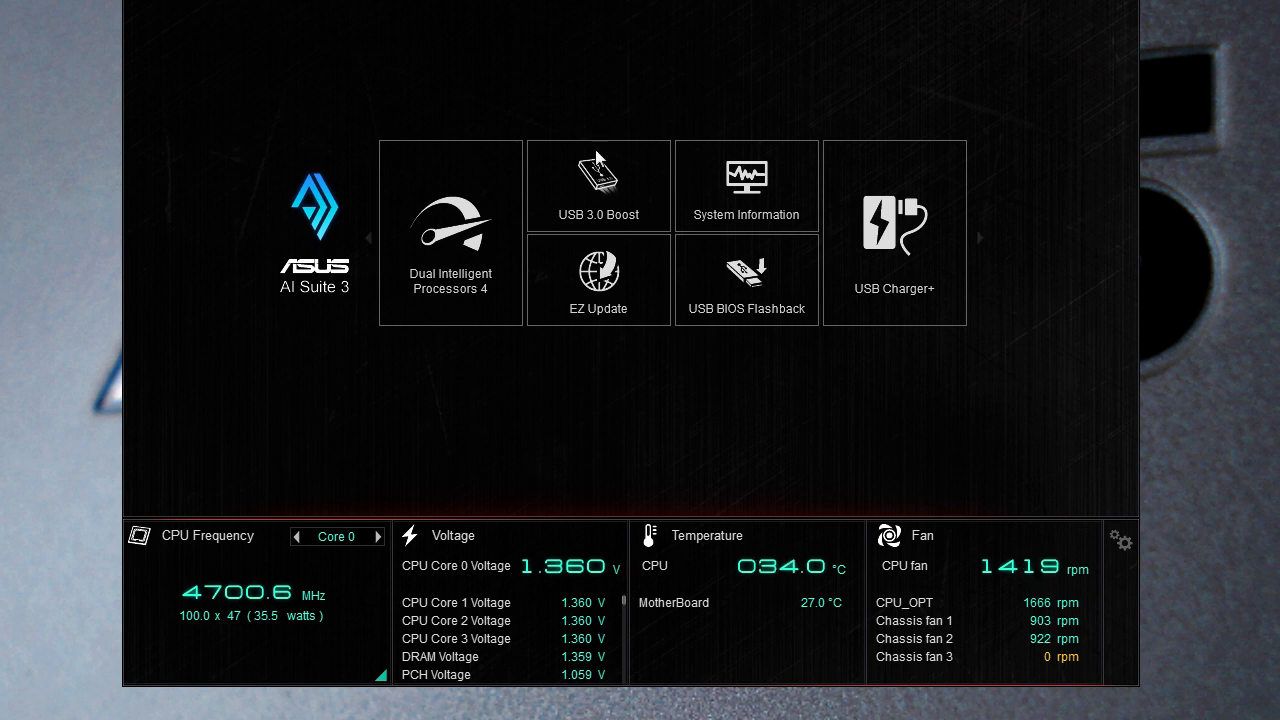
pyautogui.moveTo(370, 614)
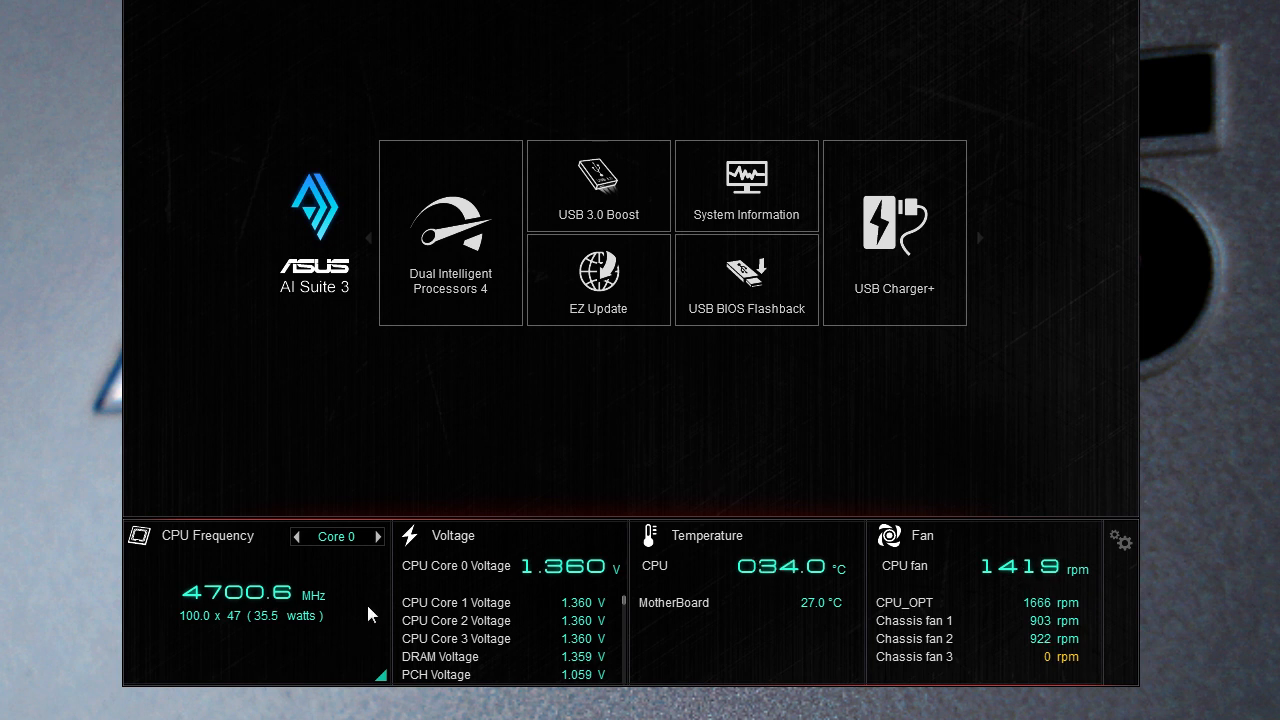
pyautogui.click(380, 536)
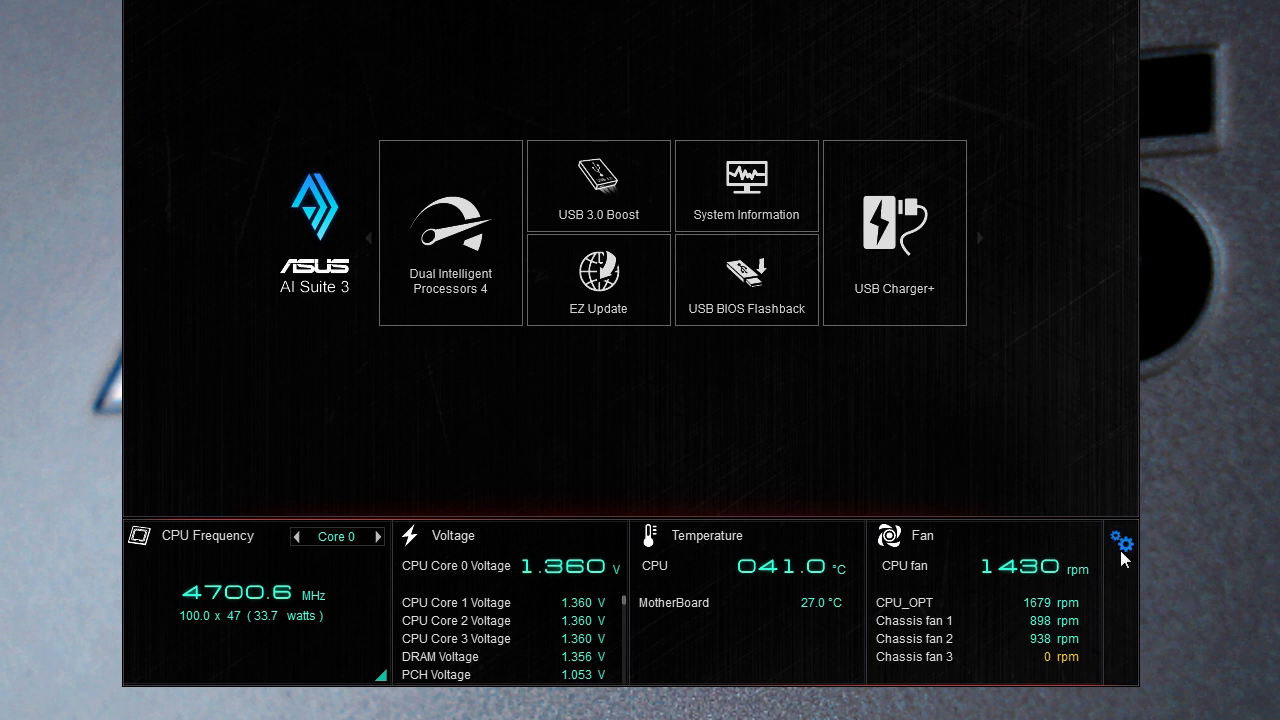
pyautogui.click(1122, 544)
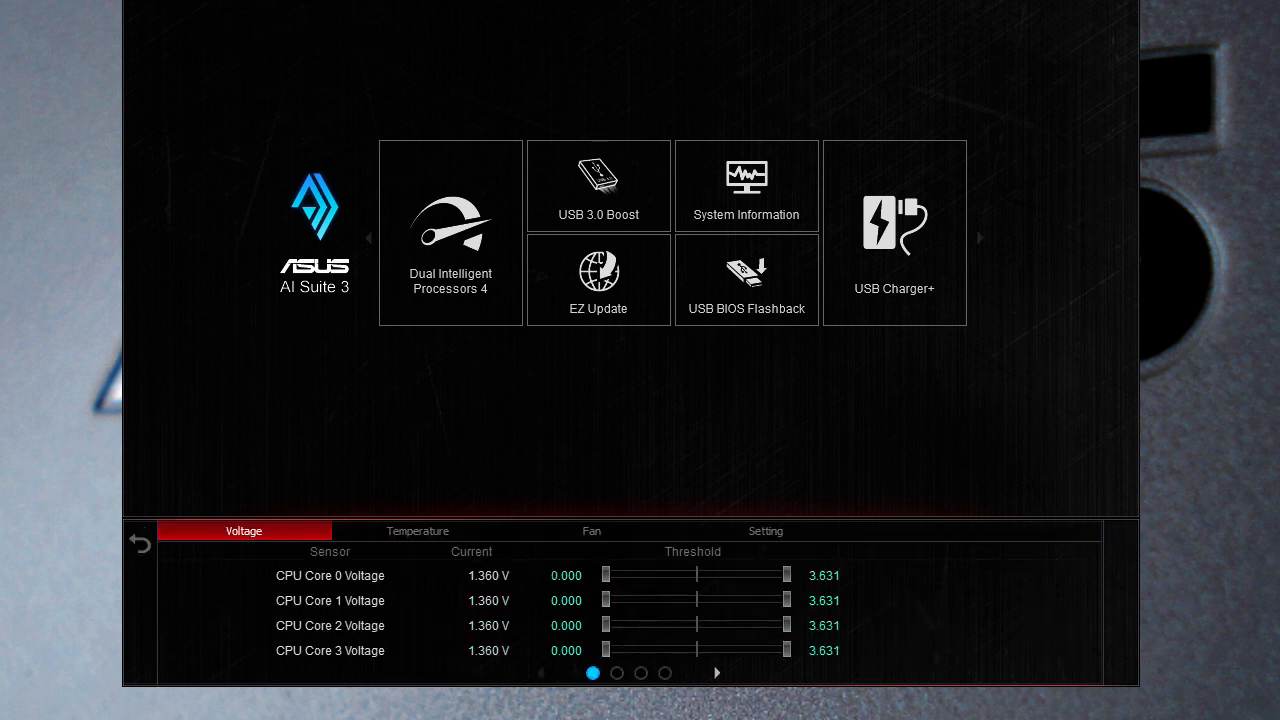
pyautogui.click(416, 530)
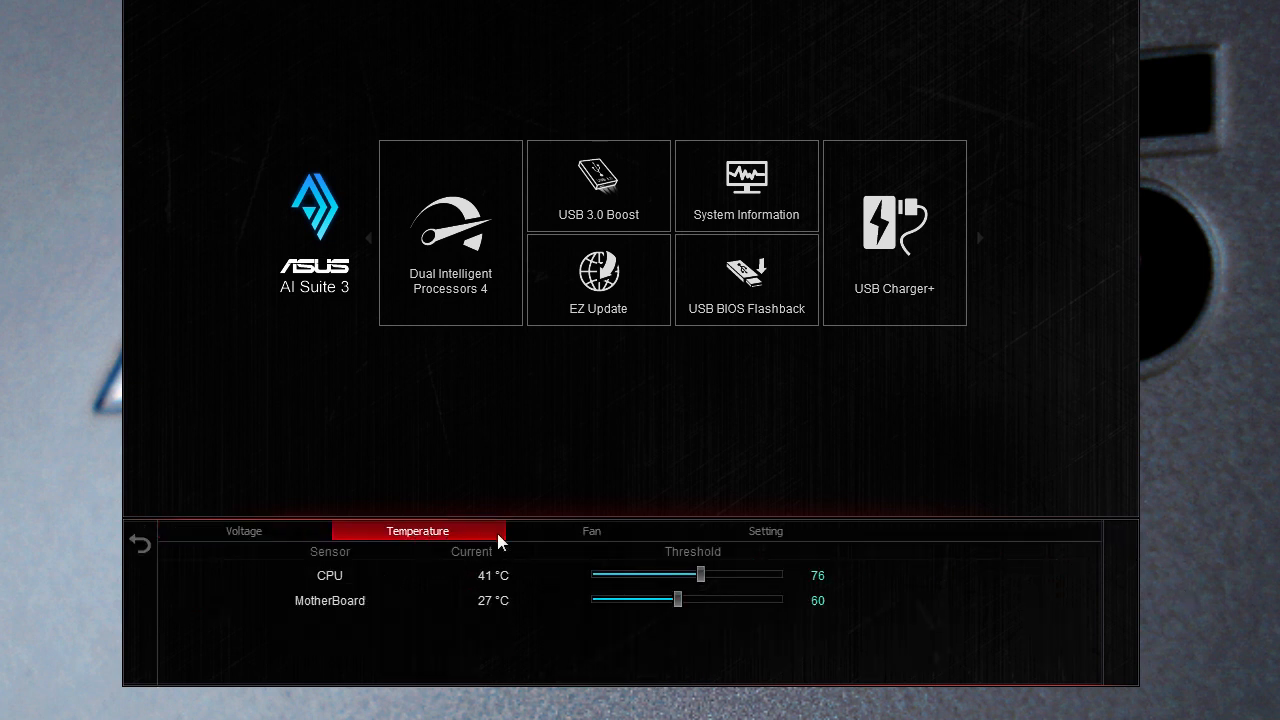
pyautogui.click(592, 532)
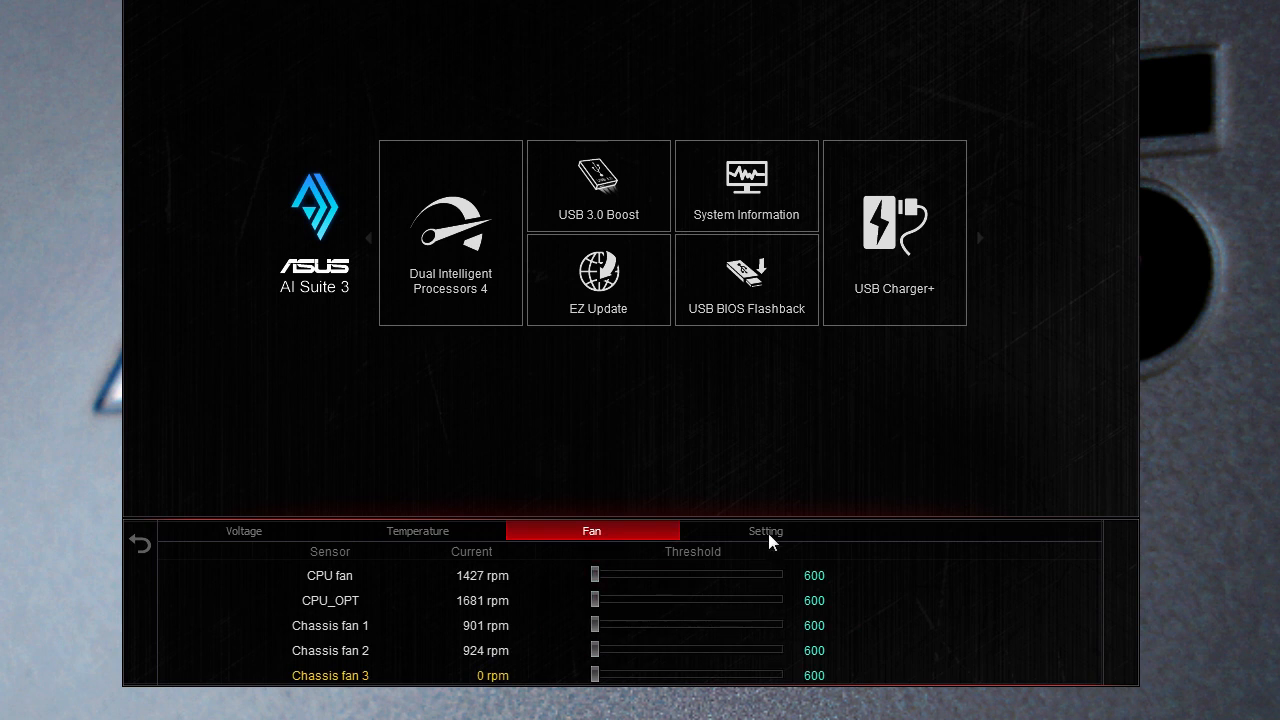
pyautogui.click(766, 532)
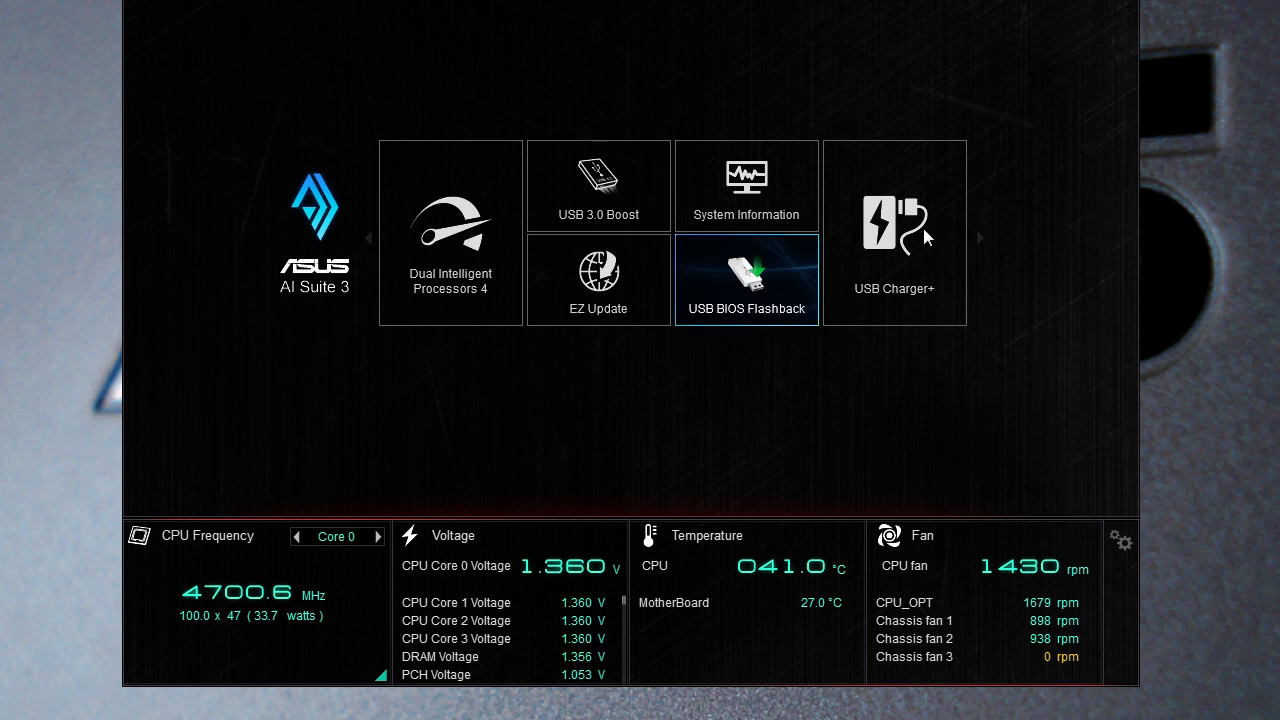
pyautogui.moveTo(868, 374)
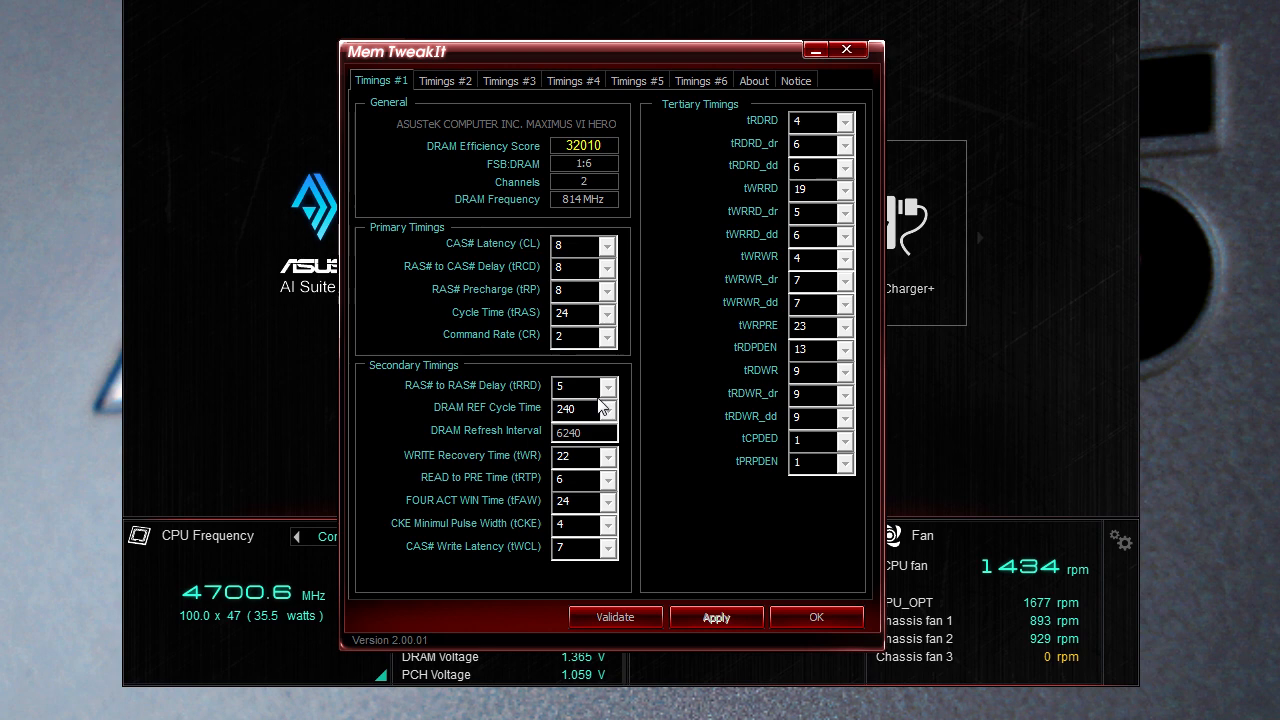
# Step: Browse Mem TweakIt's Timings #2, DDR power timings, Notice and About version 2.00.01 pages
pyautogui.click(444, 80)
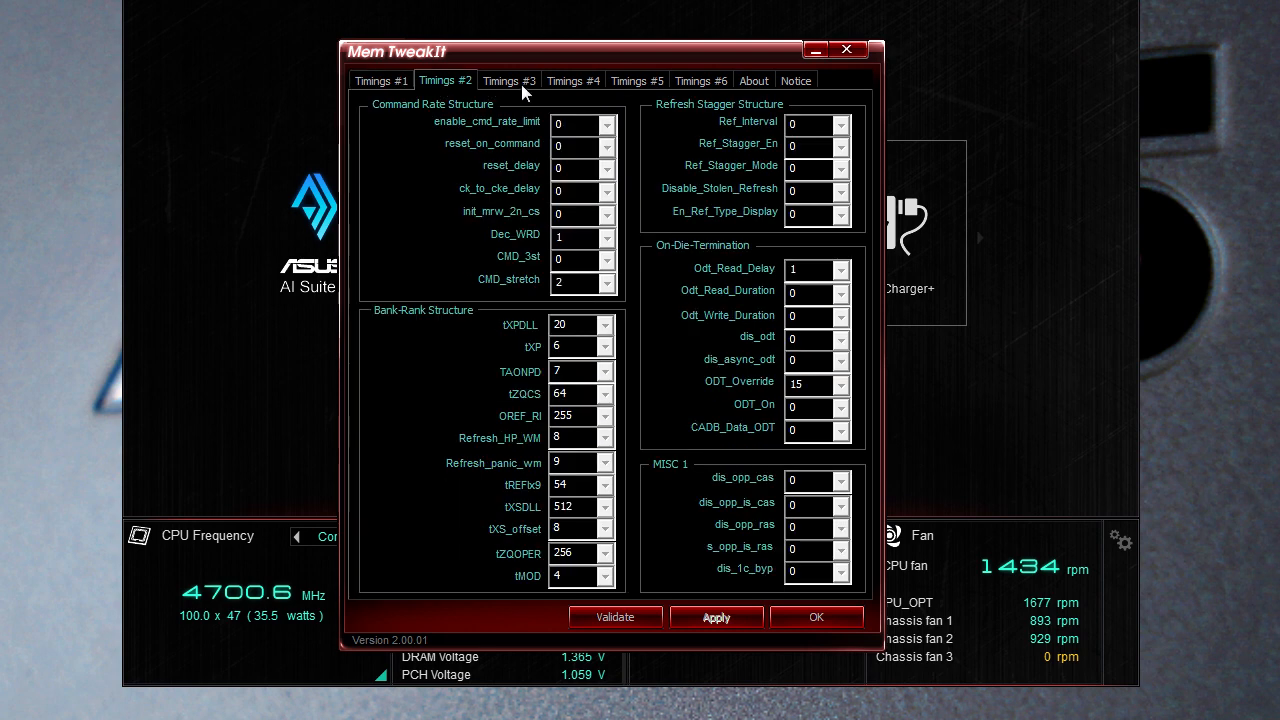
pyautogui.click(700, 80)
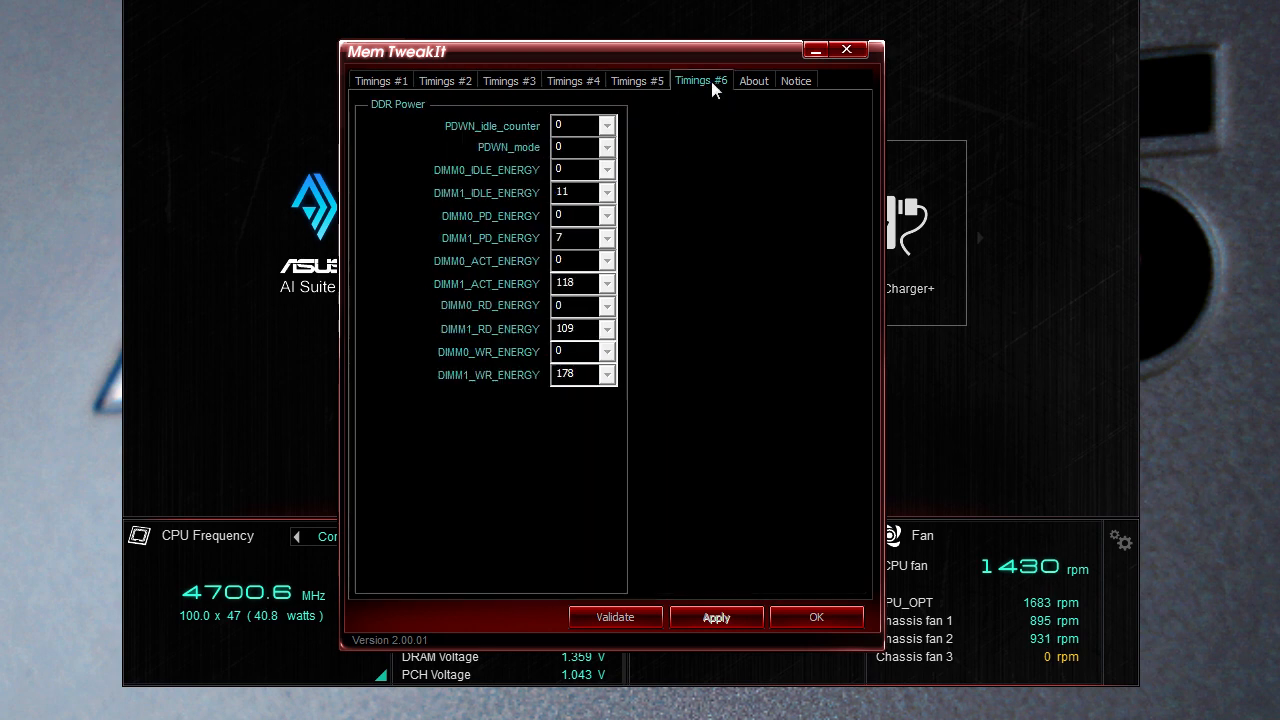
pyautogui.click(796, 80)
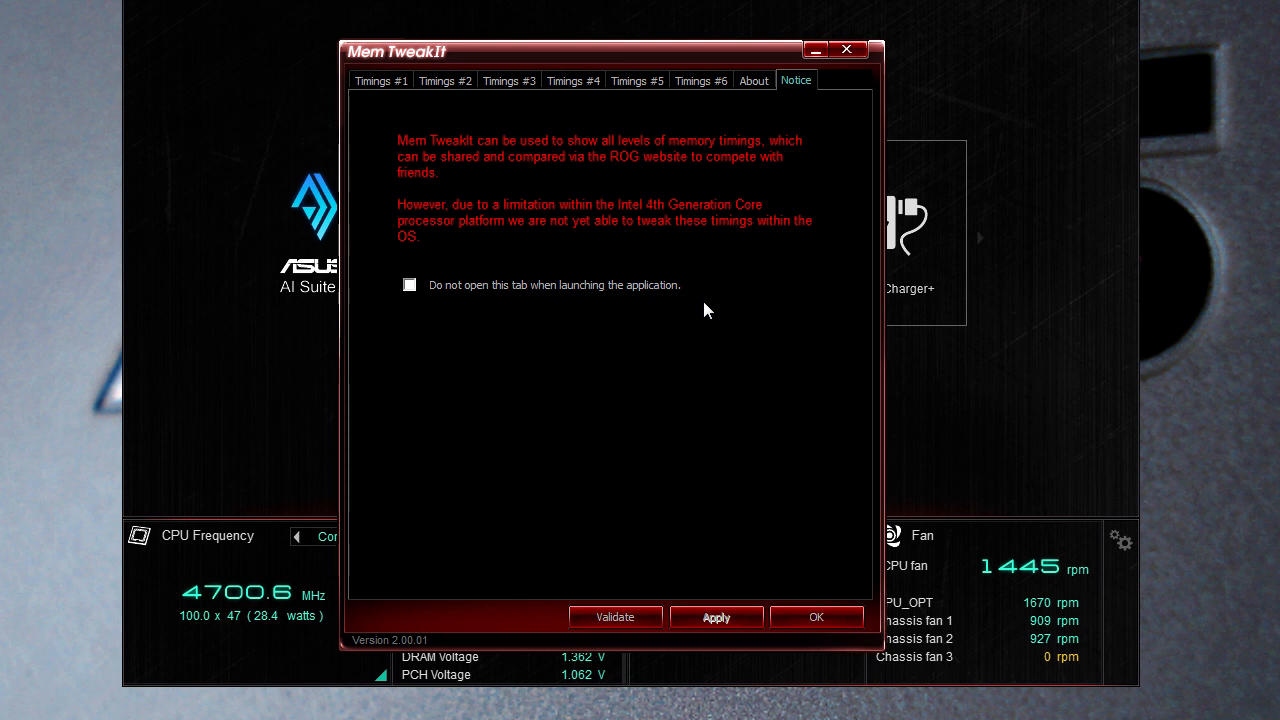
pyautogui.moveTo(678, 244)
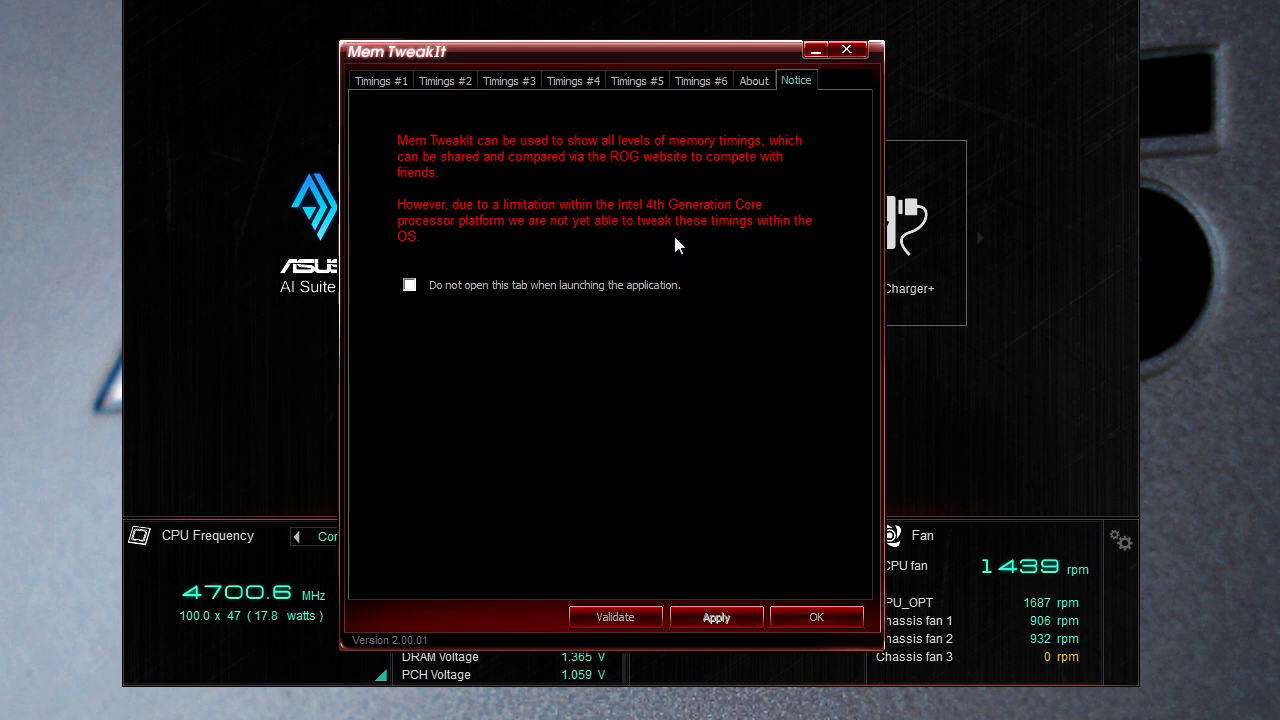
pyautogui.moveTo(558, 204)
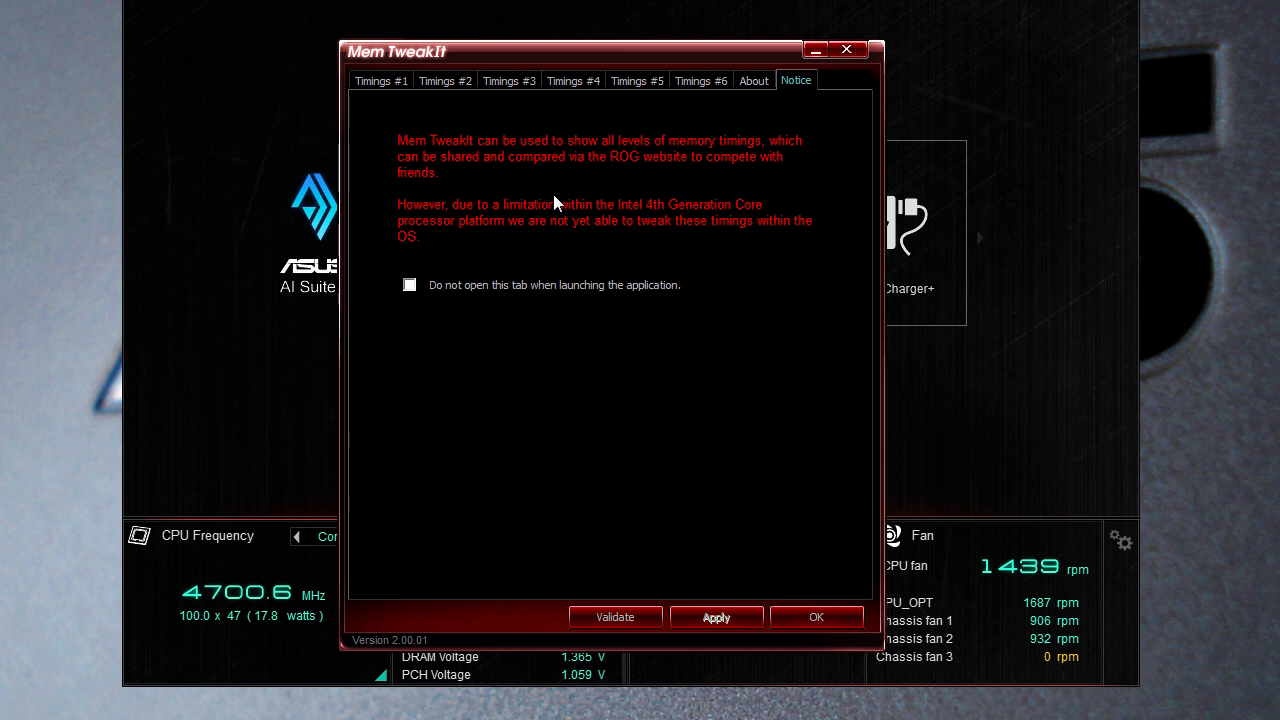
pyautogui.moveTo(460, 252)
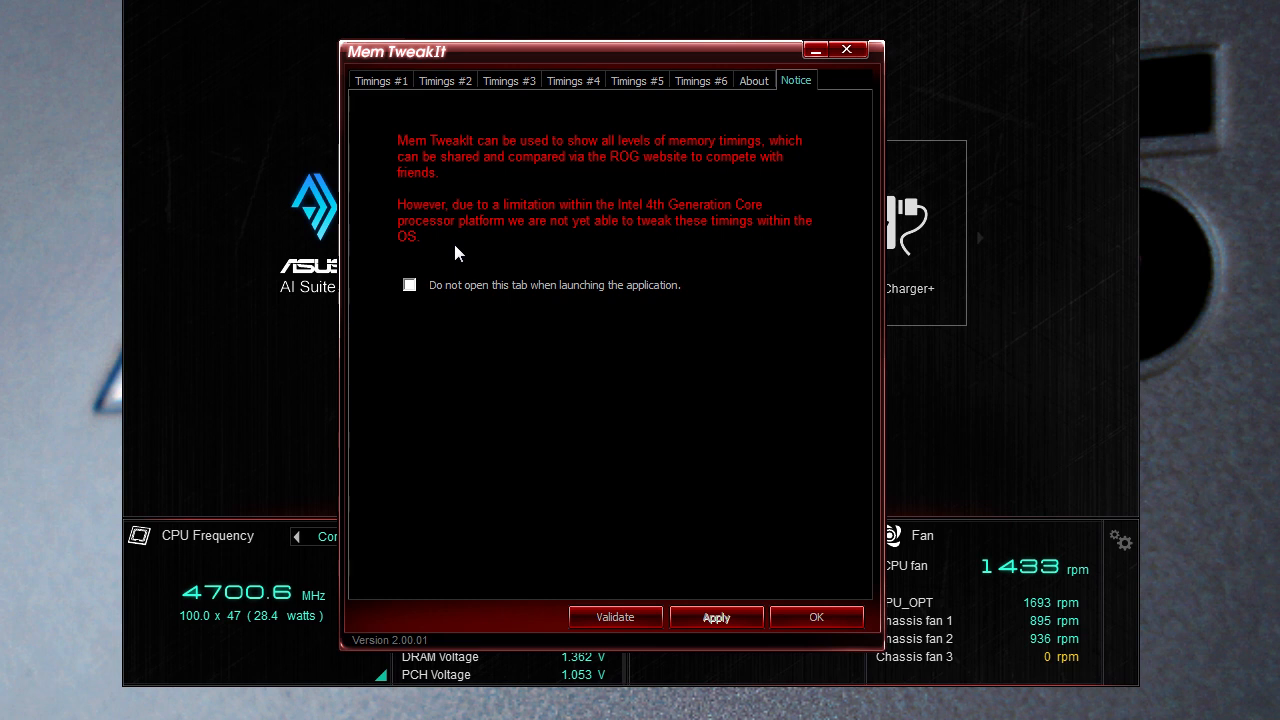
pyautogui.moveTo(472, 288)
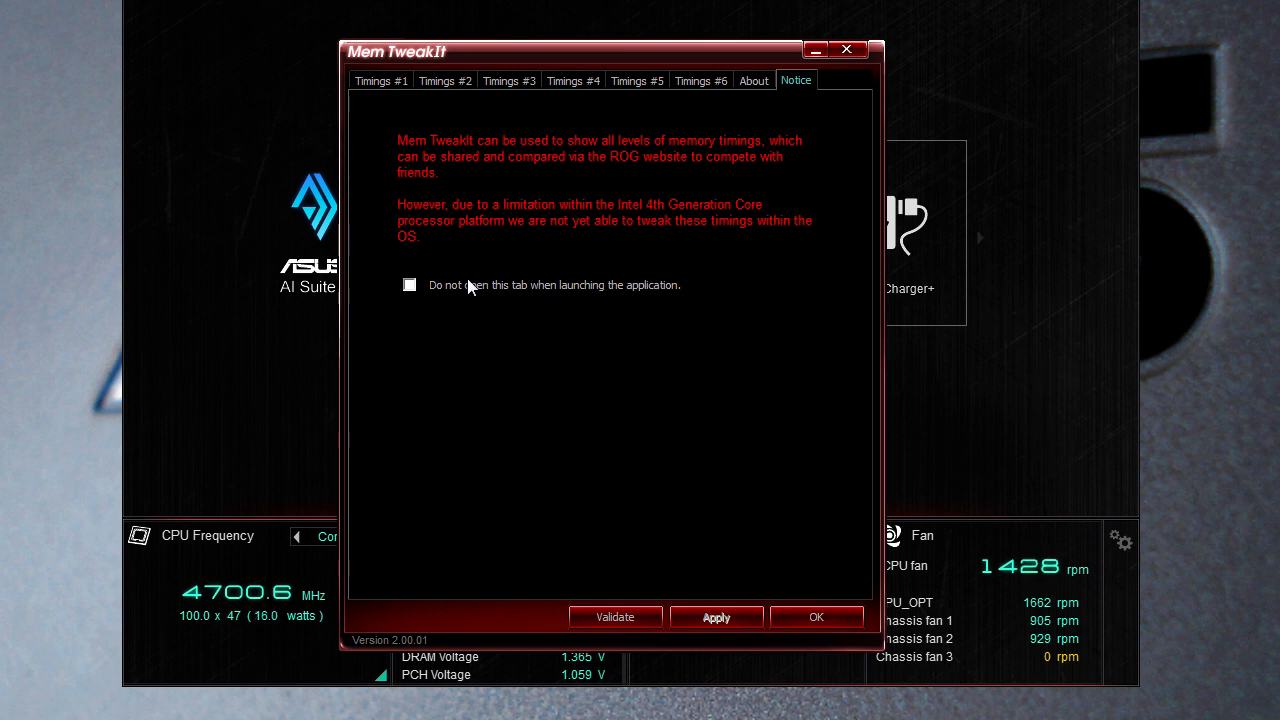
pyautogui.moveTo(476, 348)
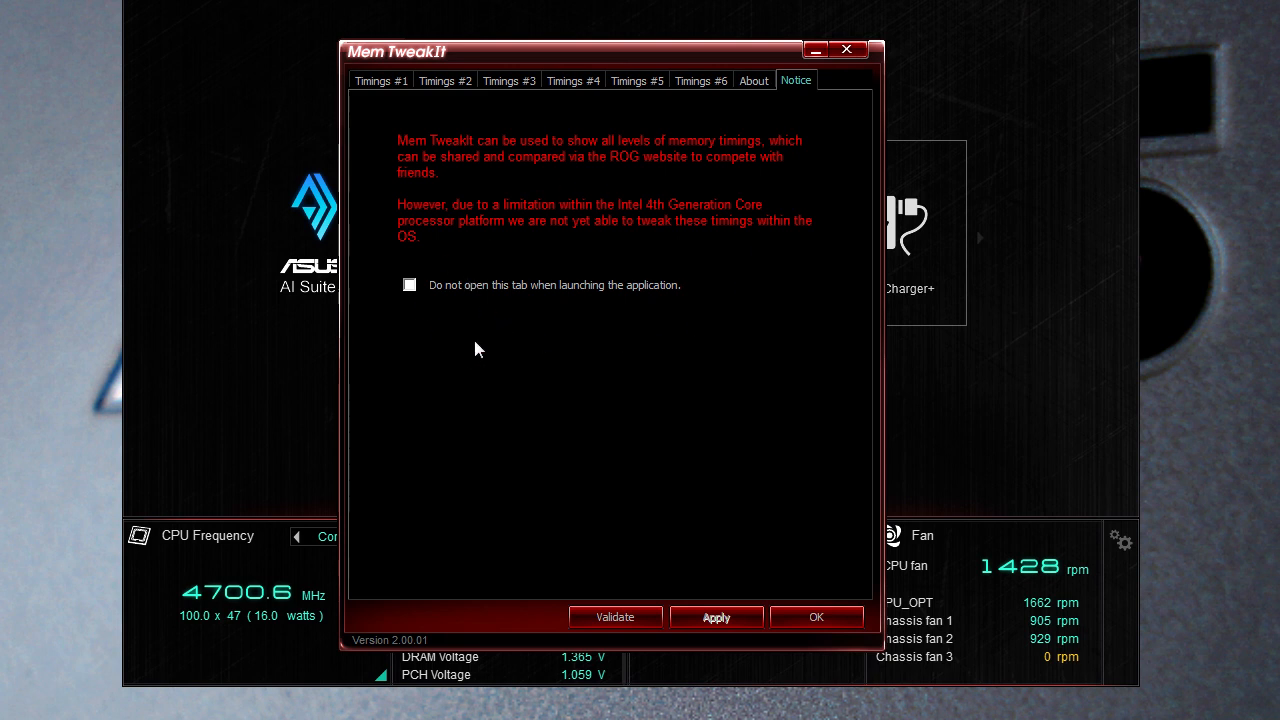
pyautogui.click(752, 80)
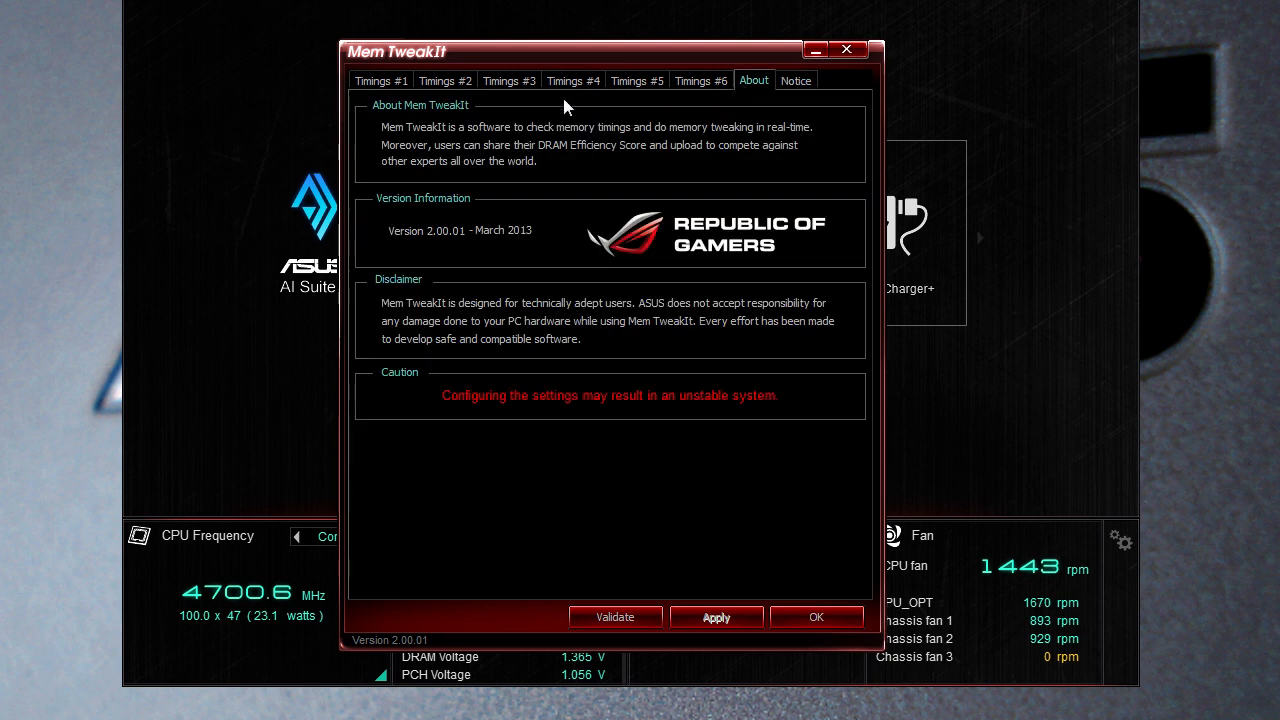
pyautogui.moveTo(500, 104)
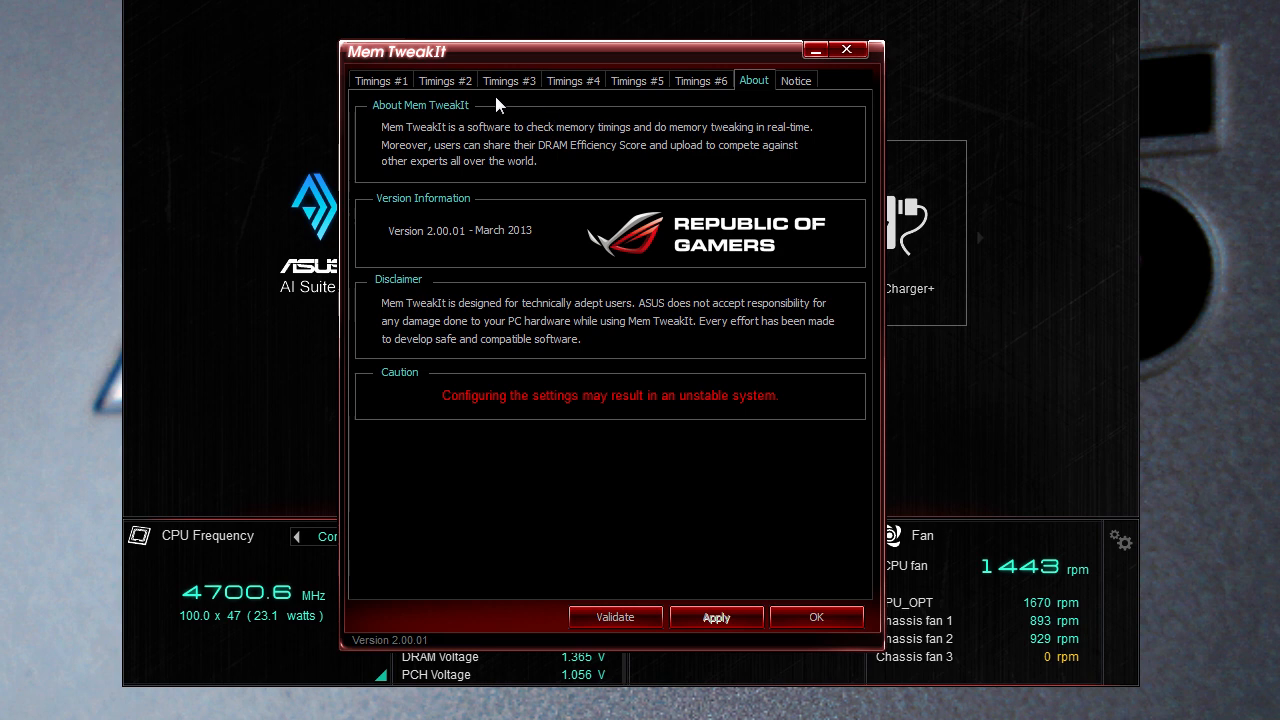
pyautogui.click(380, 80)
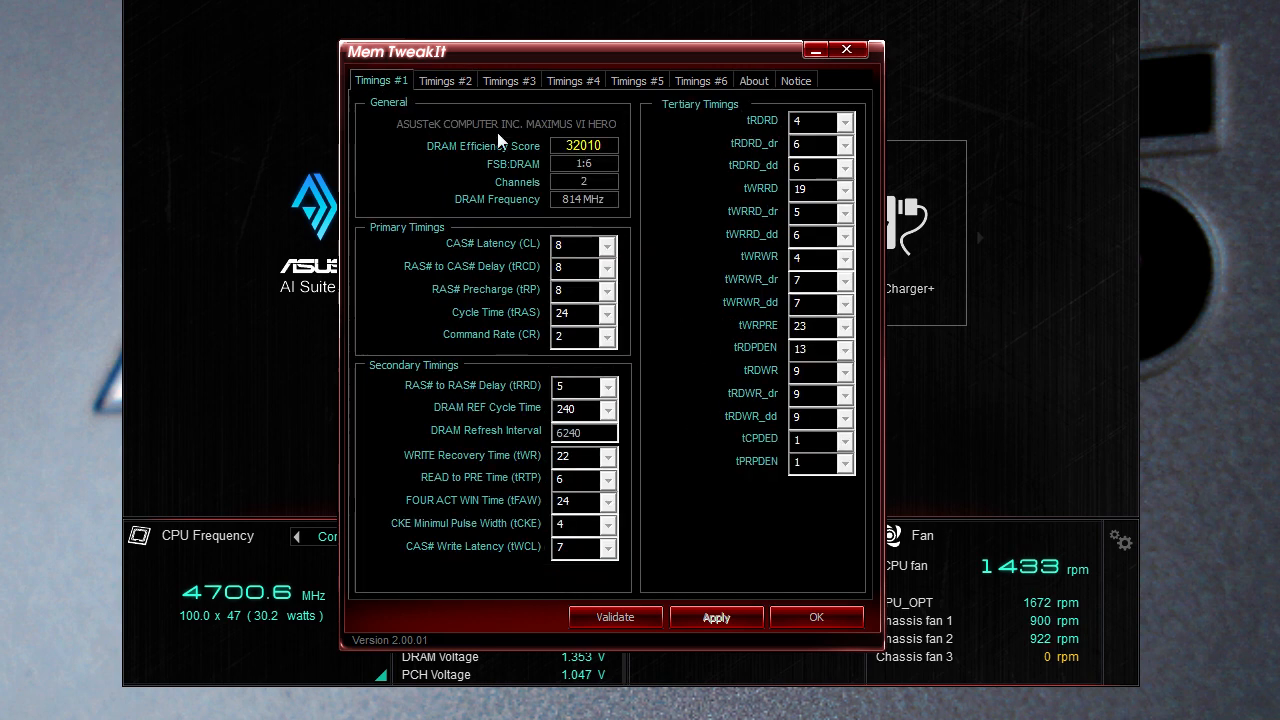
pyautogui.moveTo(596, 350)
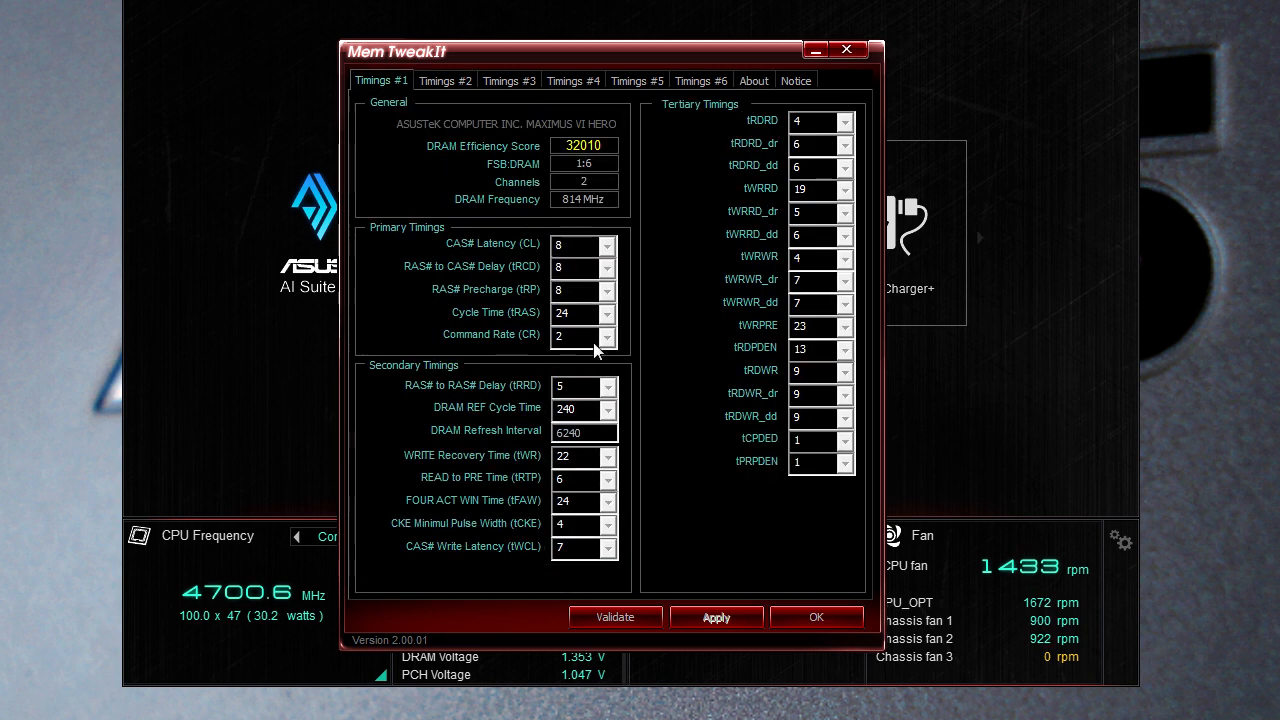
pyautogui.moveTo(578, 510)
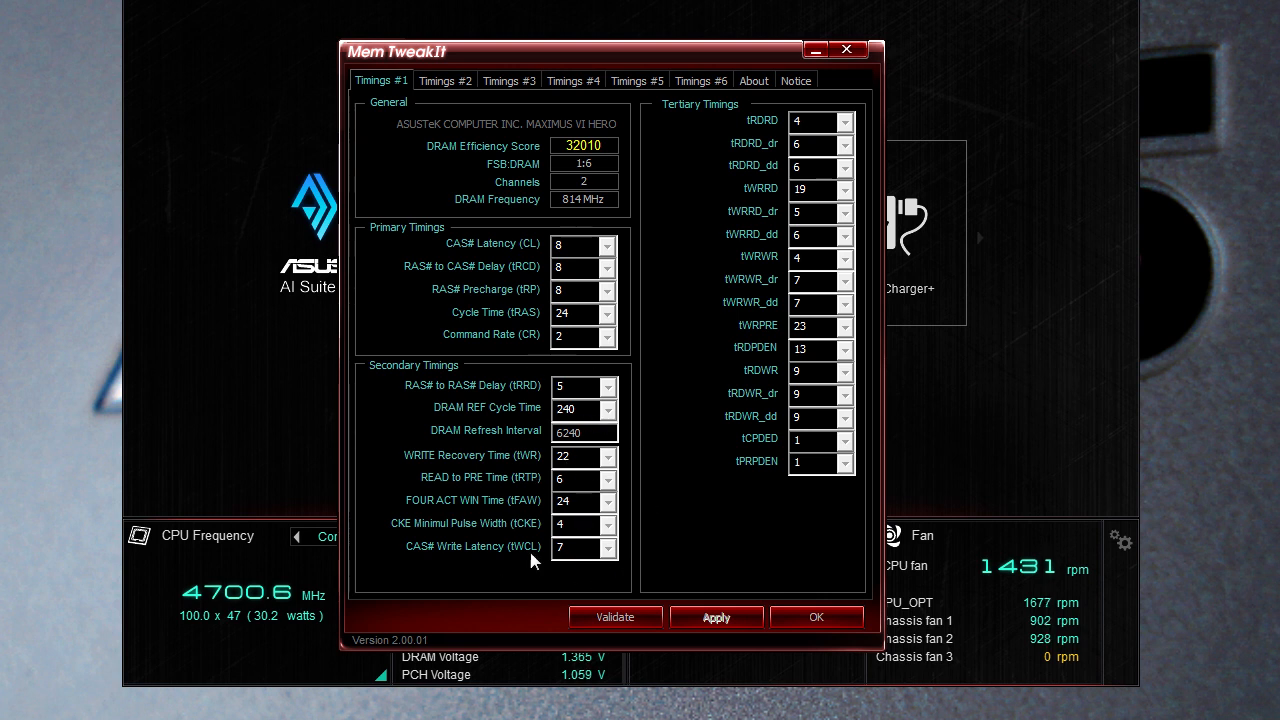
pyautogui.moveTo(478, 116)
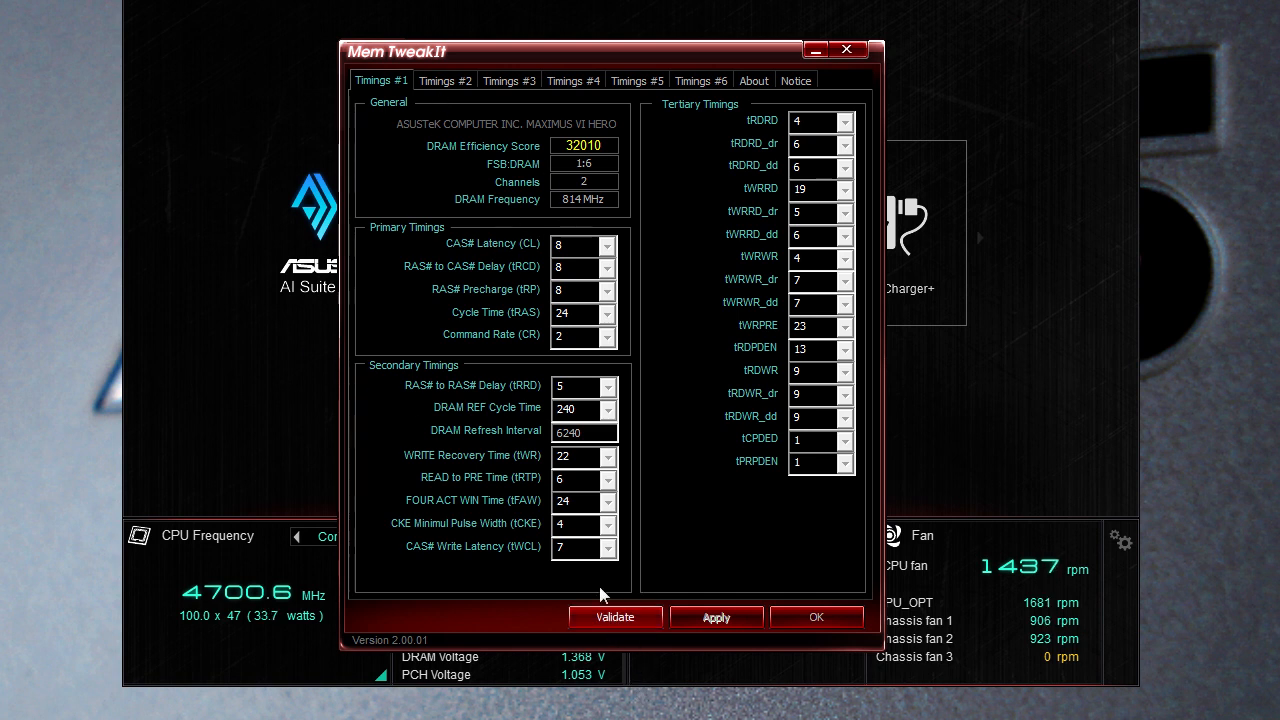
pyautogui.moveTo(536, 156)
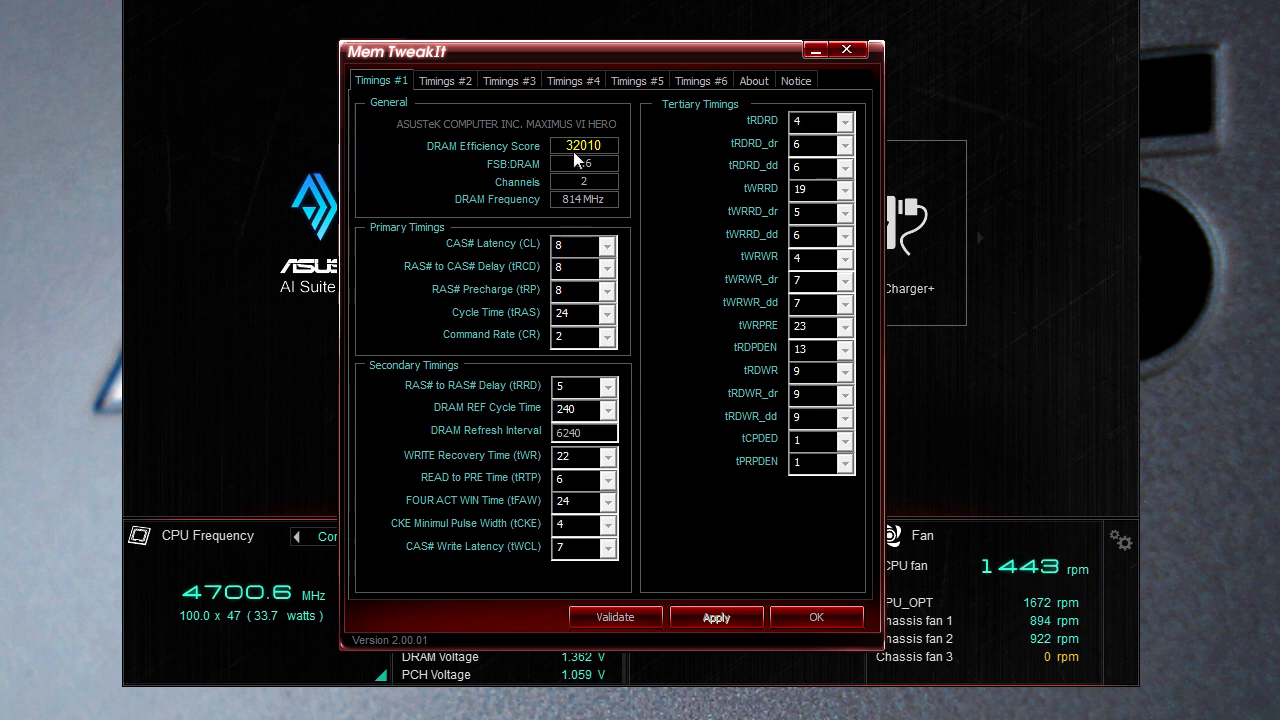
pyautogui.moveTo(498, 202)
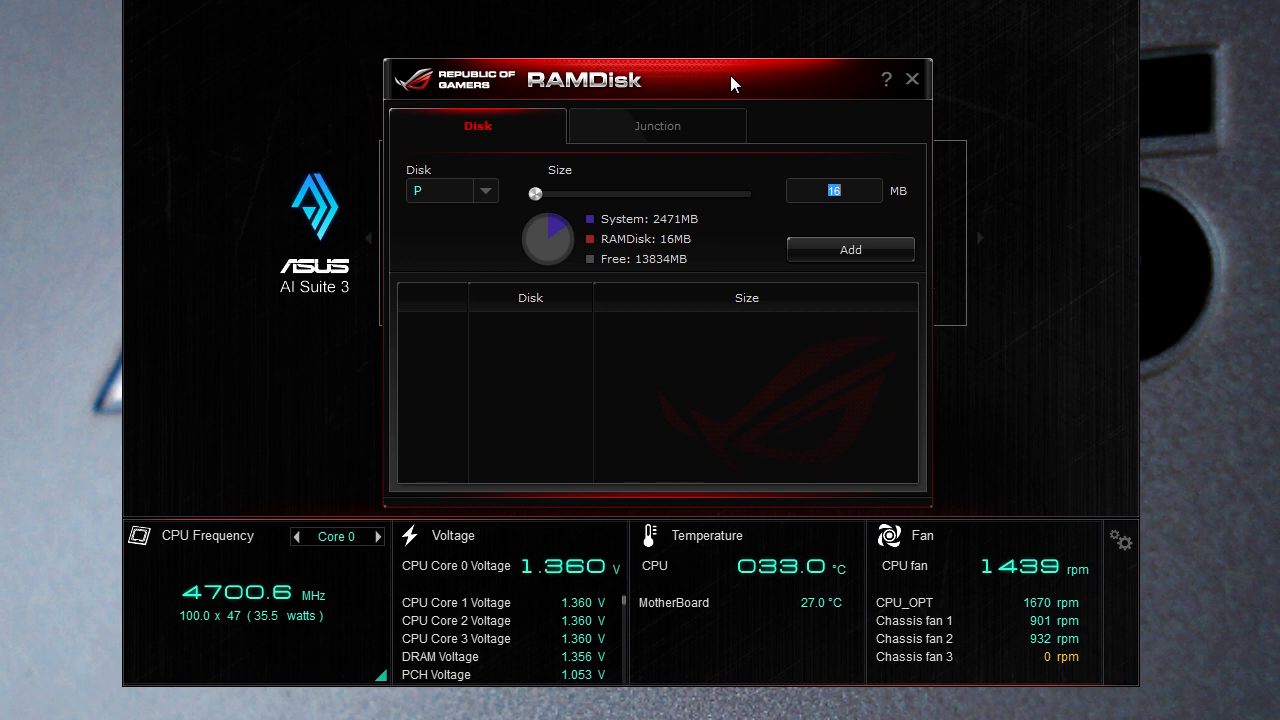
pyautogui.moveTo(752, 84)
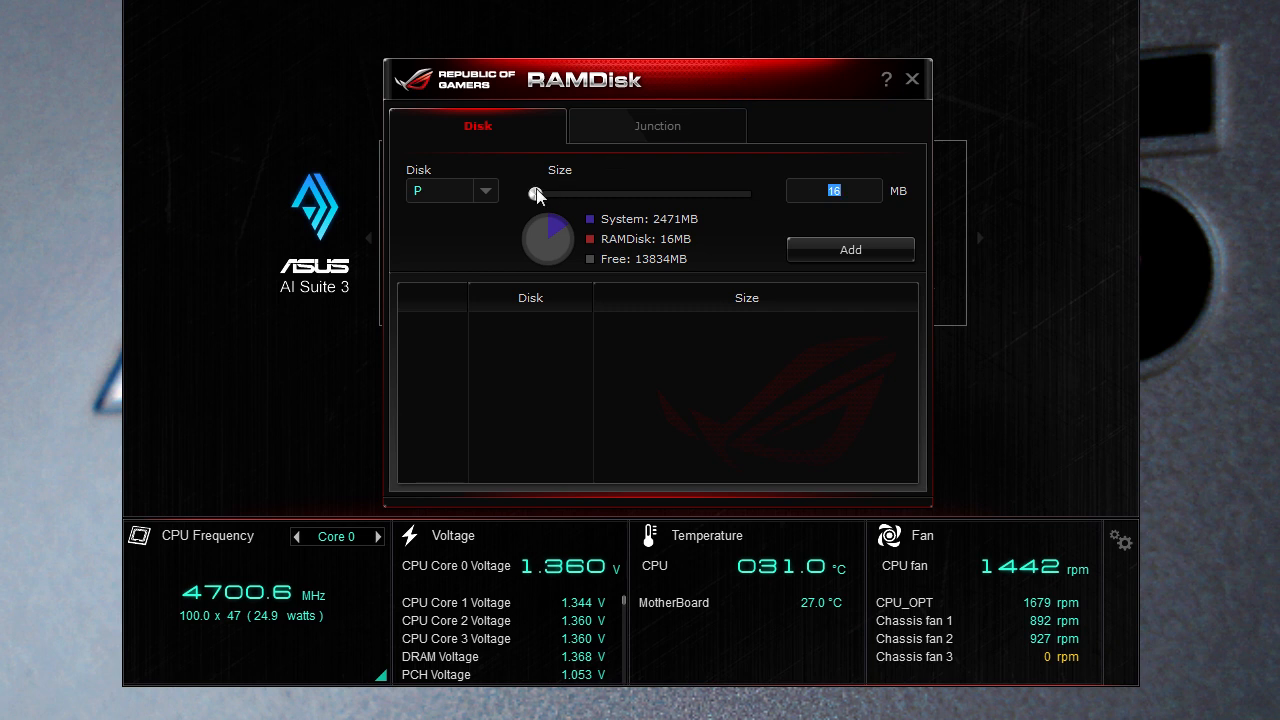
# Step: Slide the RAM disk size through roughly 10.5 GB, 6 GB and 10 GB, settling at 2220 MB
pyautogui.moveTo(536, 192); pyautogui.dragTo(742, 192)
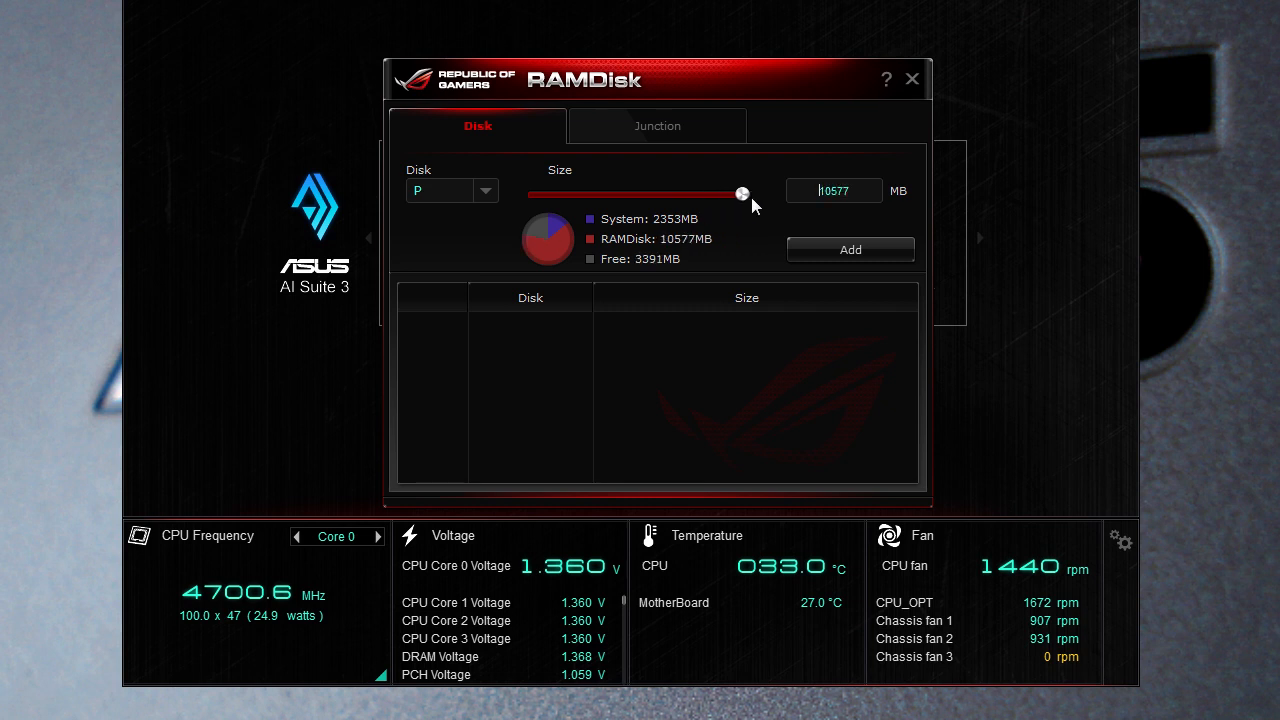
pyautogui.moveTo(742, 192); pyautogui.dragTo(656, 192)
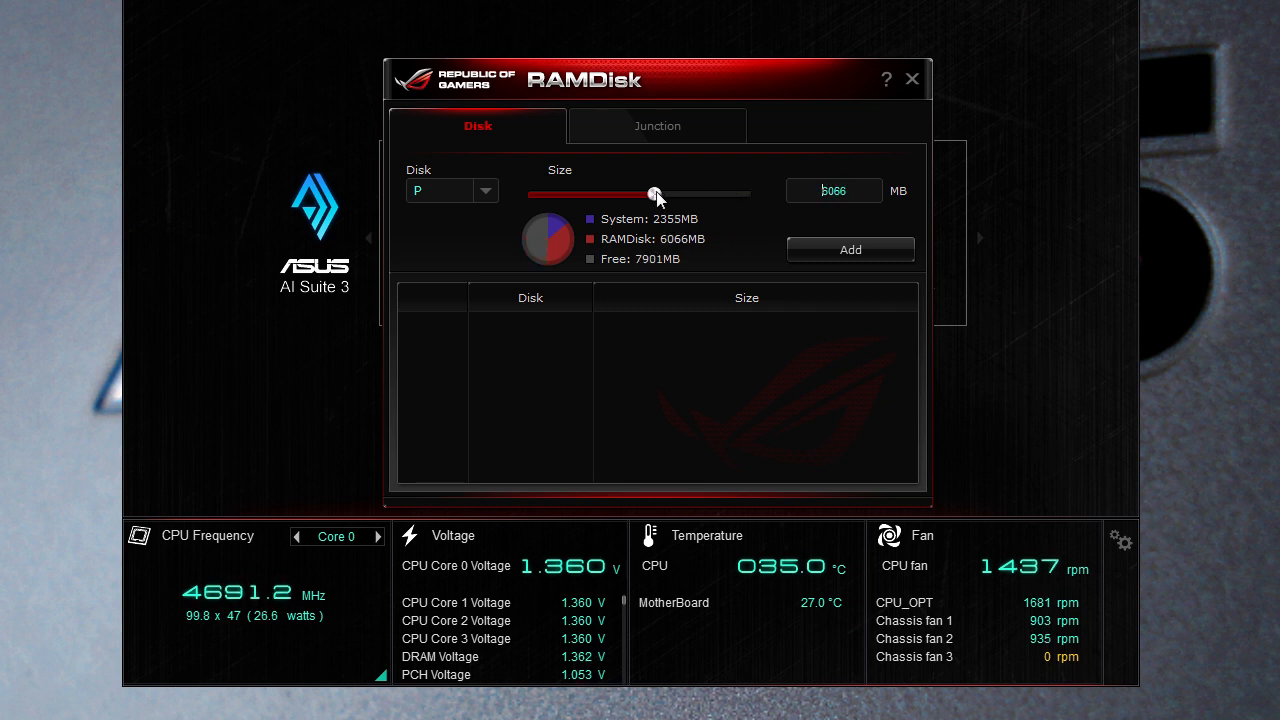
pyautogui.moveTo(656, 194); pyautogui.dragTo(730, 194)
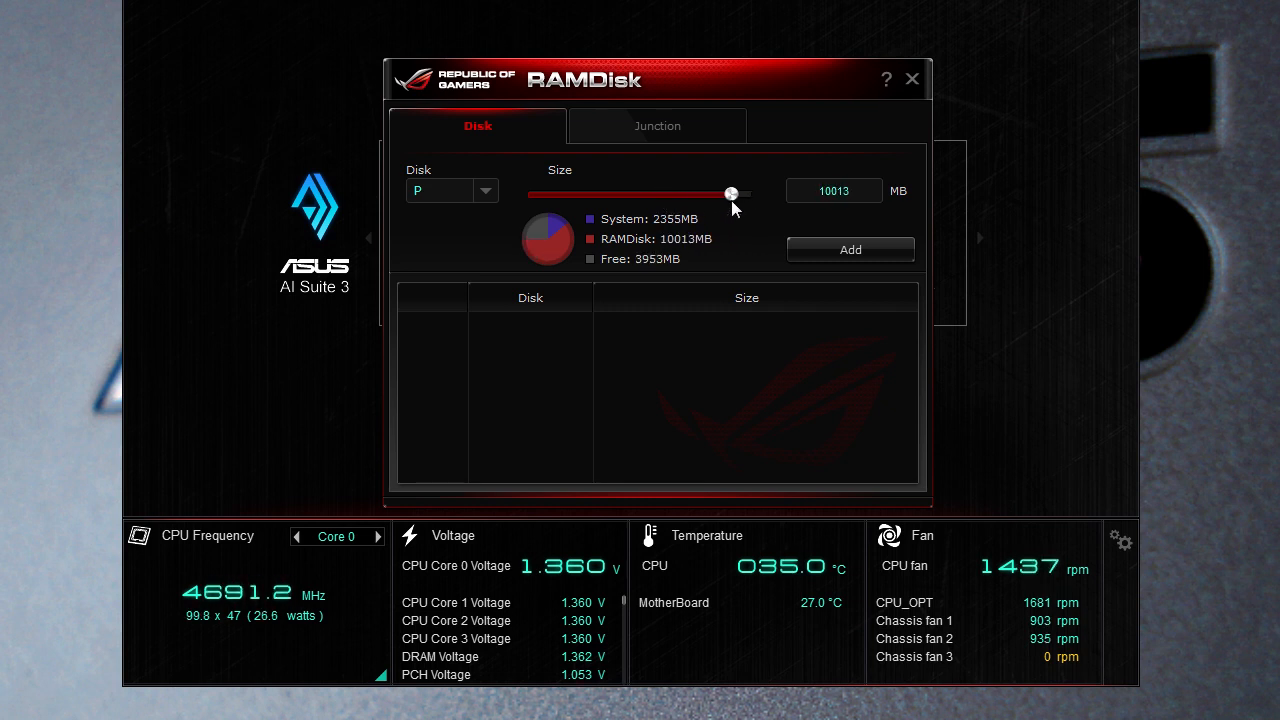
pyautogui.moveTo(730, 192); pyautogui.dragTo(580, 192)
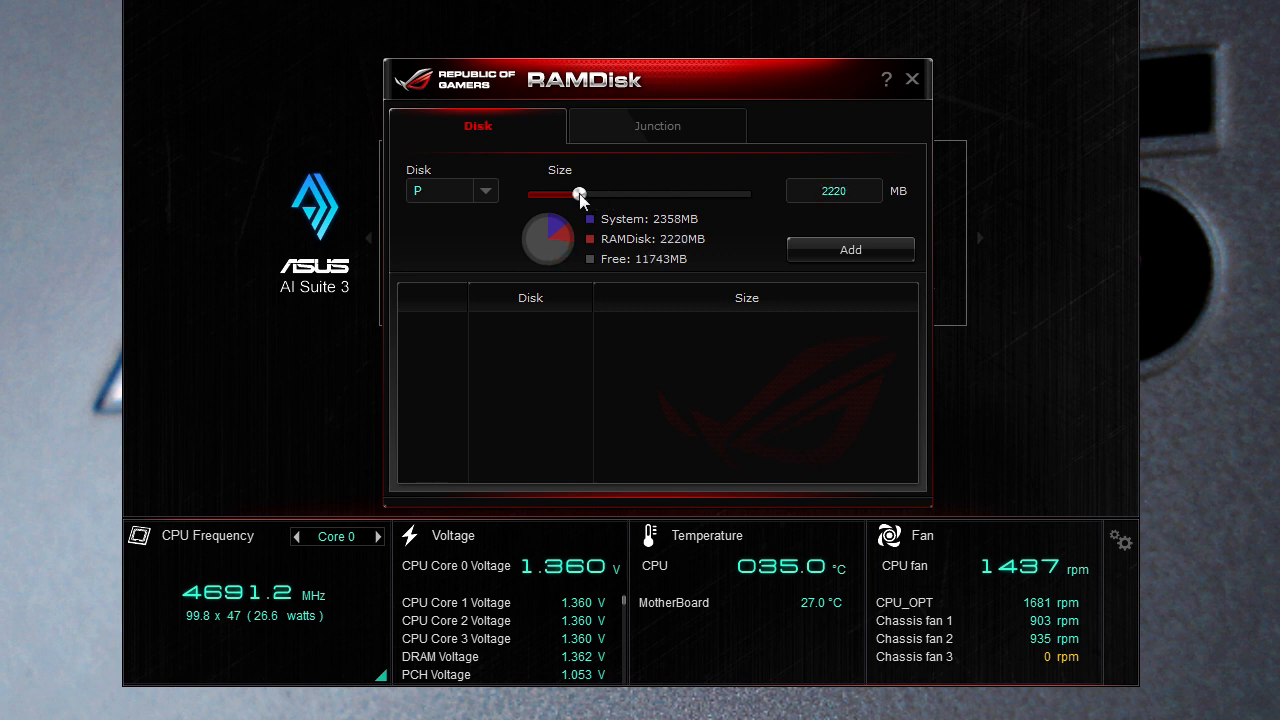
# Step: Show the Junction page with its empty disk and path lists
pyautogui.click(656, 124)
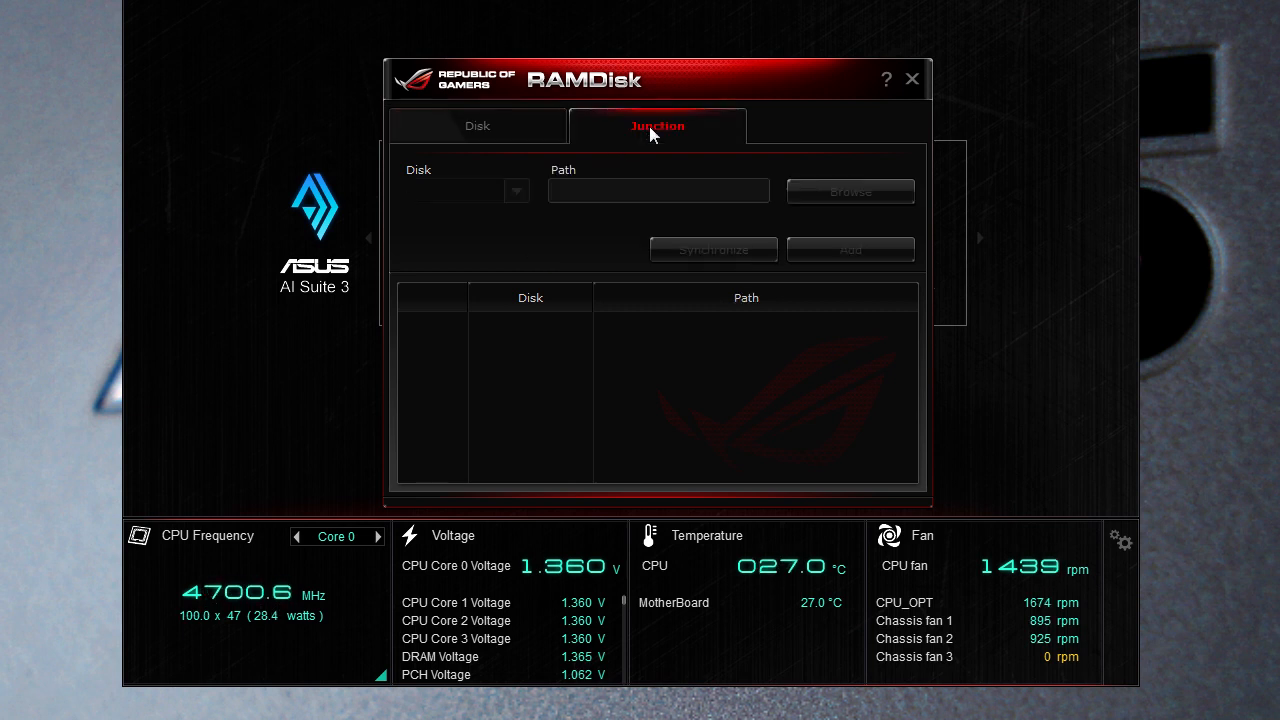
pyautogui.moveTo(460, 316)
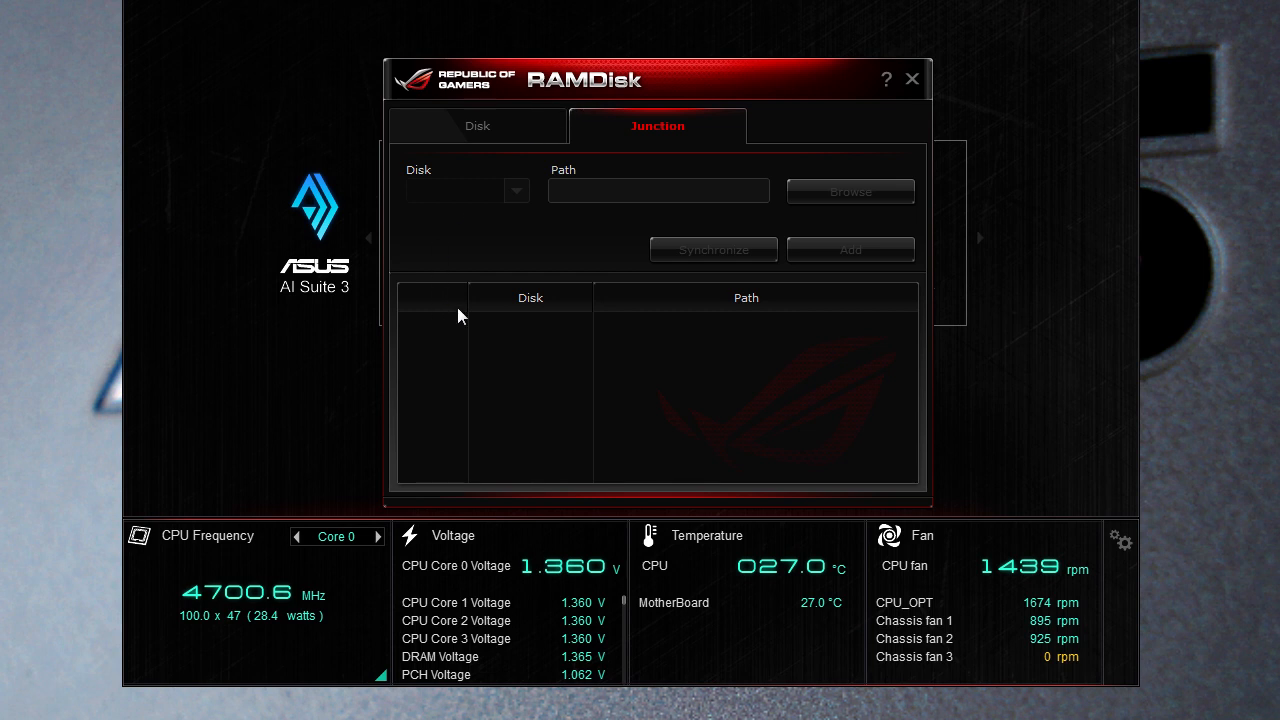
pyautogui.moveTo(476, 230)
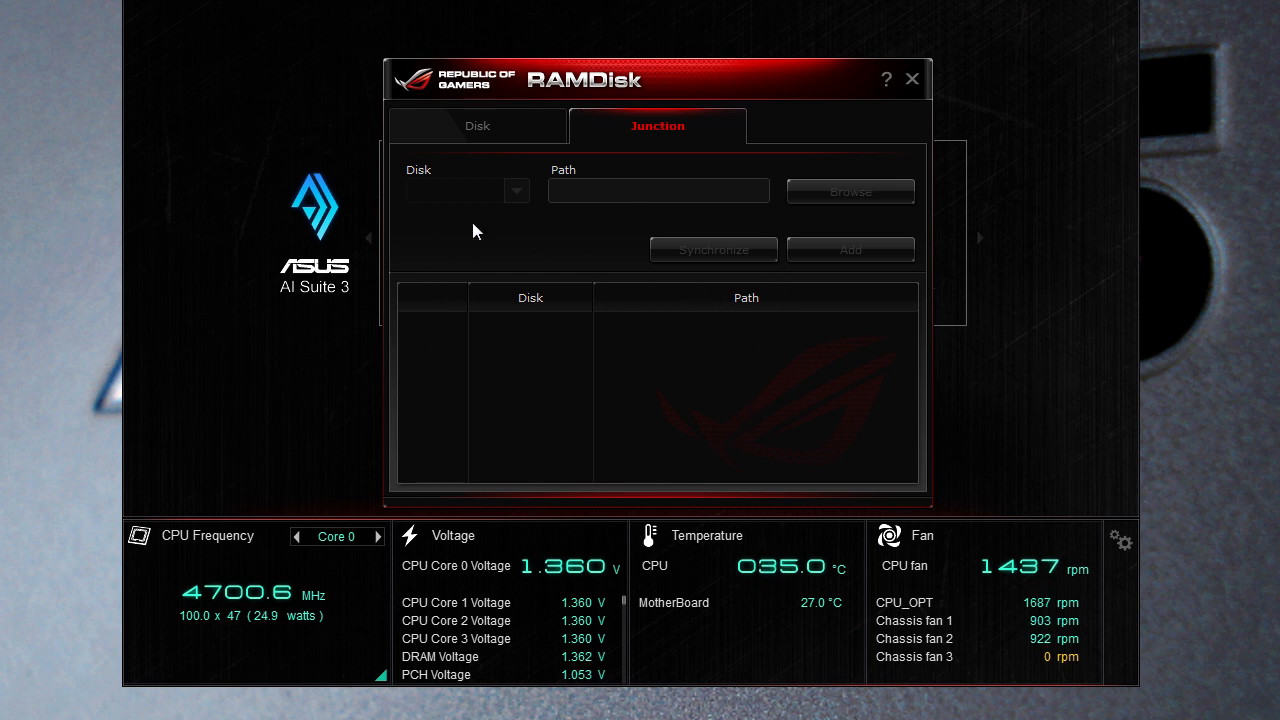
pyautogui.moveTo(474, 242)
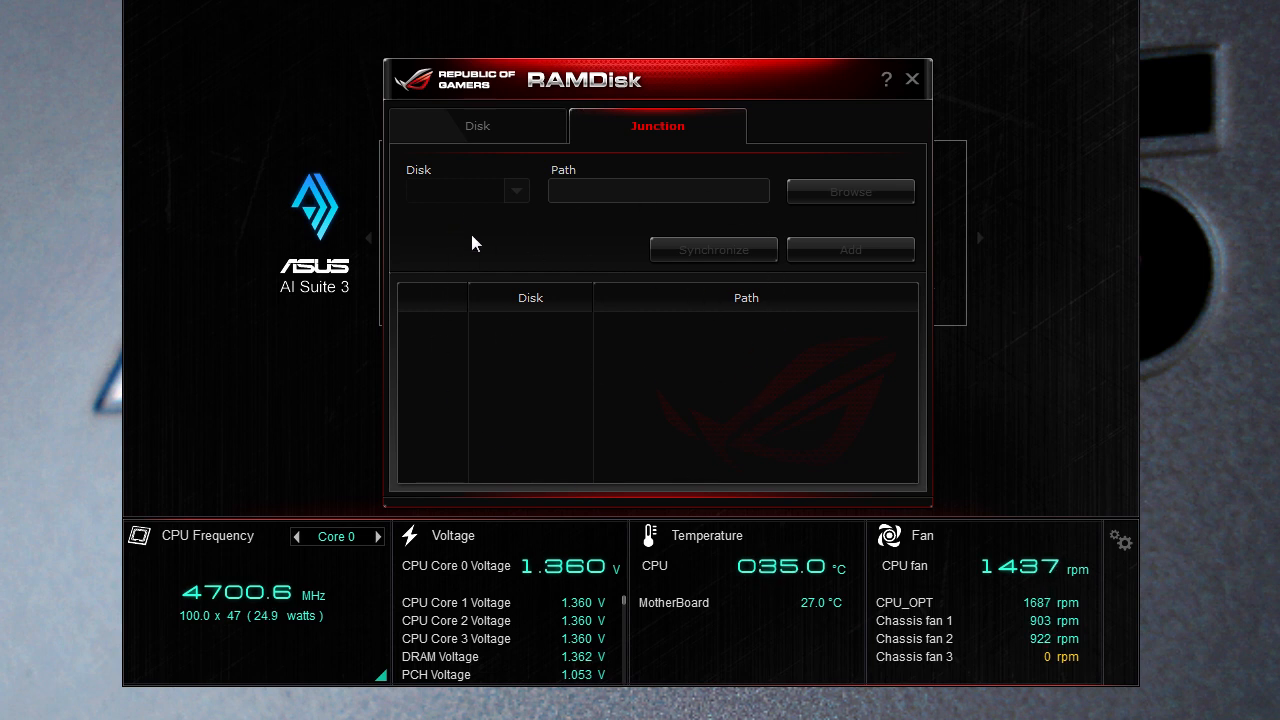
pyautogui.moveTo(336, 316)
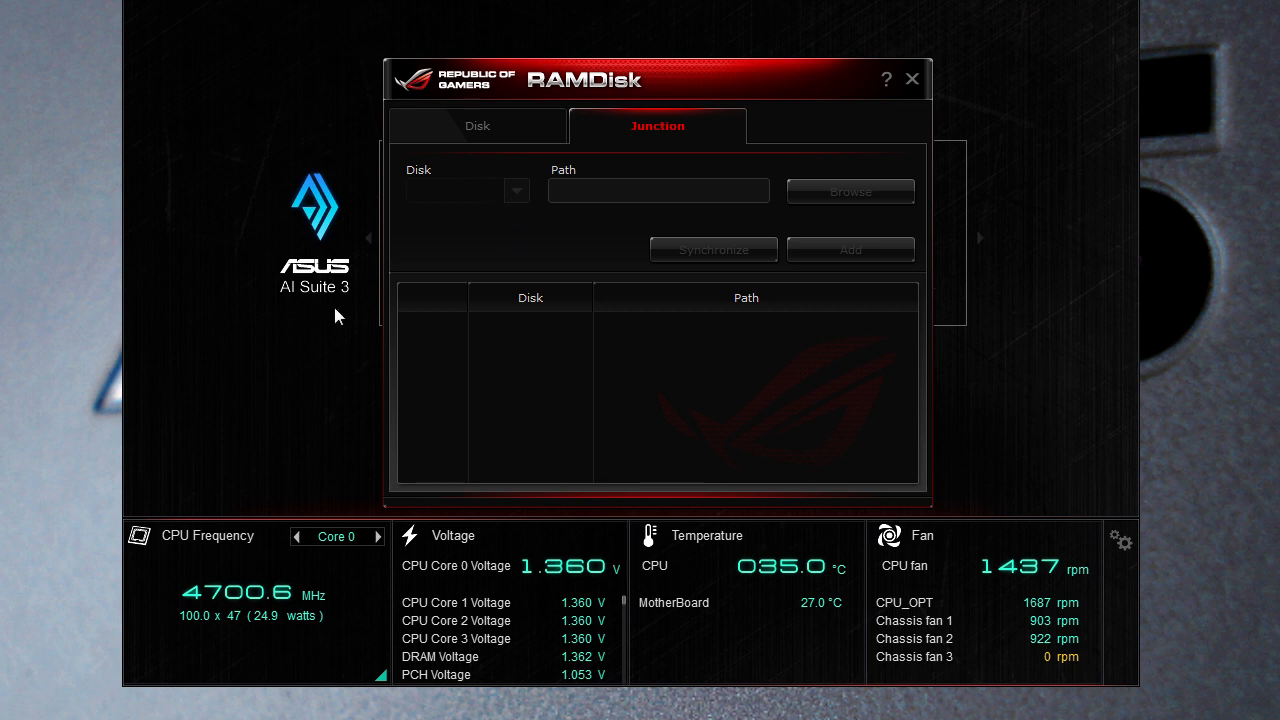
pyautogui.moveTo(408, 366)
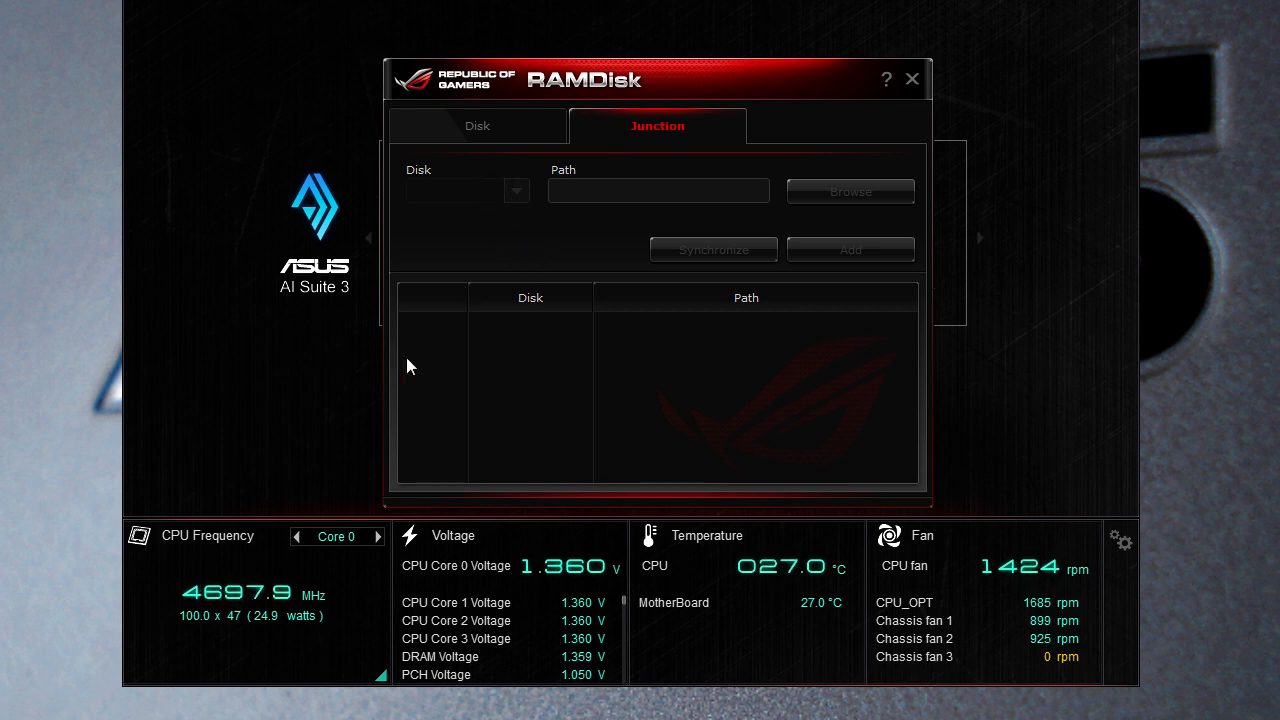
pyautogui.moveTo(470, 364)
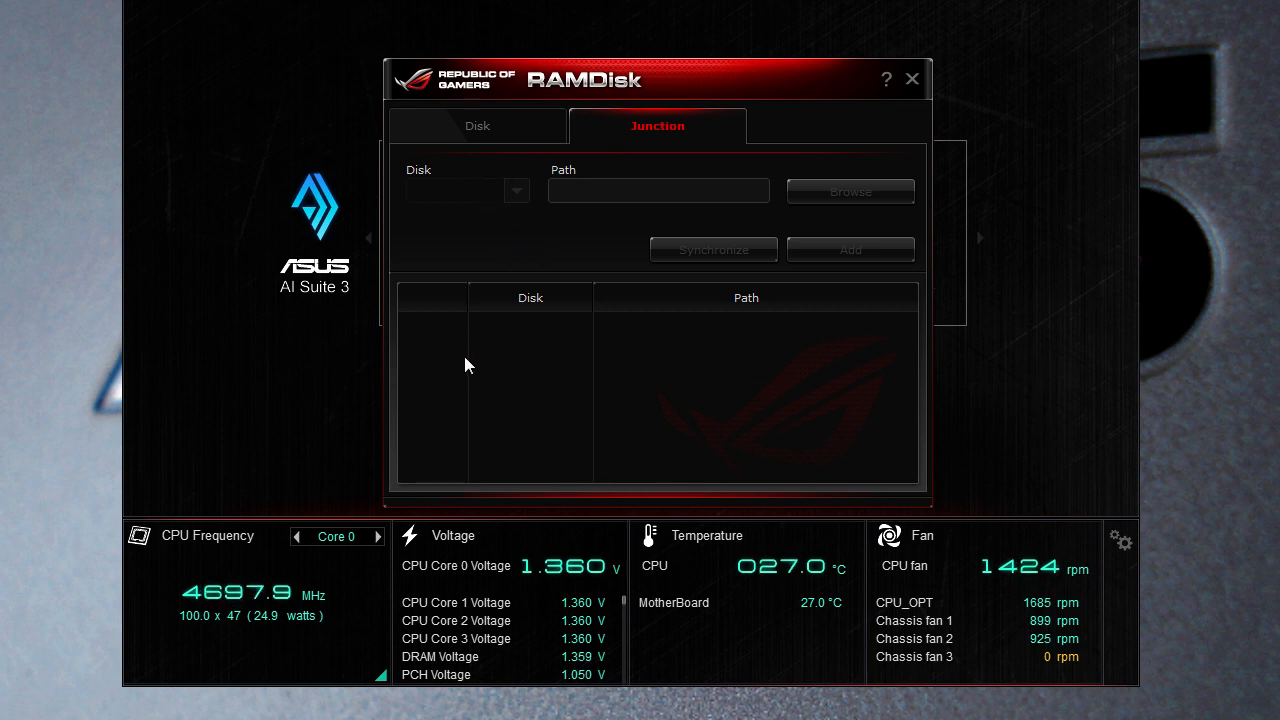
pyautogui.moveTo(576, 422)
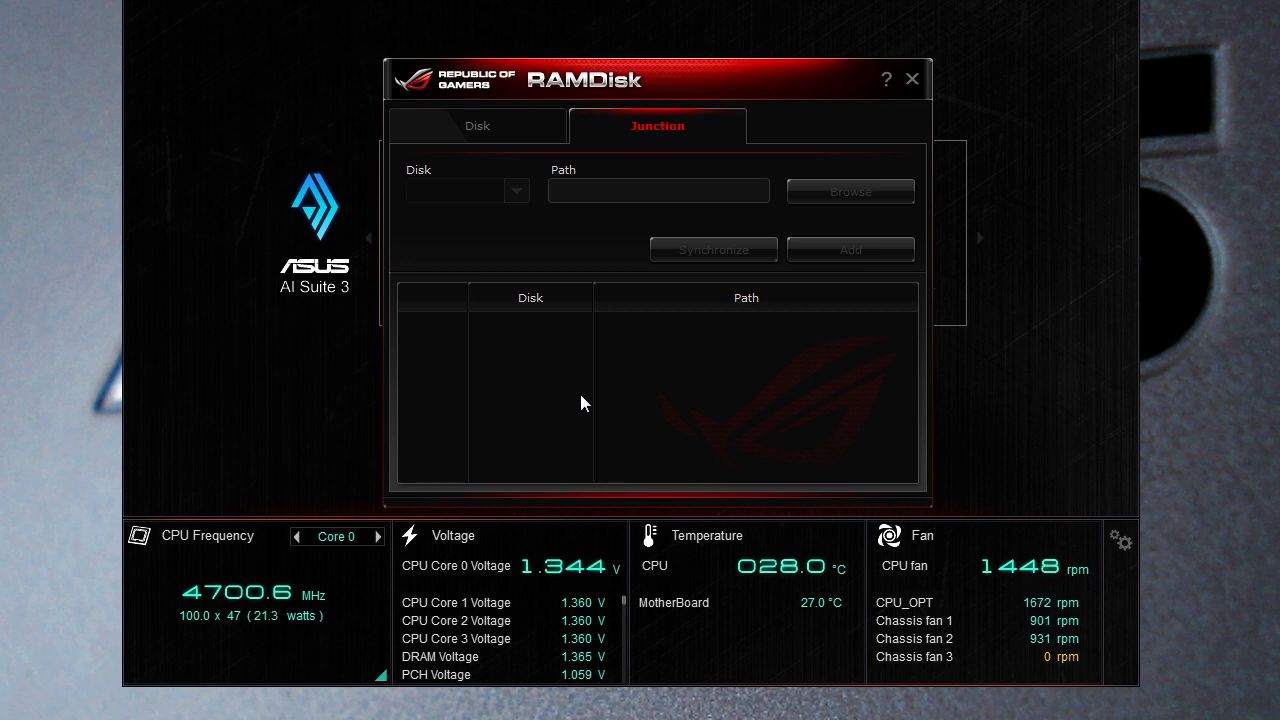
pyautogui.moveTo(460, 348)
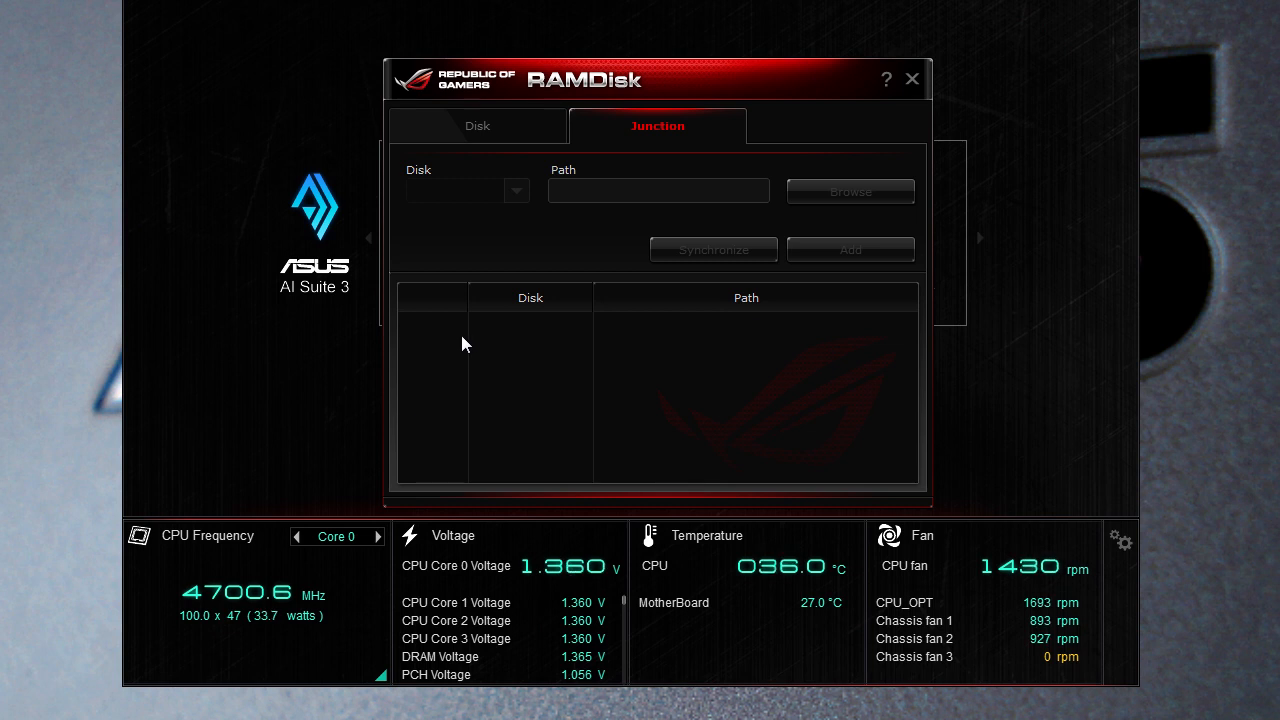
pyautogui.moveTo(508, 288)
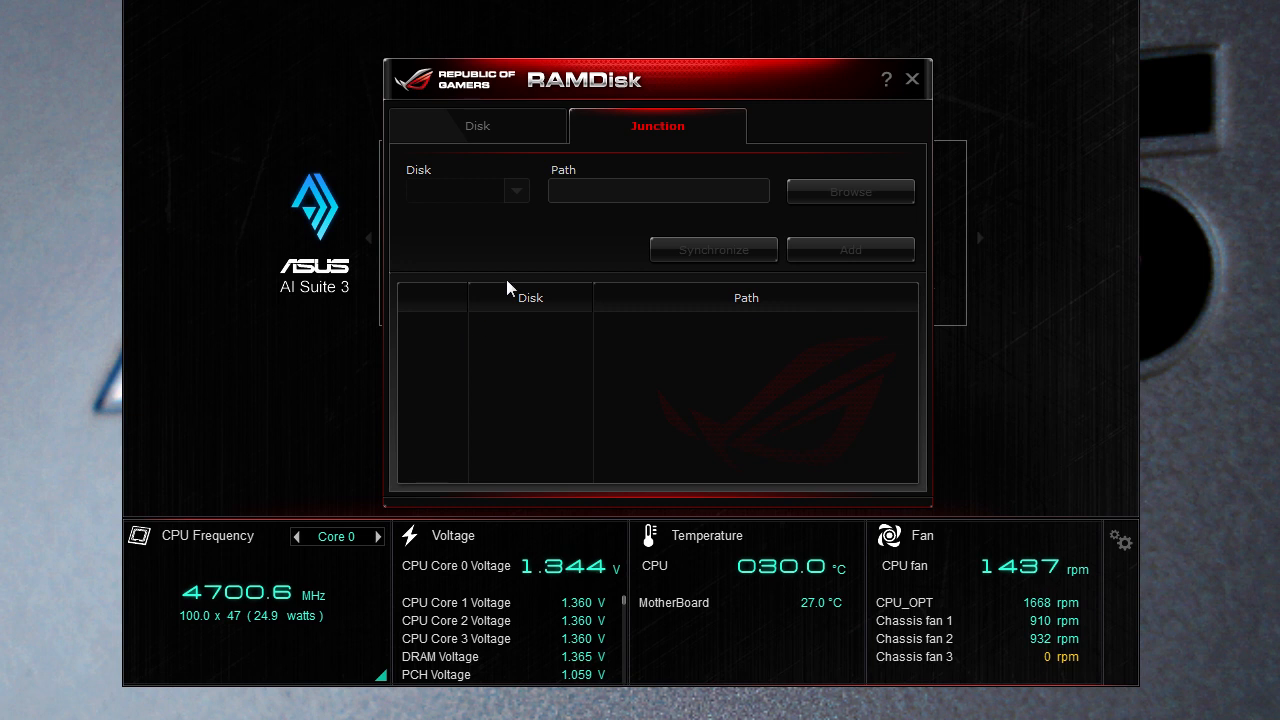
pyautogui.moveTo(622, 176)
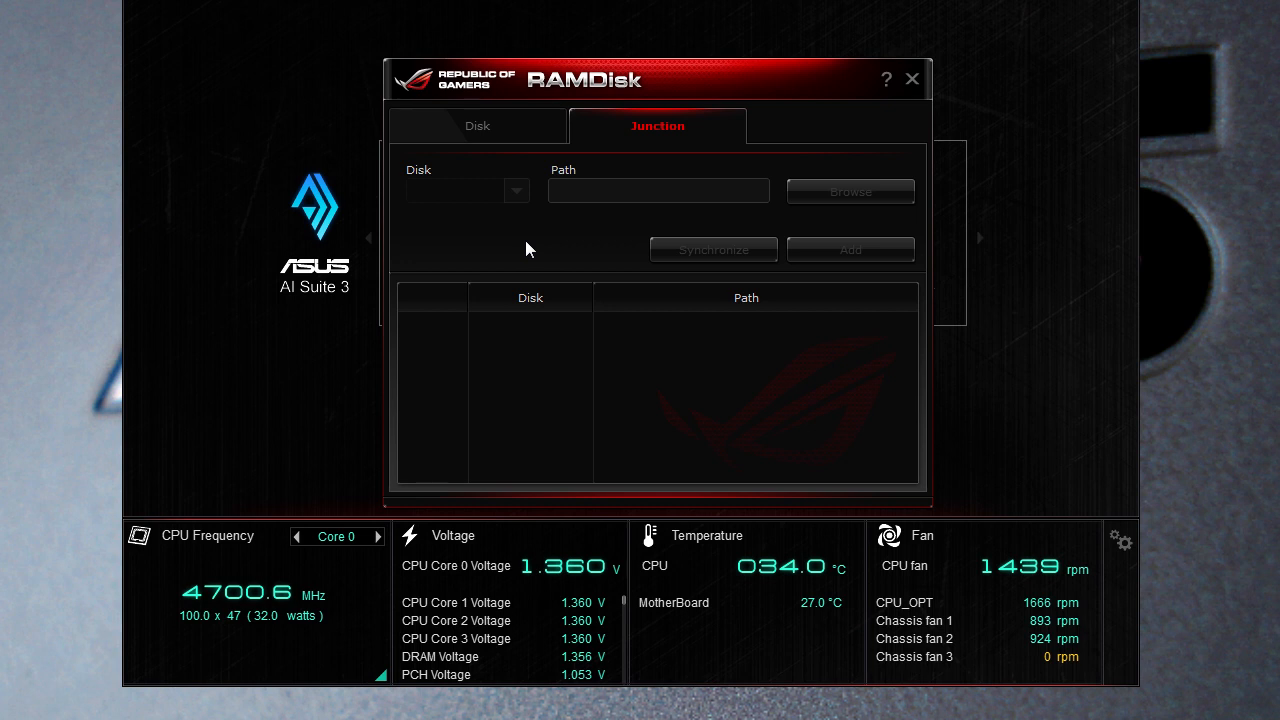
# Step: Shrink the RAM disk size to the 16 MB minimum on the Disk page, then close ROG RAMDisk
pyautogui.click(476, 126)
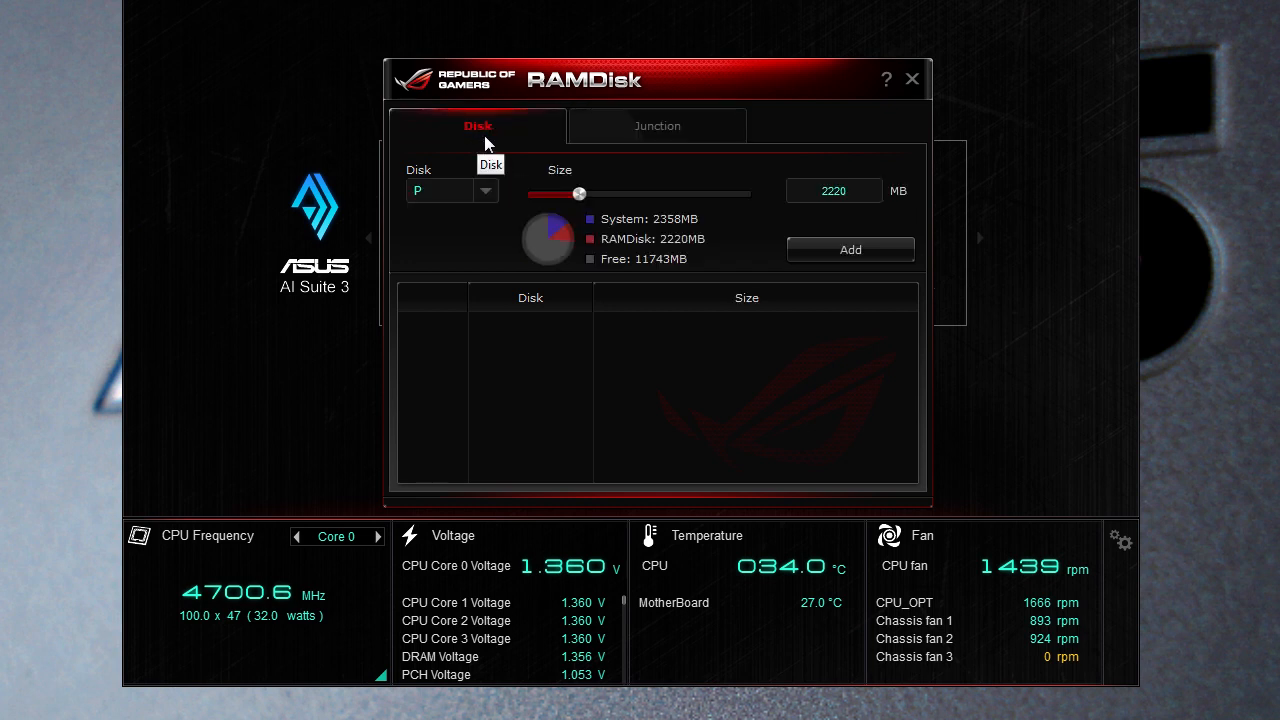
pyautogui.moveTo(570, 190)
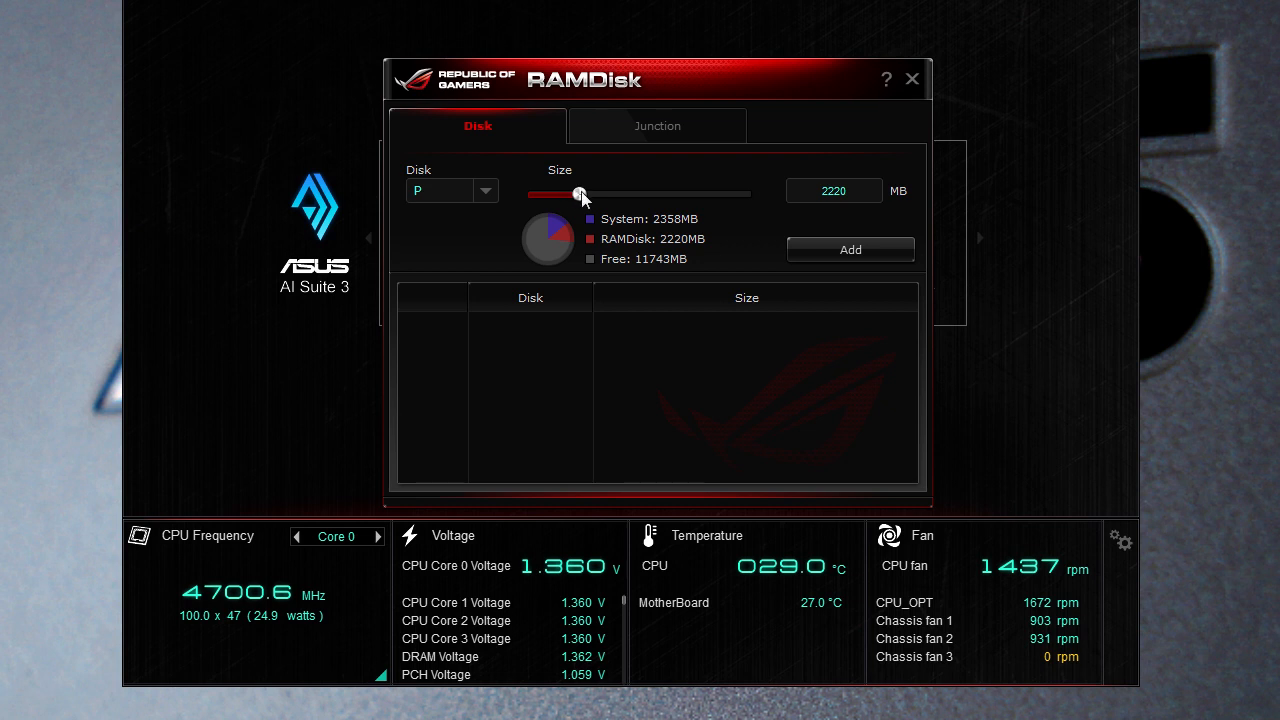
pyautogui.moveTo(584, 194); pyautogui.dragTo(558, 194)
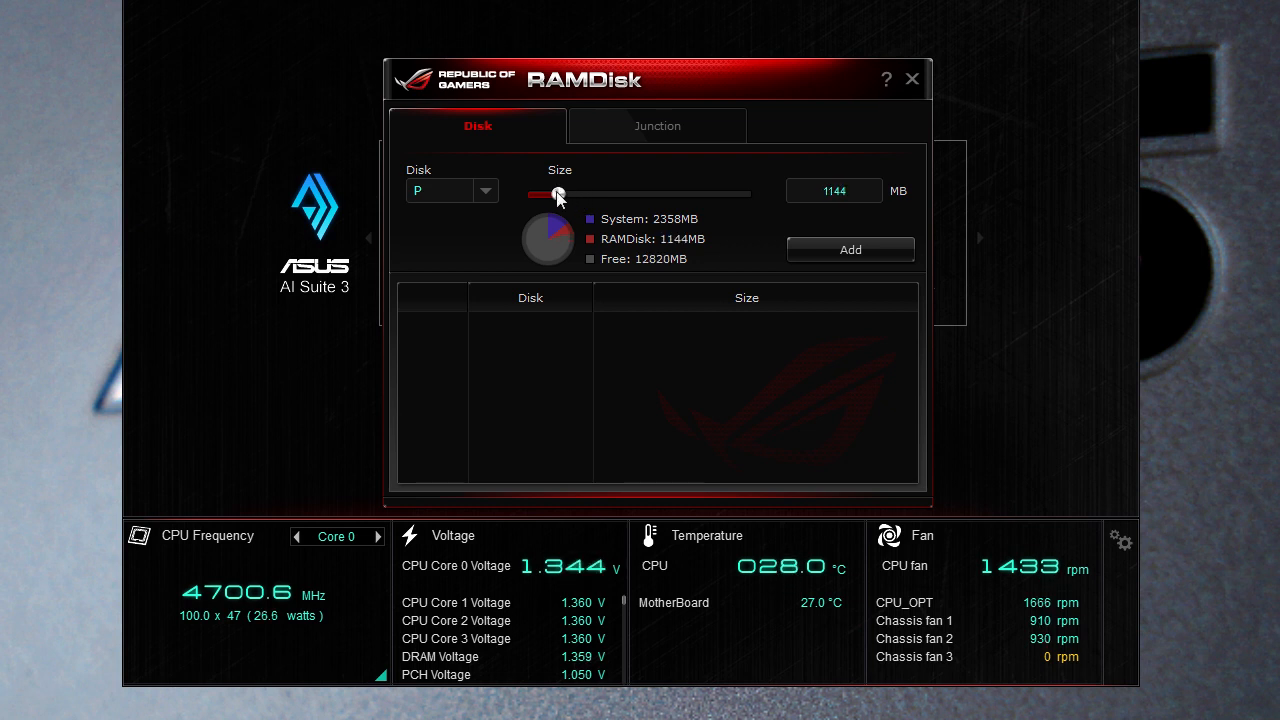
pyautogui.moveTo(558, 194); pyautogui.dragTo(536, 194)
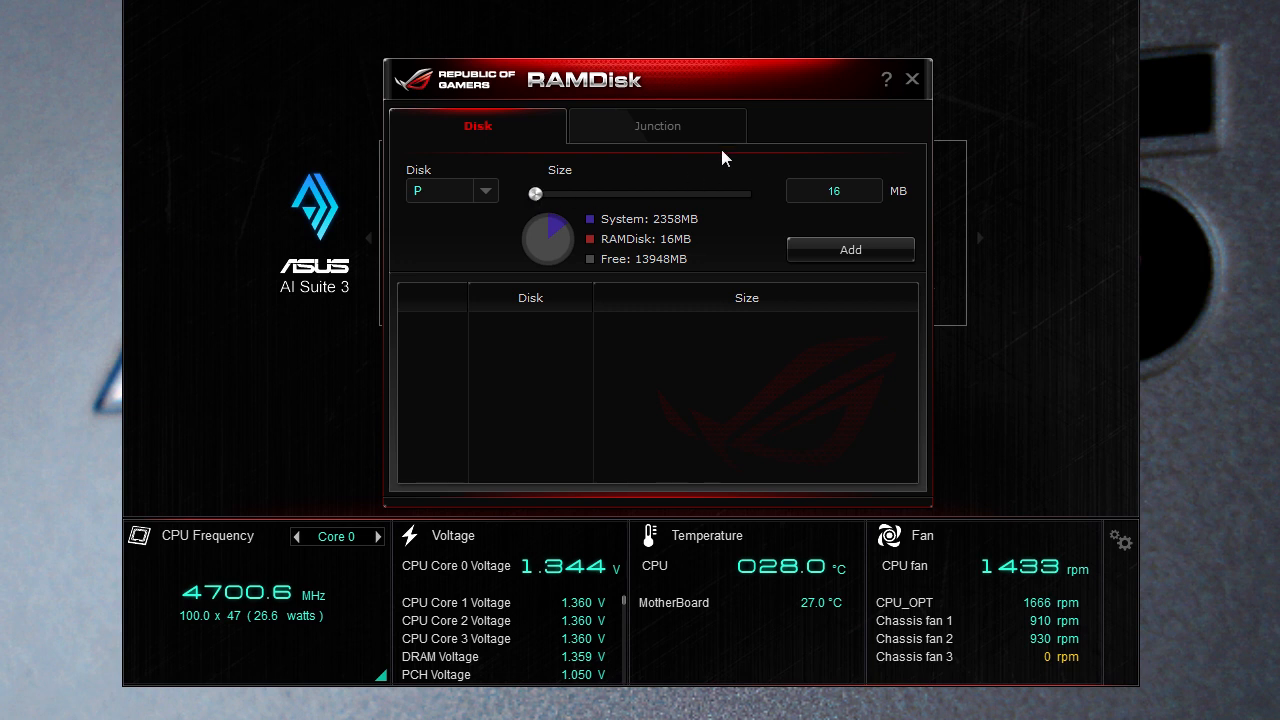
pyautogui.click(908, 80)
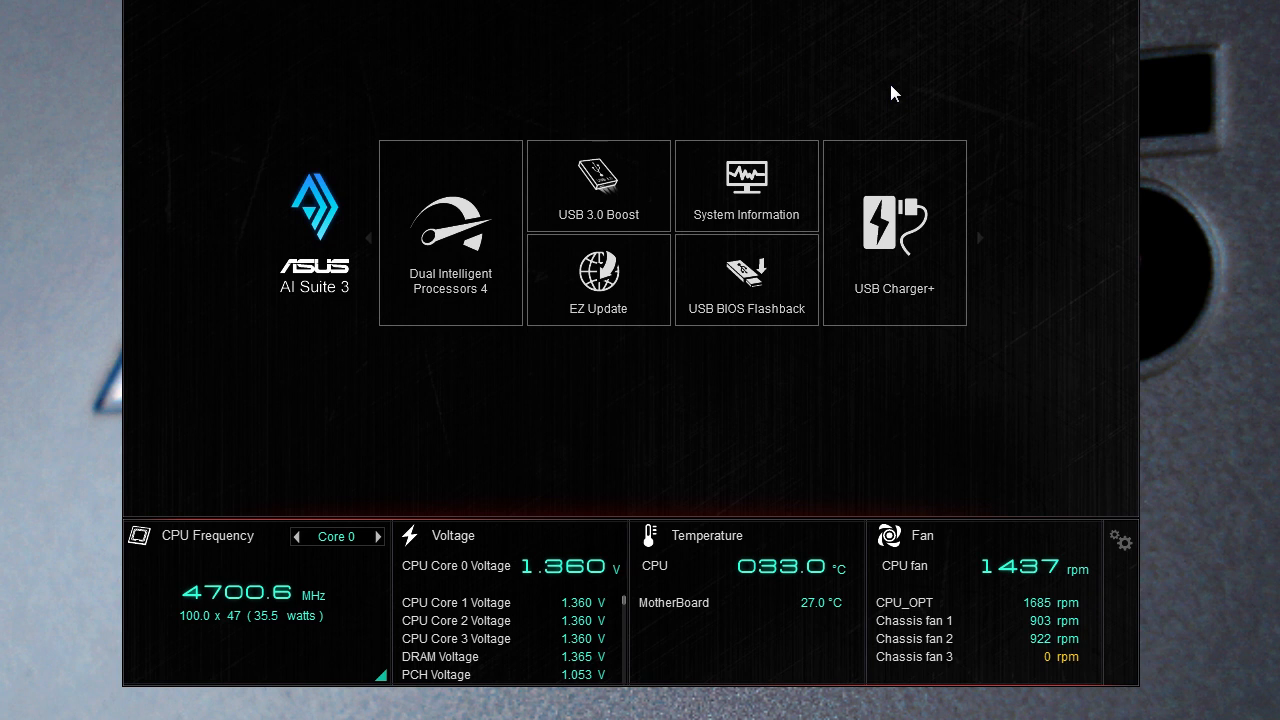
pyautogui.moveTo(716, 46)
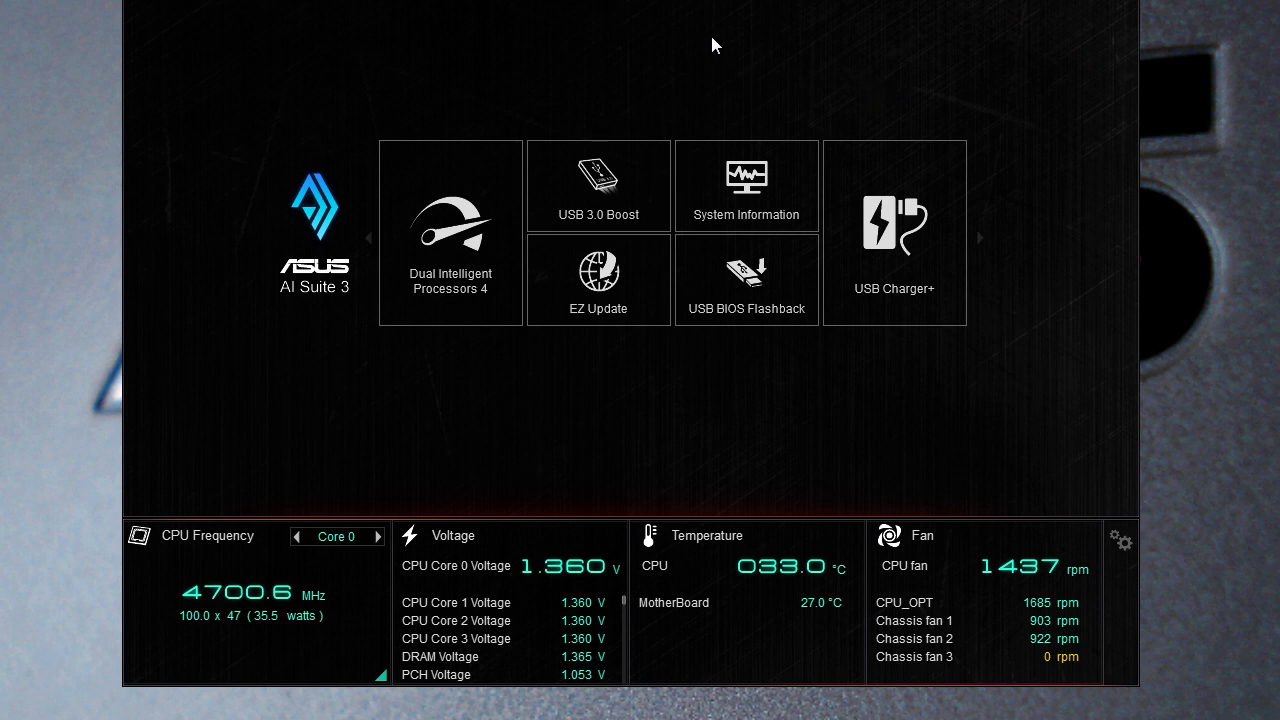
pyautogui.moveTo(680, 16)
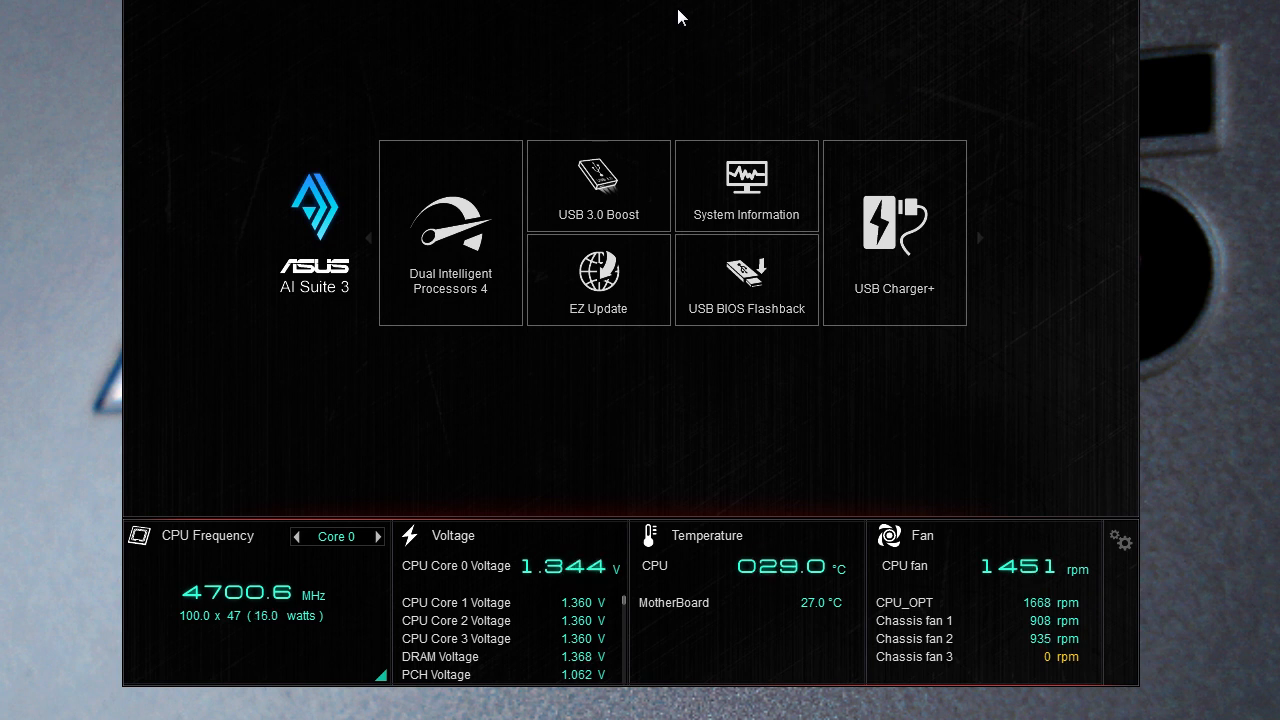
pyautogui.moveTo(664, 8)
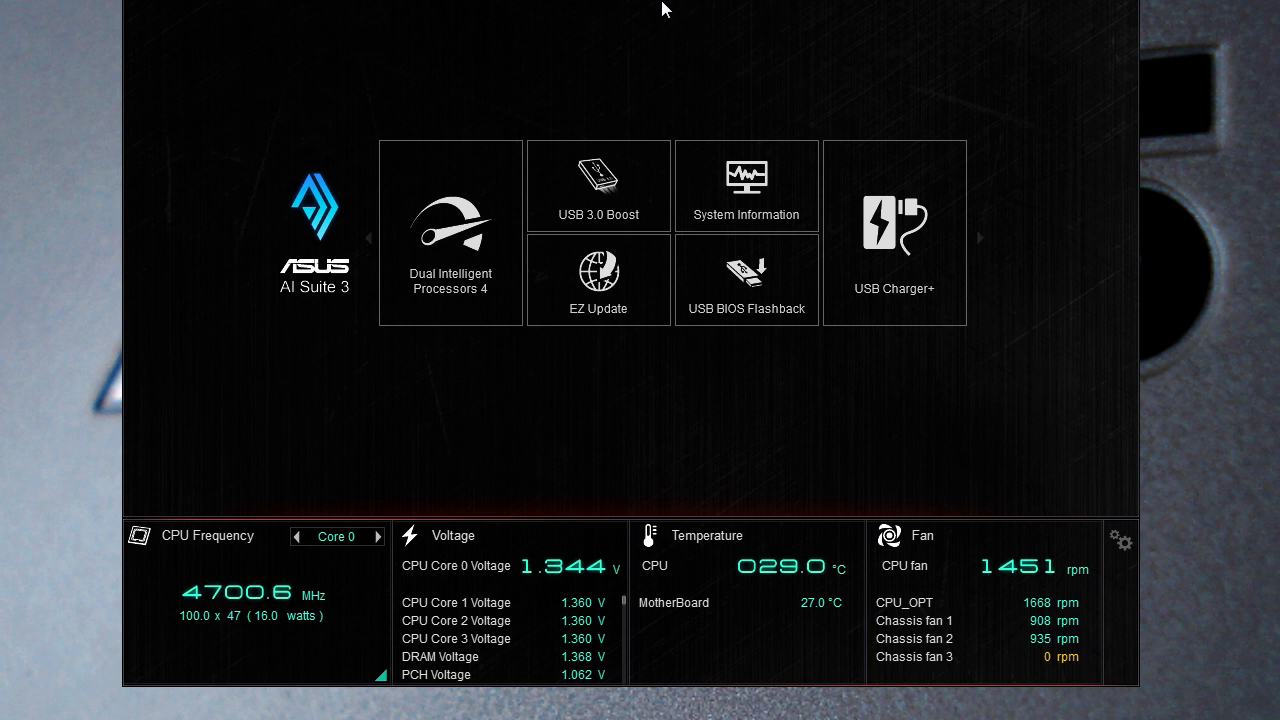
pyautogui.click(892, 232)
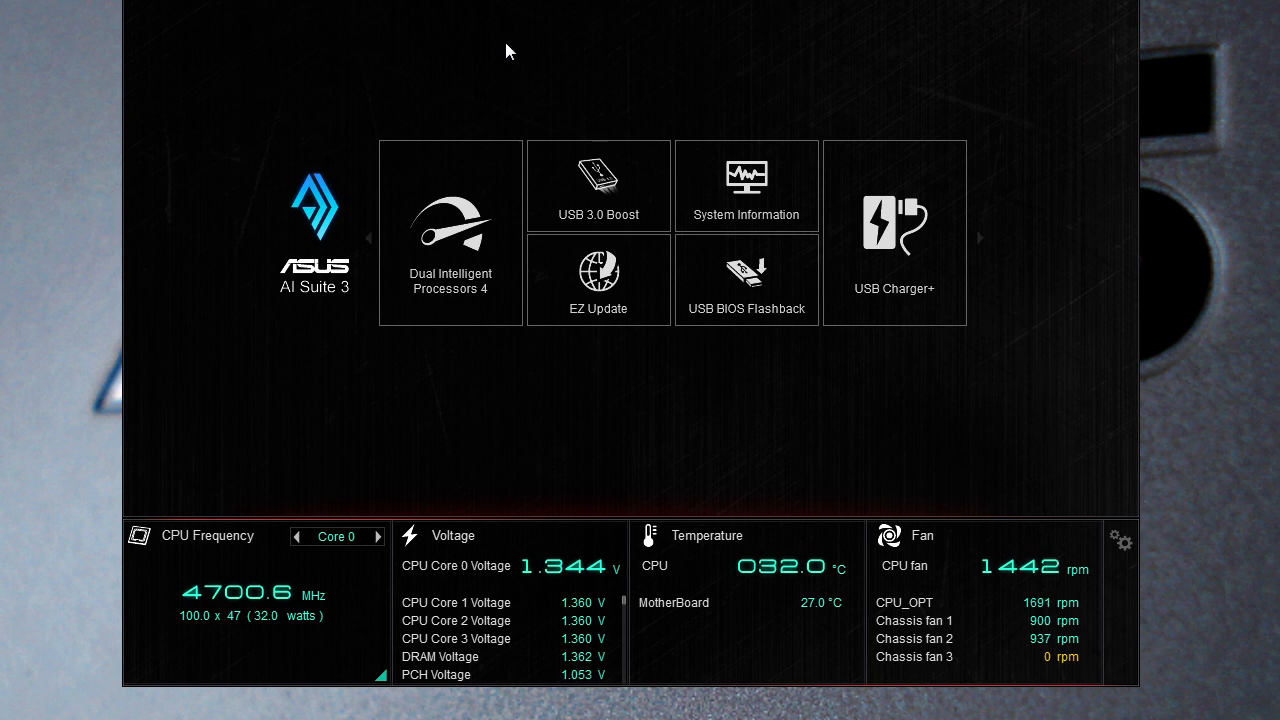
pyautogui.moveTo(534, 48)
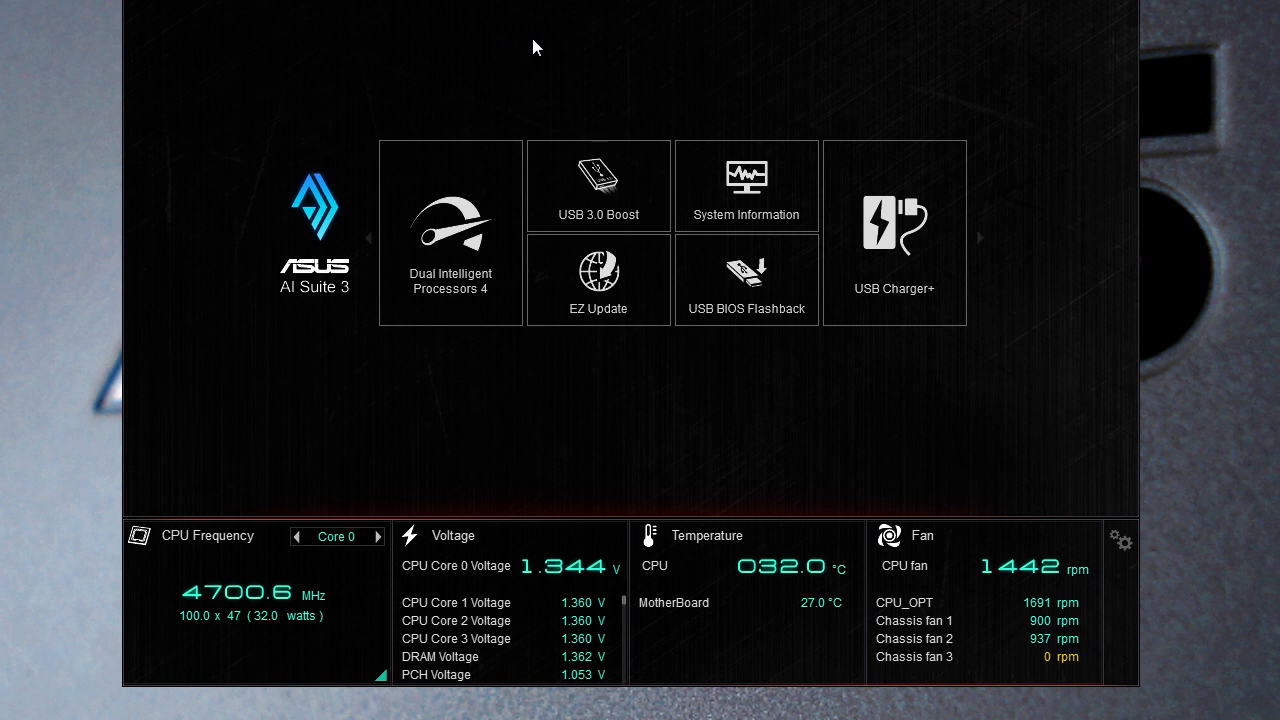